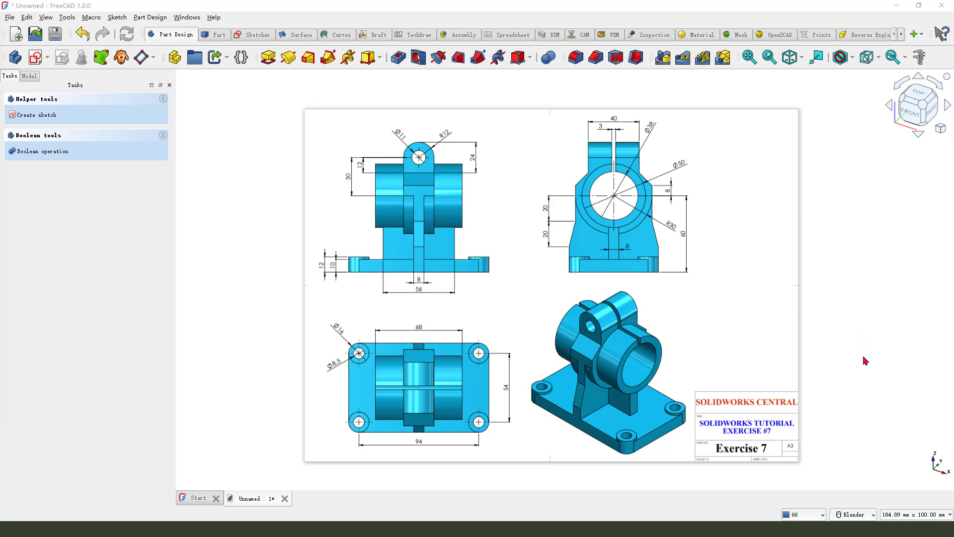
Step: Start a new sketch for the base plate on the XY plane
{"action": "left_click_drag", "start_coordinate": [271, 143], "coordinate": [368, 462]}
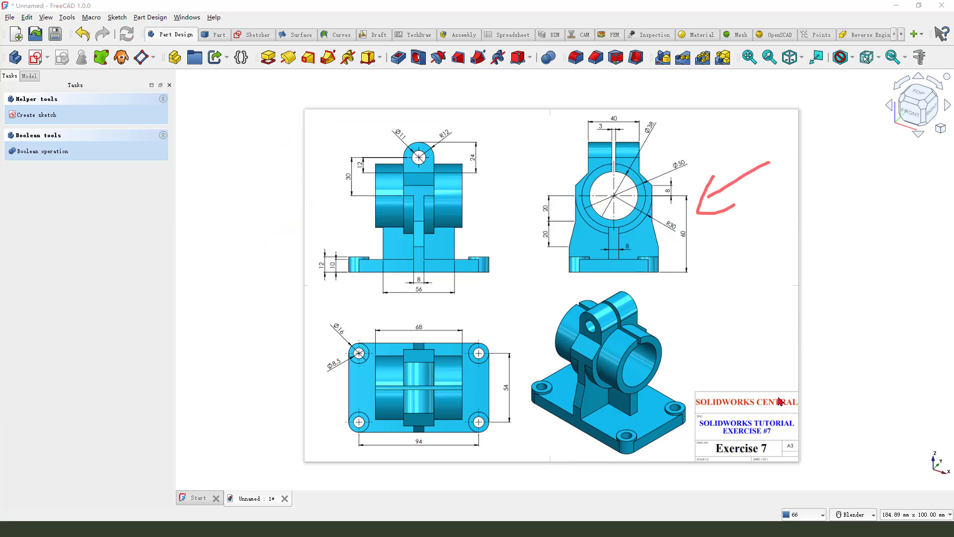
{"action": "left_click_drag", "start_coordinate": [700, 413], "coordinate": [791, 396]}
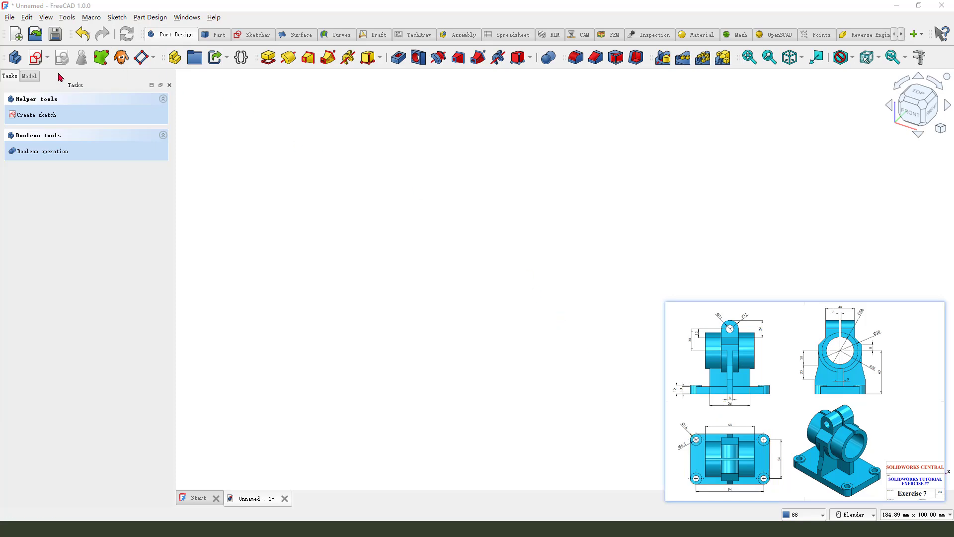
{"action": "left_click", "coordinate": [34, 114]}
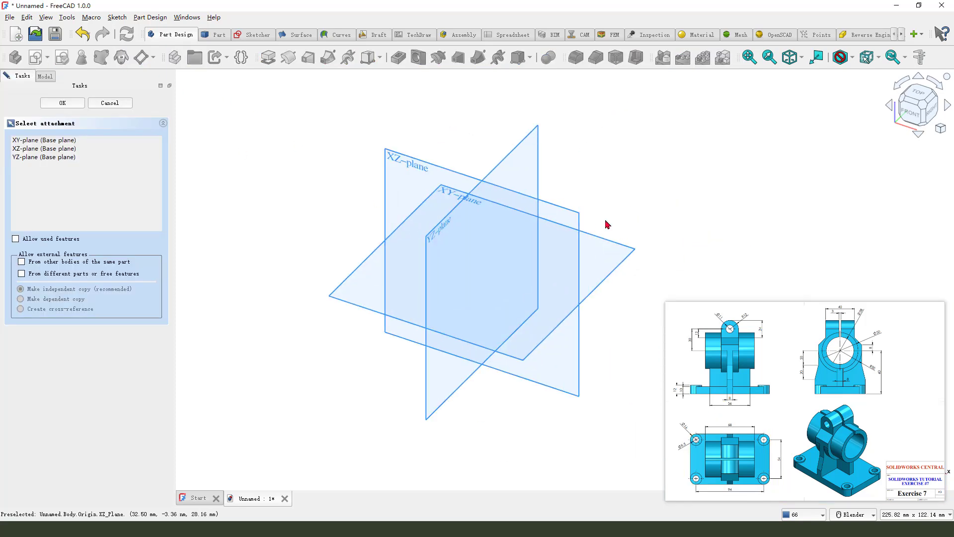
{"action": "mouse_move", "coordinate": [445, 199]}
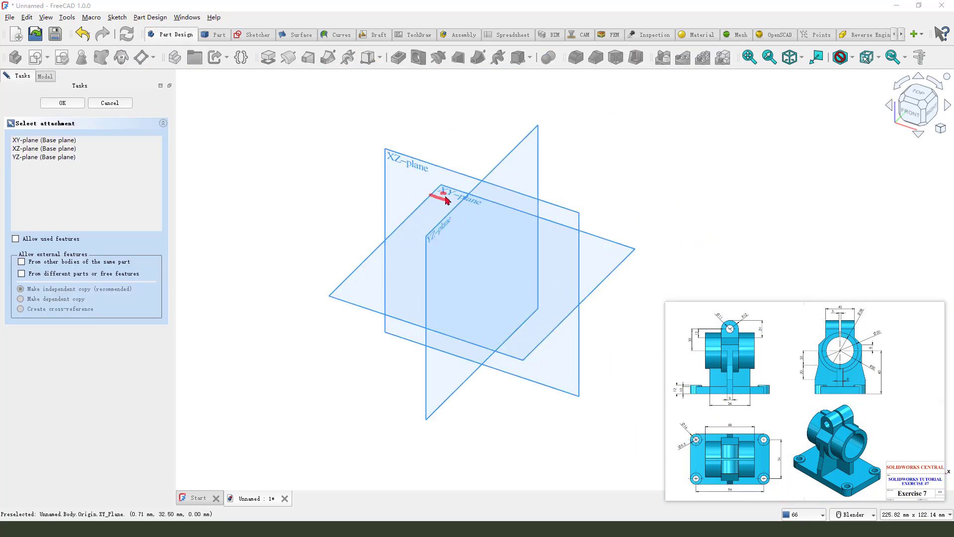
{"action": "left_click", "coordinate": [62, 103]}
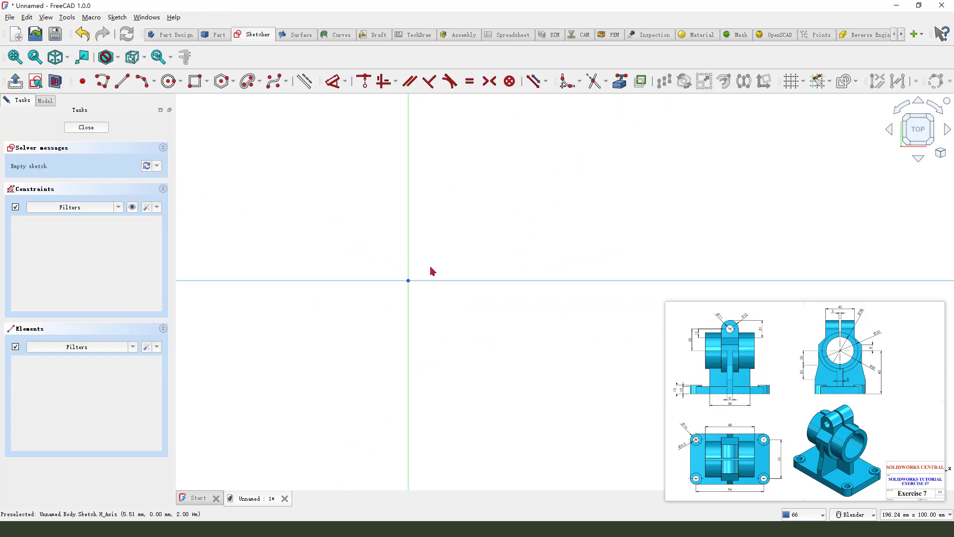
Step: Choose the centred rectangle tool with rounded corners enabled for the base outline
{"action": "left_click", "coordinate": [194, 80]}
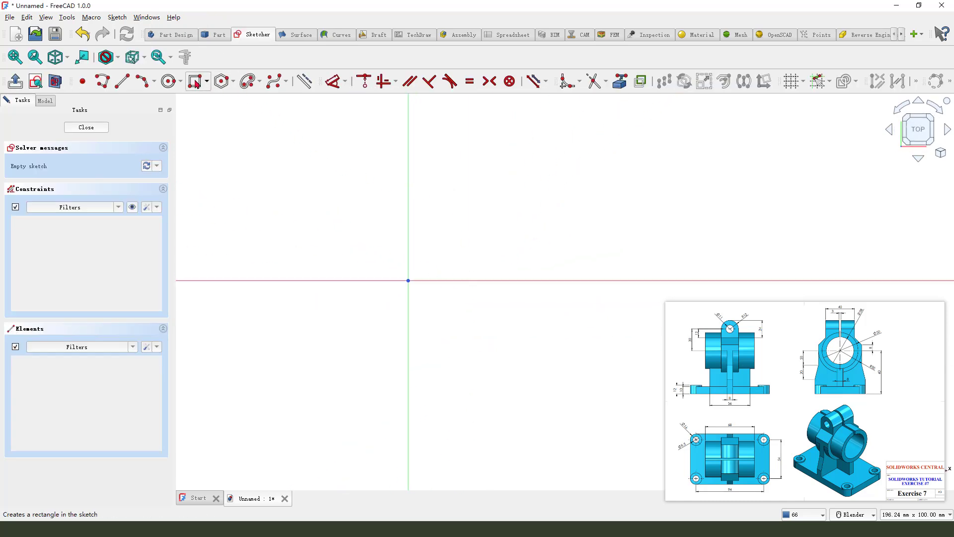
{"action": "left_click", "coordinate": [207, 80]}
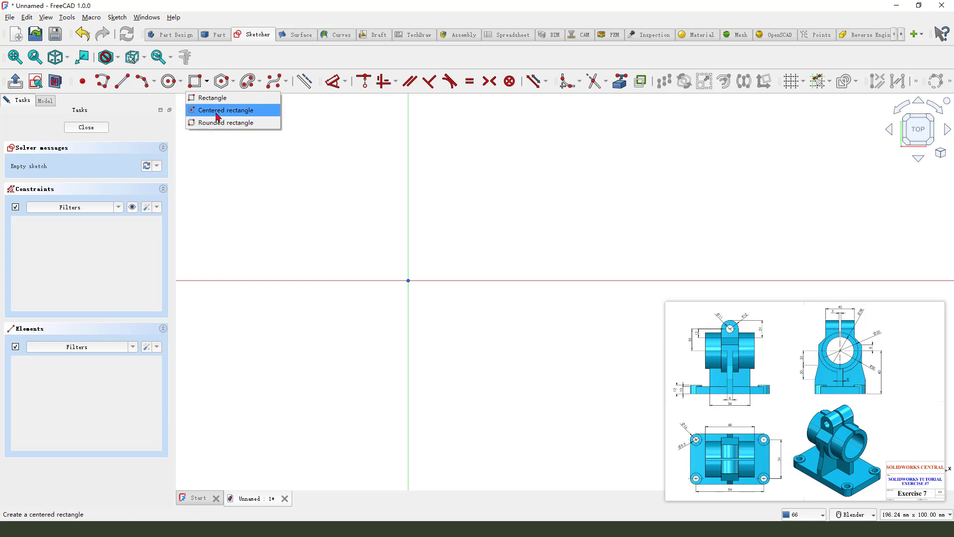
{"action": "left_click", "coordinate": [230, 110]}
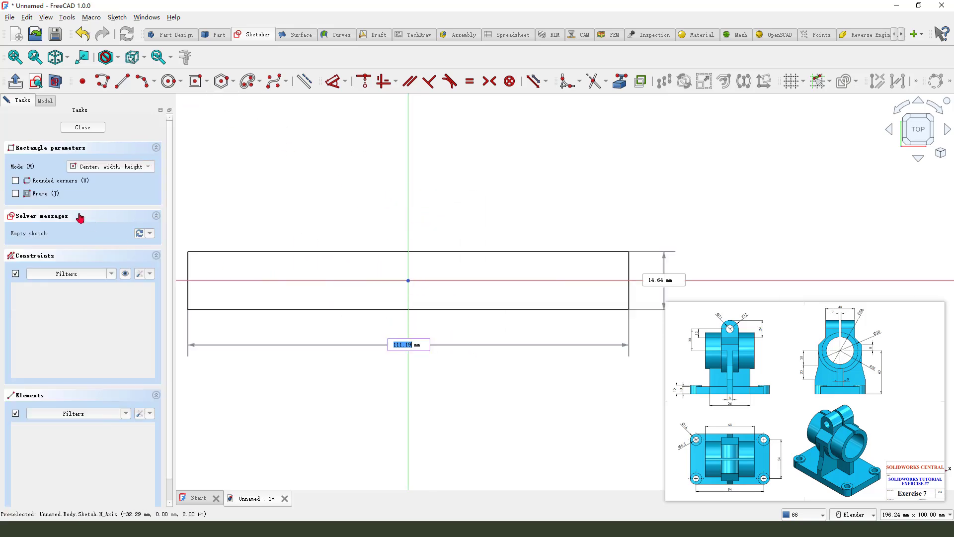
{"action": "left_click", "coordinate": [15, 180]}
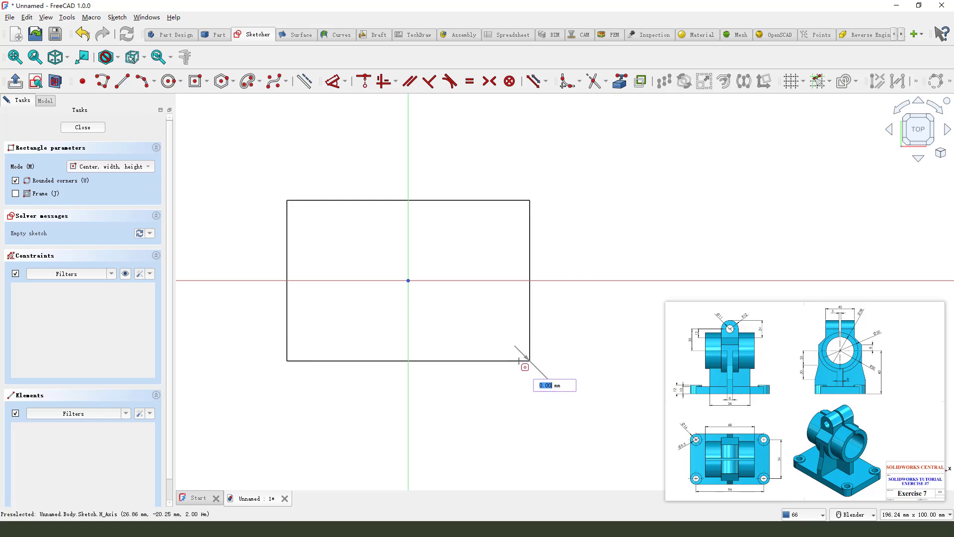
Step: Finish the rounded rectangle and constrain it to 94 × 54 mm with R8 corners
{"action": "left_click", "coordinate": [524, 366]}
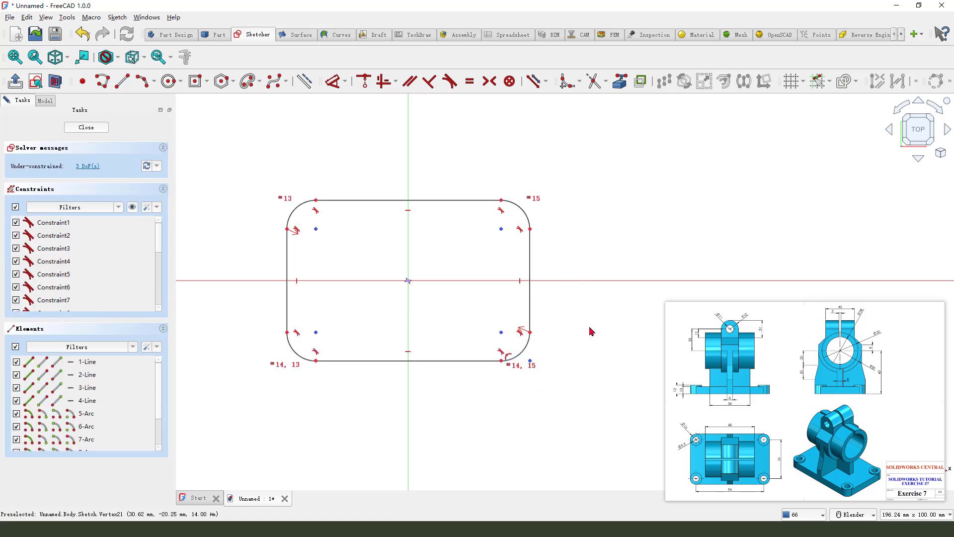
{"action": "mouse_move", "coordinate": [666, 396]}
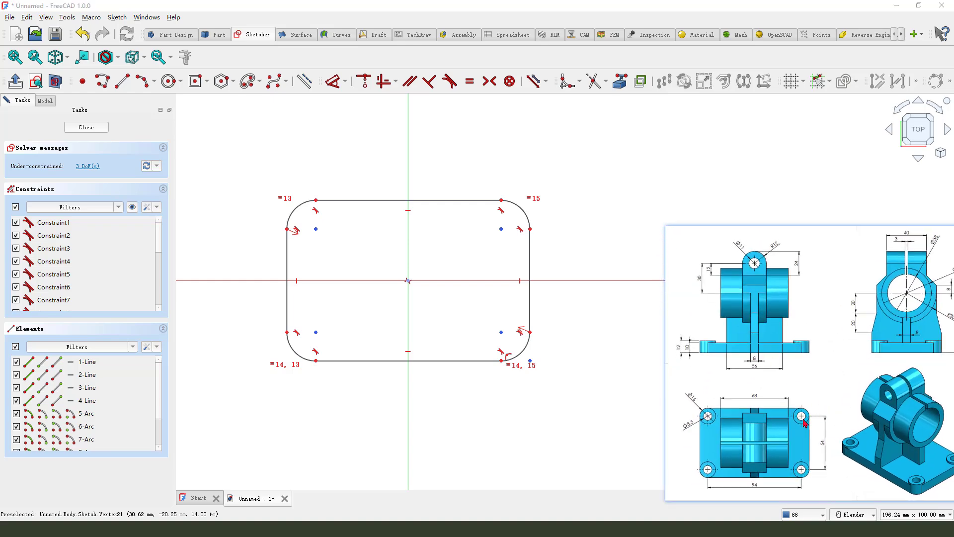
{"action": "left_click_drag", "start_coordinate": [804, 424], "coordinate": [688, 411]}
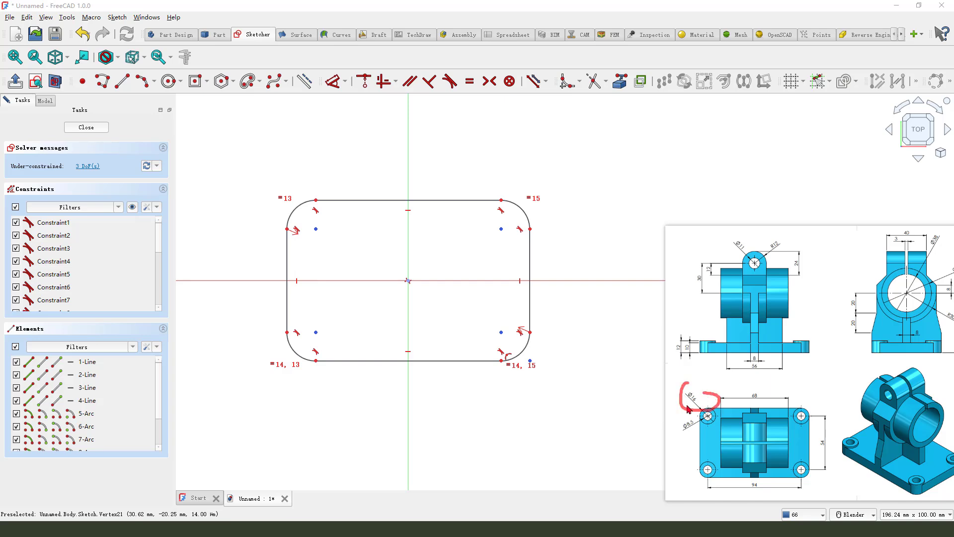
{"action": "left_click", "coordinate": [331, 80]}
{"action": "type", "text": "54"}
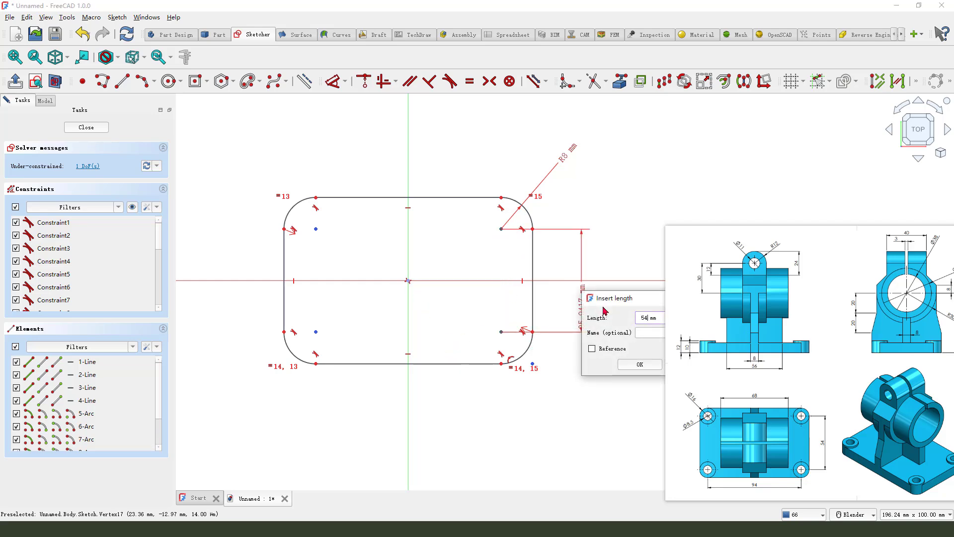
{"action": "left_click", "coordinate": [639, 364]}
{"action": "type", "text": "94"}
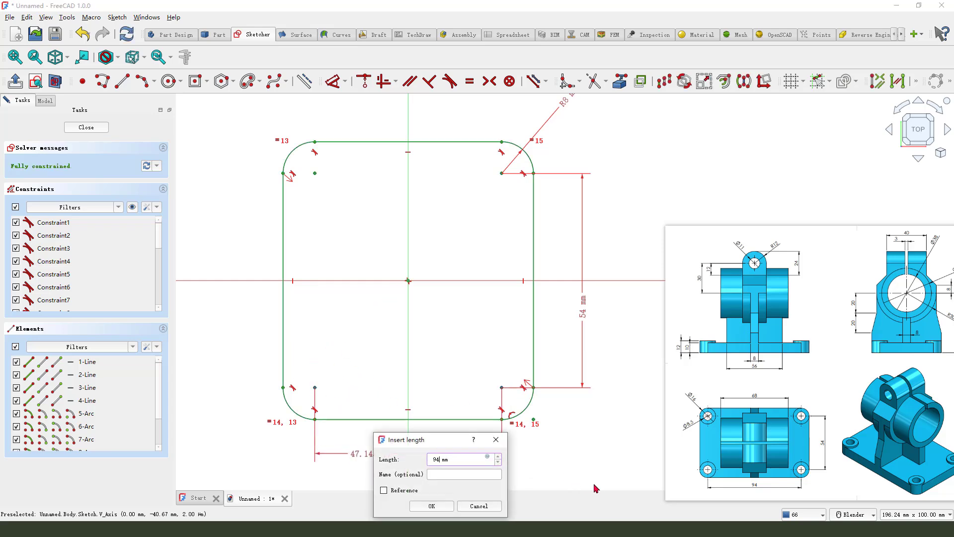
{"action": "left_click", "coordinate": [430, 506]}
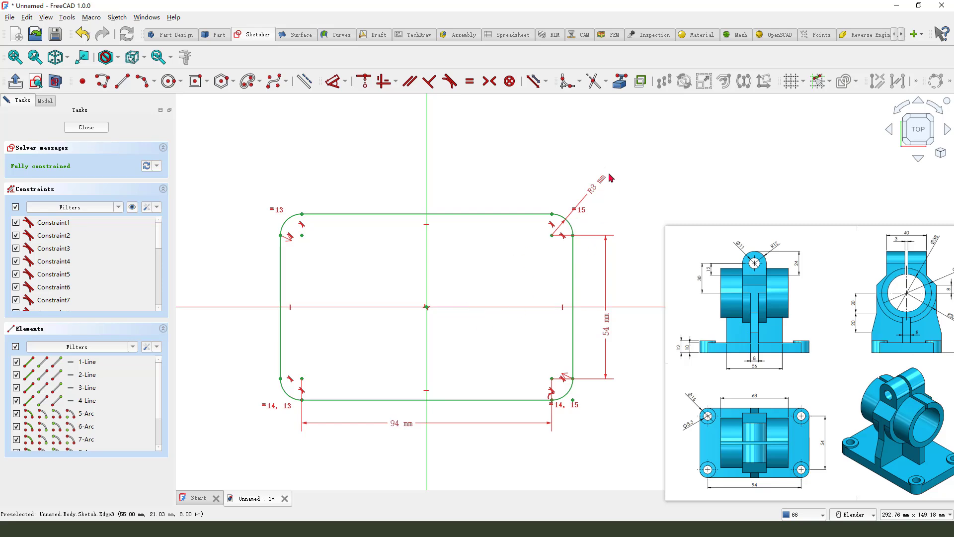
{"action": "mouse_move", "coordinate": [608, 329]}
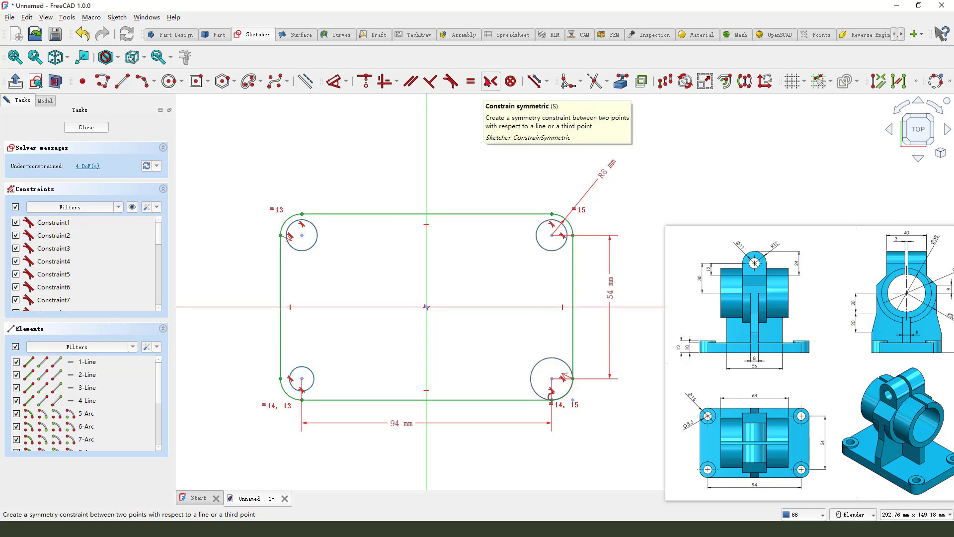
Step: Make the four corner circles symmetric about the centre and set their diameter to 8.5 mm
{"action": "left_click", "coordinate": [468, 81]}
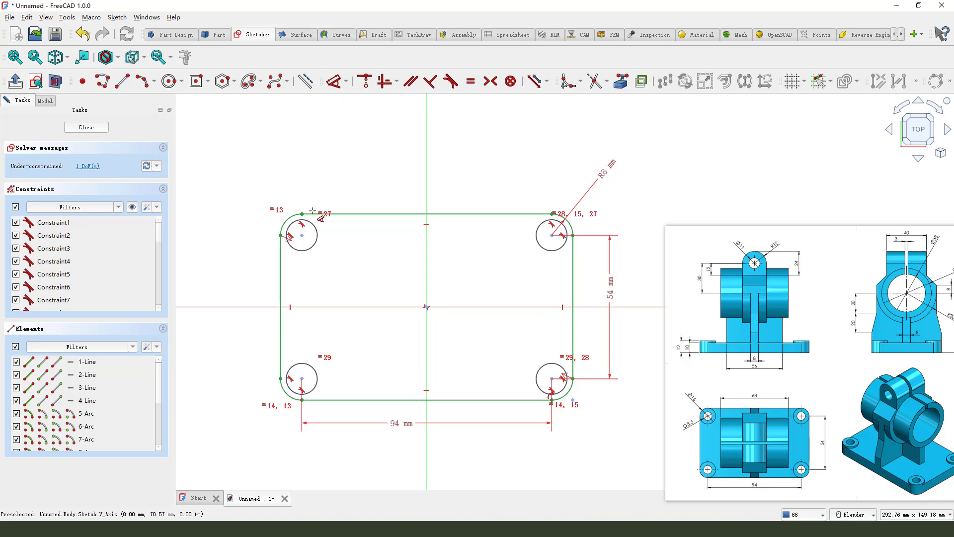
{"action": "left_click", "coordinate": [301, 235]}
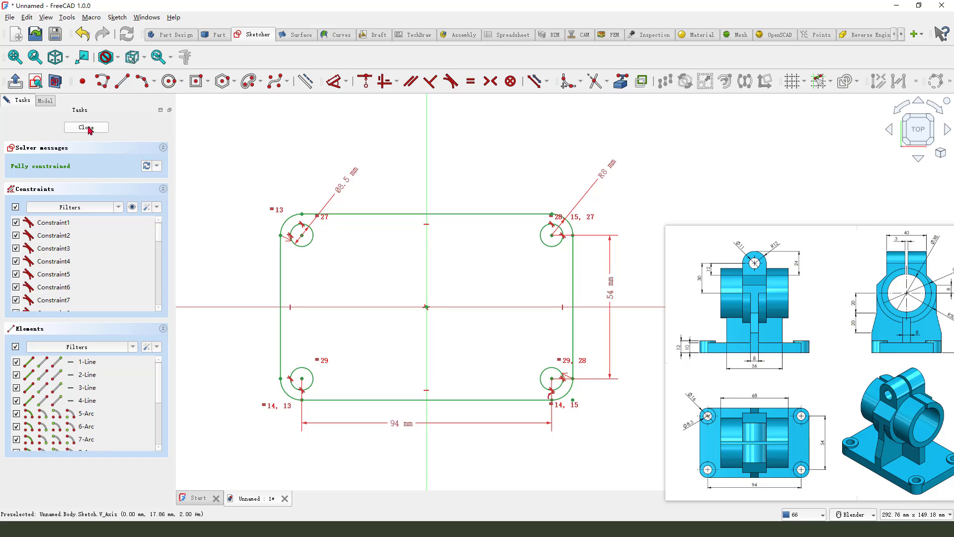
Step: Close the base sketch and pad it 10 mm into a plate with four corner holes
{"action": "left_click", "coordinate": [86, 127]}
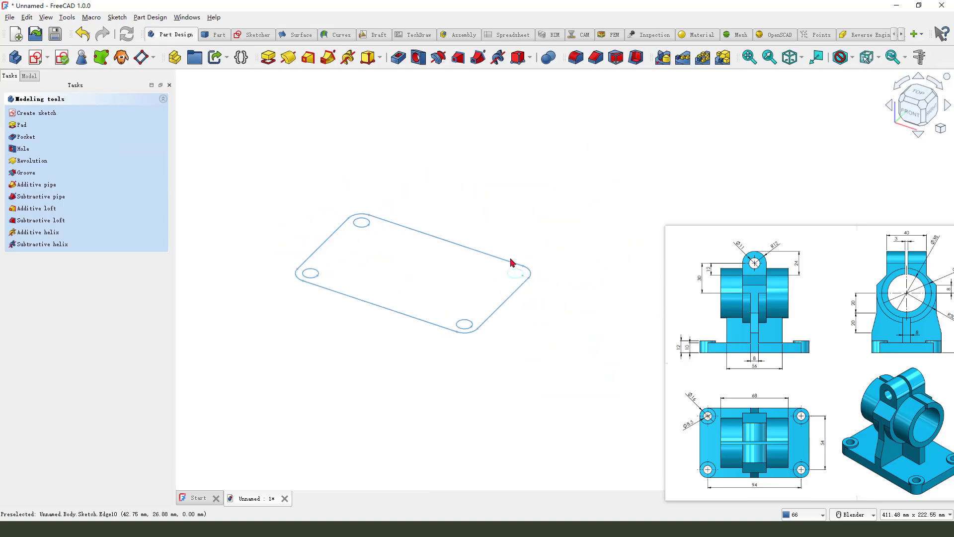
{"action": "left_click", "coordinate": [21, 125]}
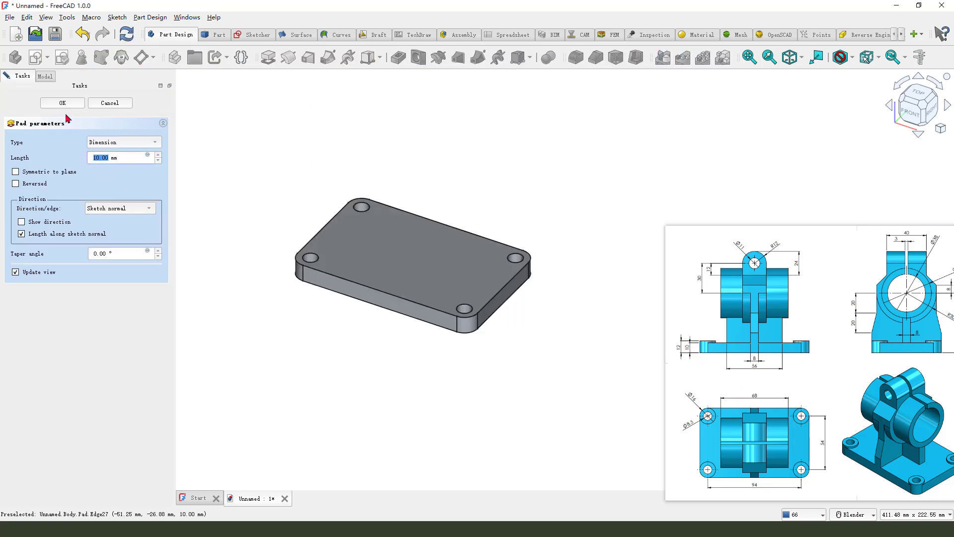
{"action": "left_click", "coordinate": [62, 103]}
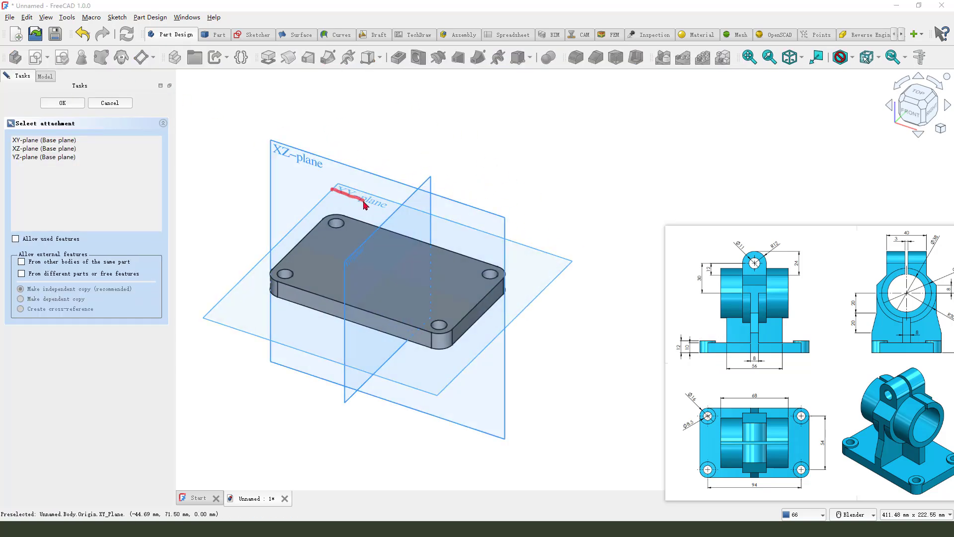
Step: Start a second sketch on the XY plane and ring the first corner holes with circles
{"action": "left_click", "coordinate": [62, 103]}
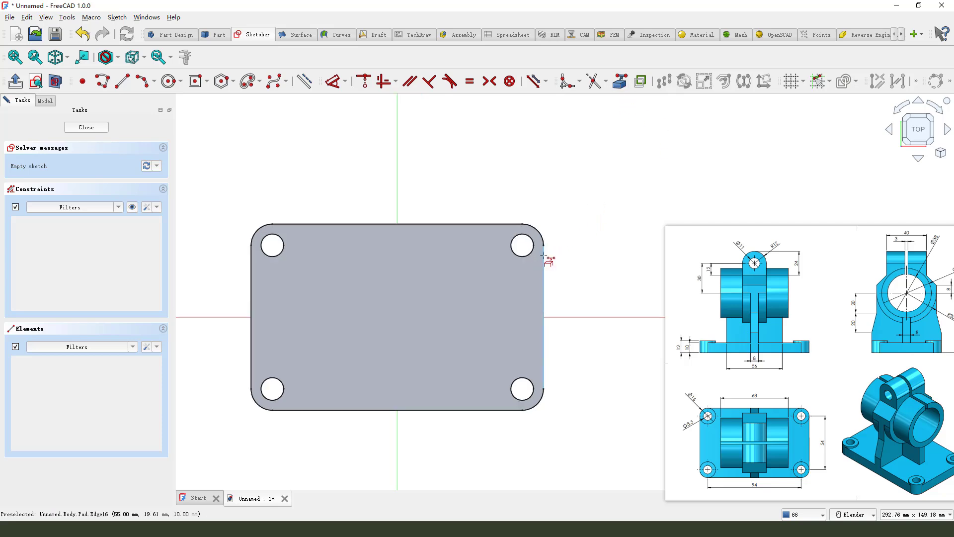
{"action": "mouse_move", "coordinate": [620, 80]}
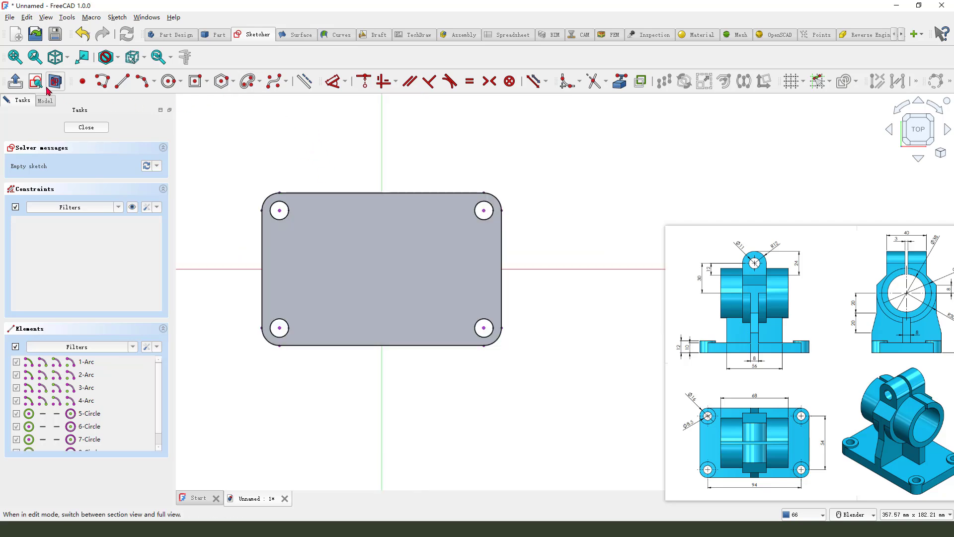
{"action": "mouse_move", "coordinate": [417, 210]}
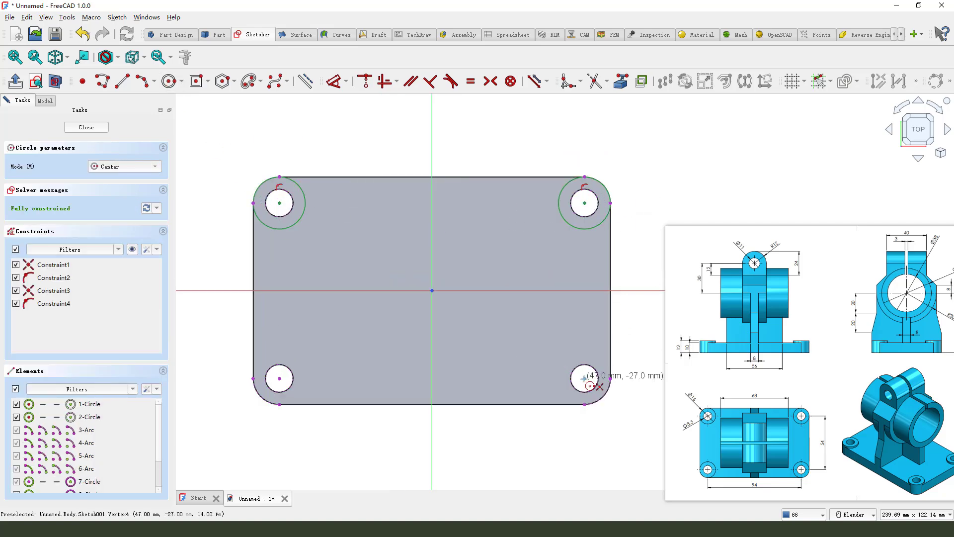
{"action": "left_click", "coordinate": [585, 378]}
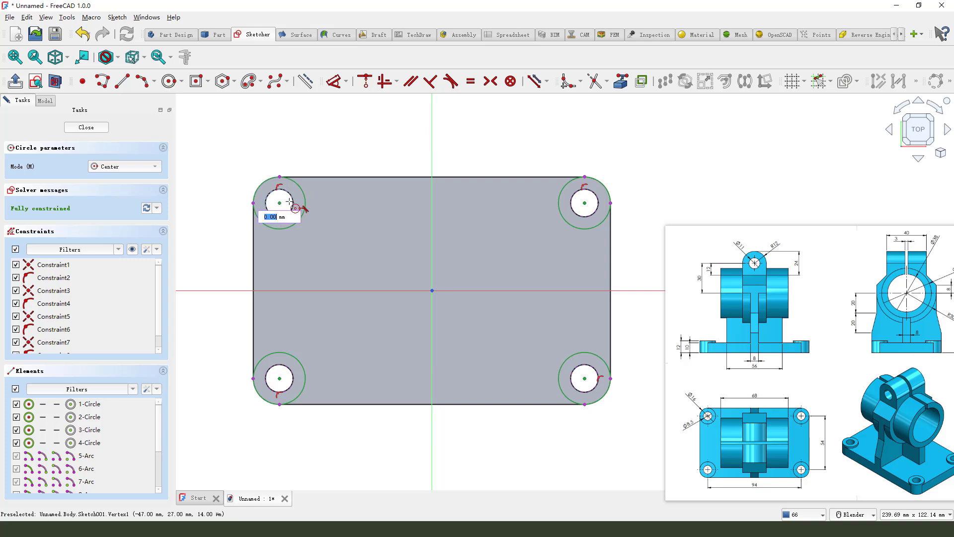
{"action": "left_click", "coordinate": [279, 201]}
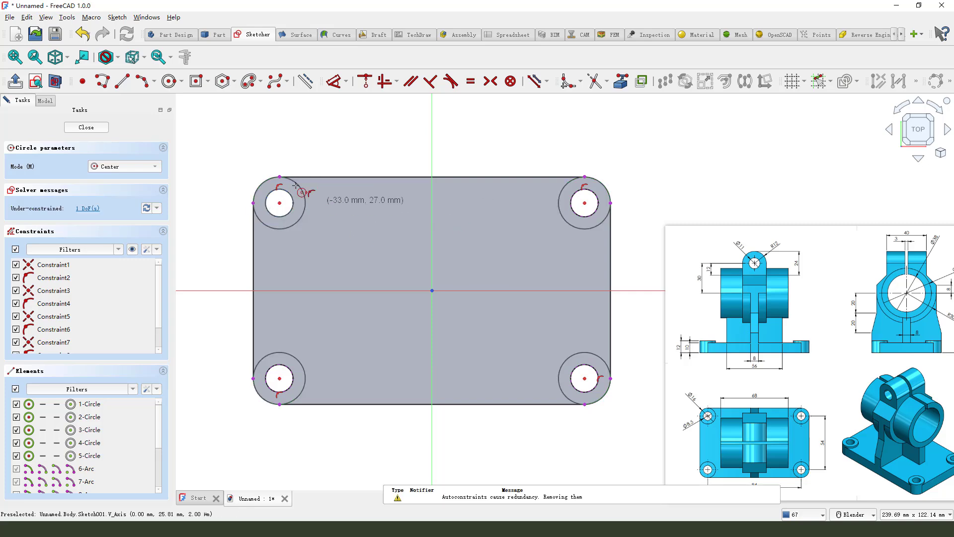
{"action": "left_click", "coordinate": [83, 34]}
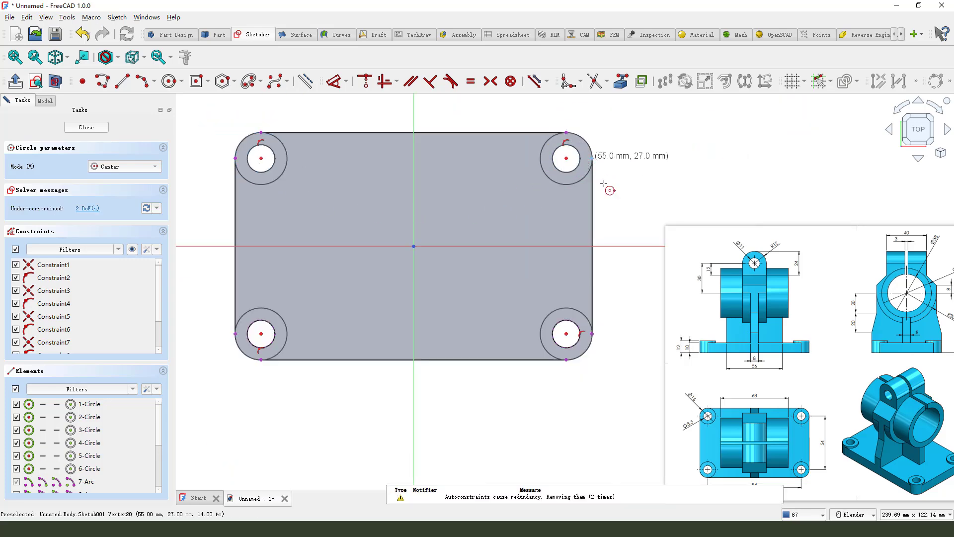
Step: Add circles around the remaining corner holes and close the four-circle sketch
{"action": "left_click", "coordinate": [565, 334]}
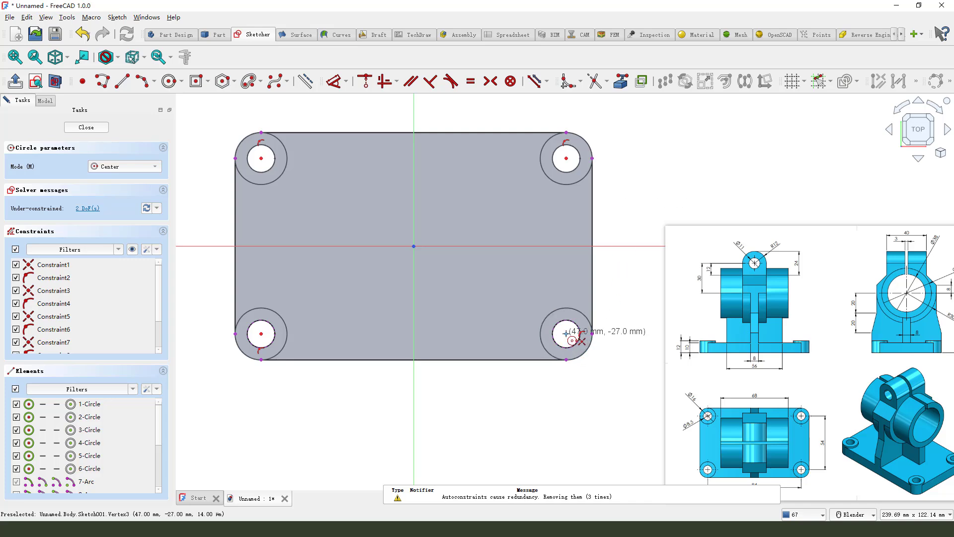
{"action": "left_click", "coordinate": [262, 334]}
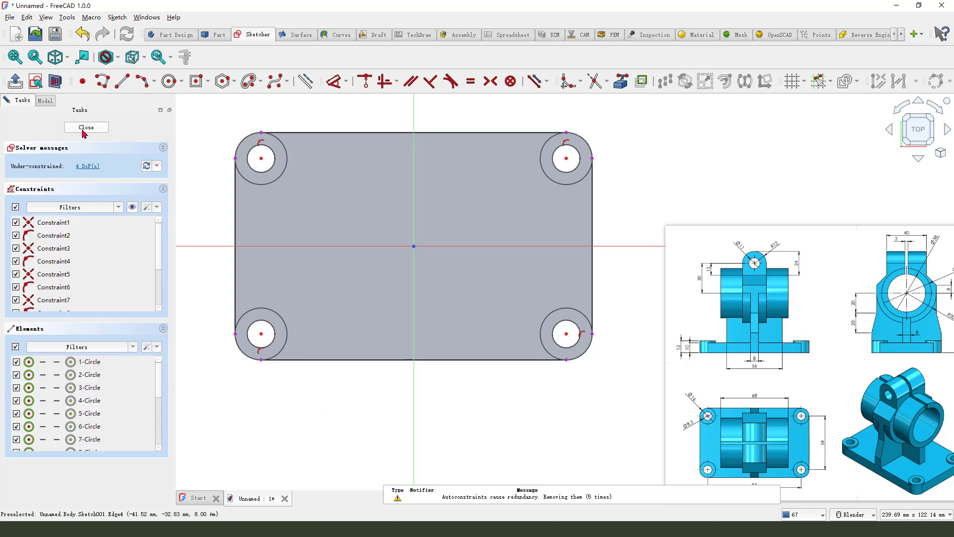
{"action": "left_click", "coordinate": [86, 128]}
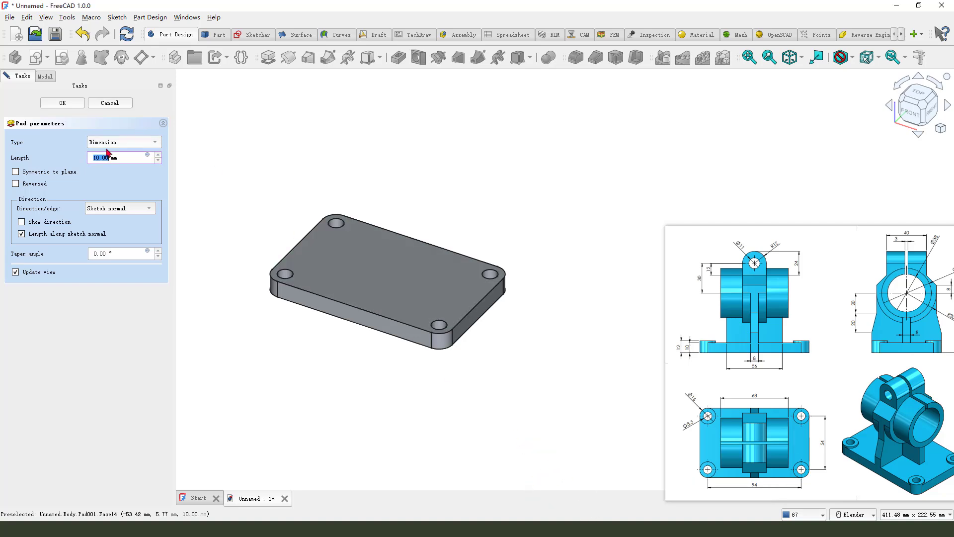
Step: Pad the four-circle sketch 12 mm to raise bosses around each corner hole
{"action": "type", "text": "12"}
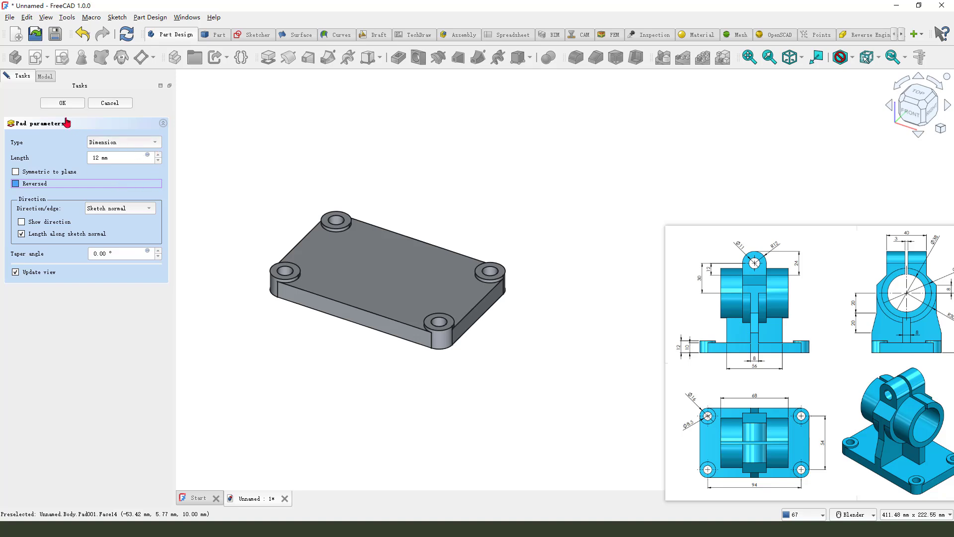
{"action": "left_click", "coordinate": [61, 102]}
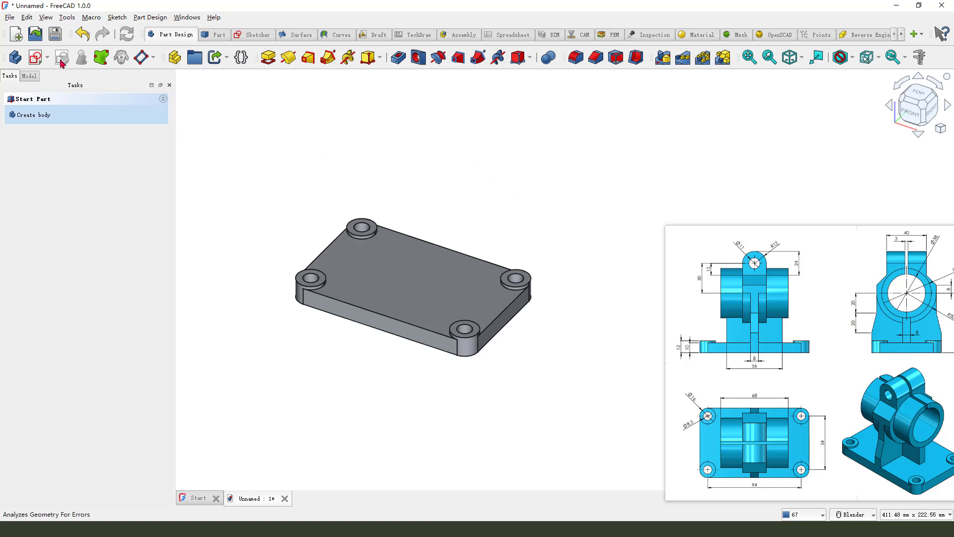
Step: Sketch a polyline rectangle on the vertical XZ plane above the plate, constrained 60 mm tall
{"action": "left_click", "coordinate": [62, 58]}
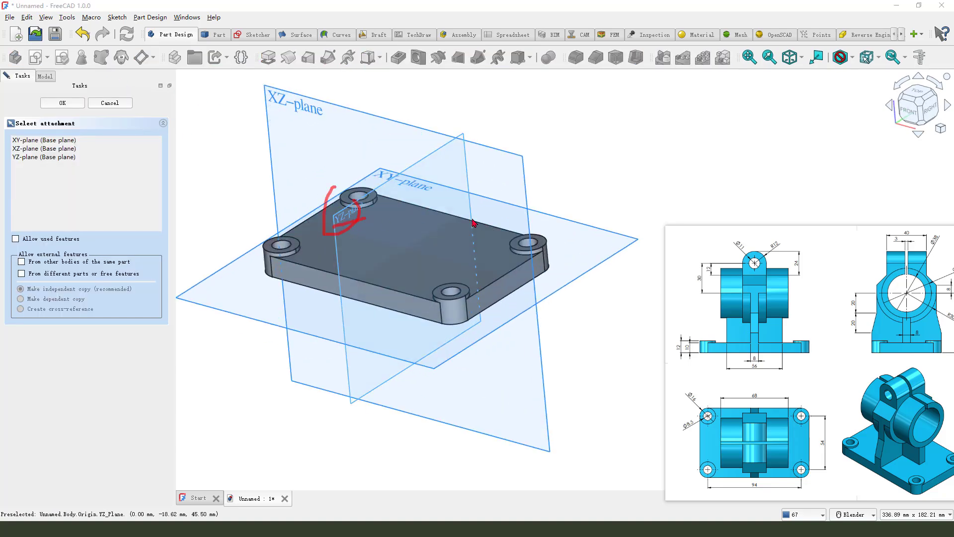
{"action": "left_click", "coordinate": [61, 102]}
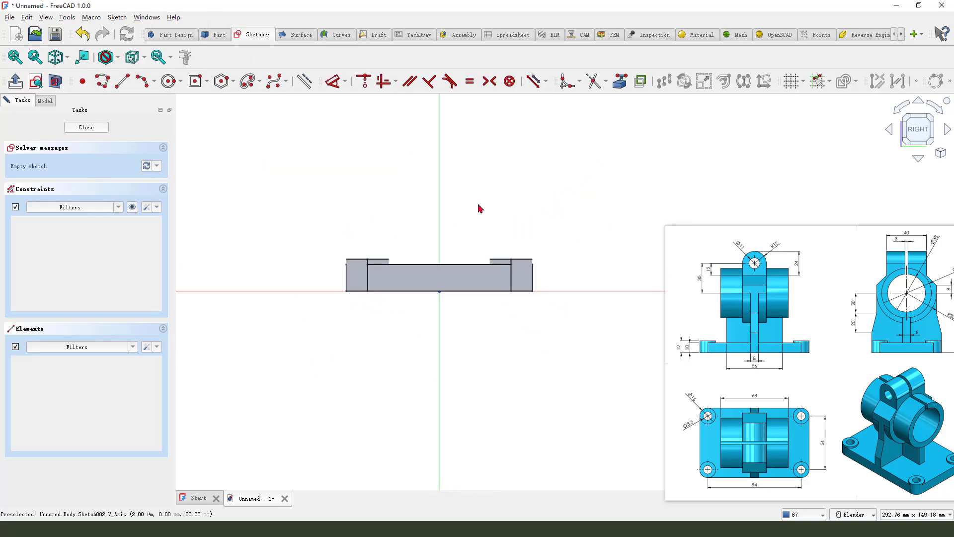
{"action": "mouse_move", "coordinate": [514, 208]}
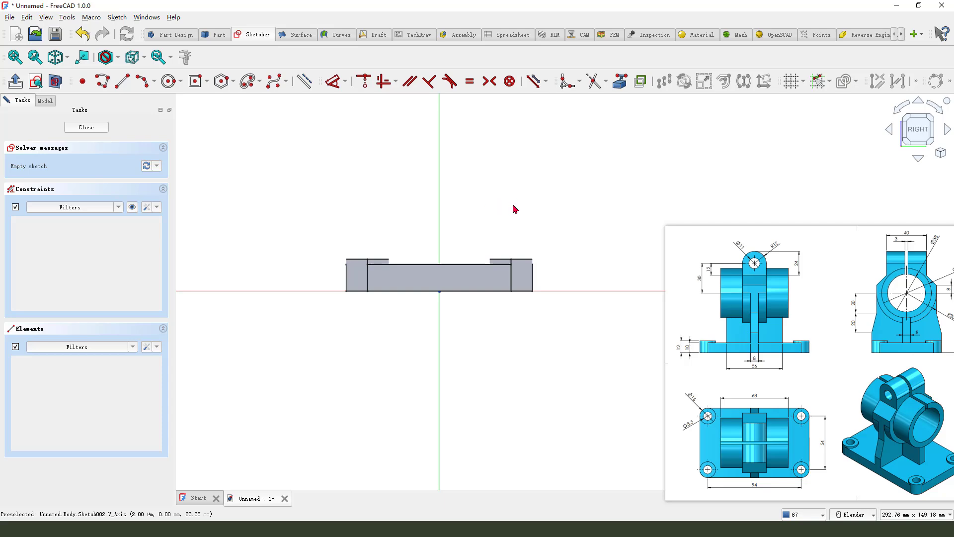
{"action": "mouse_move", "coordinate": [121, 93]}
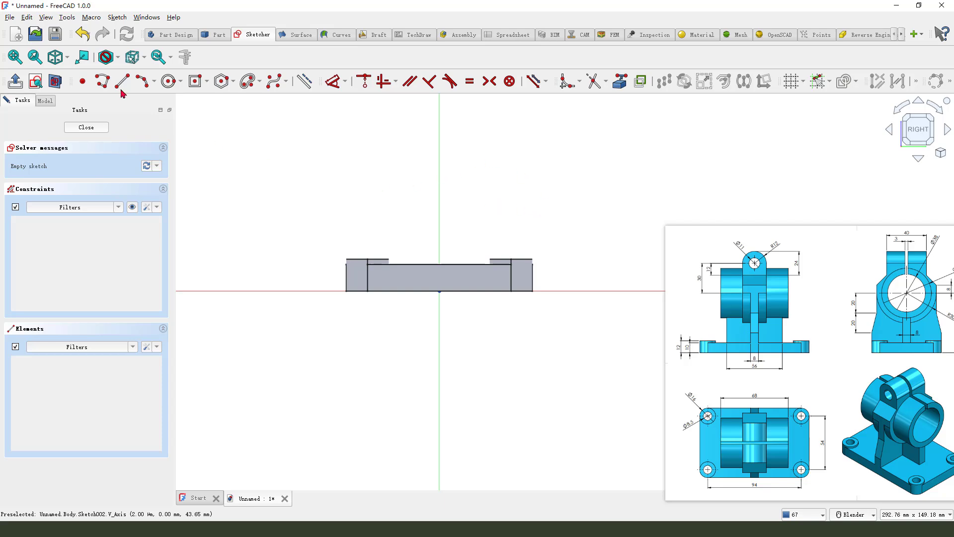
{"action": "left_click", "coordinate": [194, 80]}
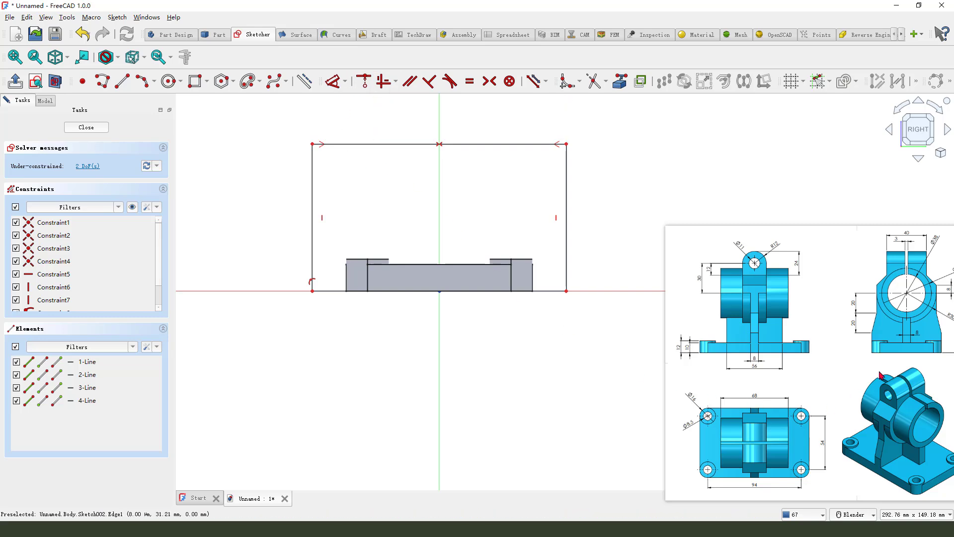
{"action": "mouse_move", "coordinate": [545, 294]}
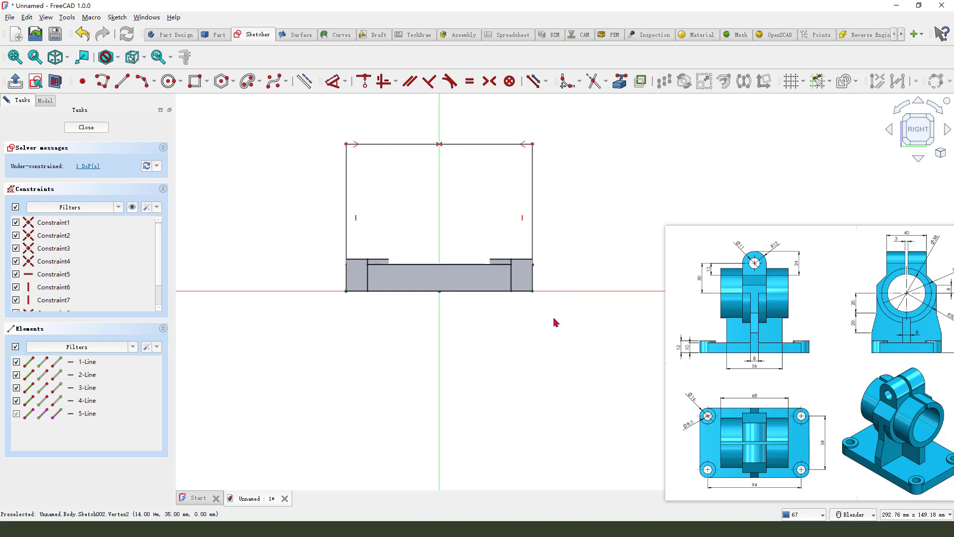
{"action": "mouse_move", "coordinate": [509, 360]}
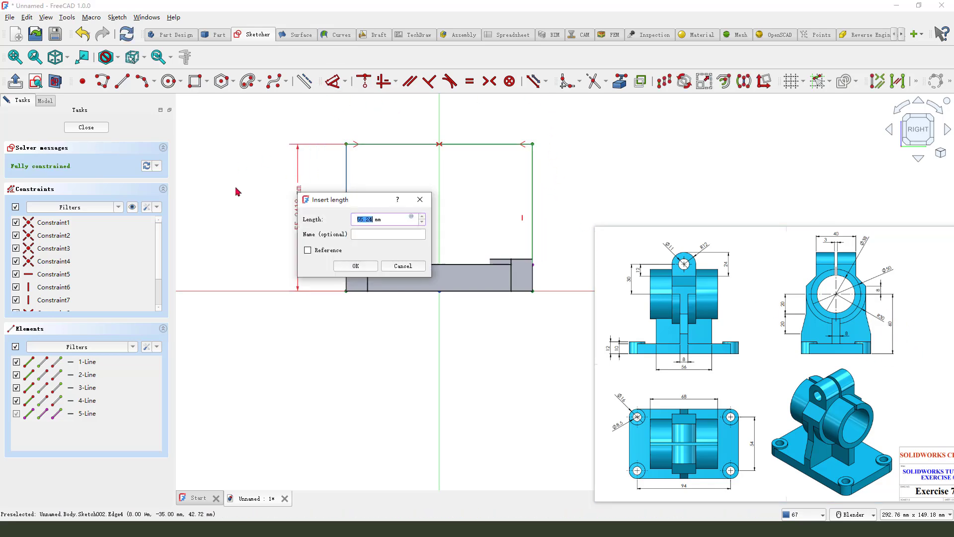
{"action": "left_click", "coordinate": [356, 266]}
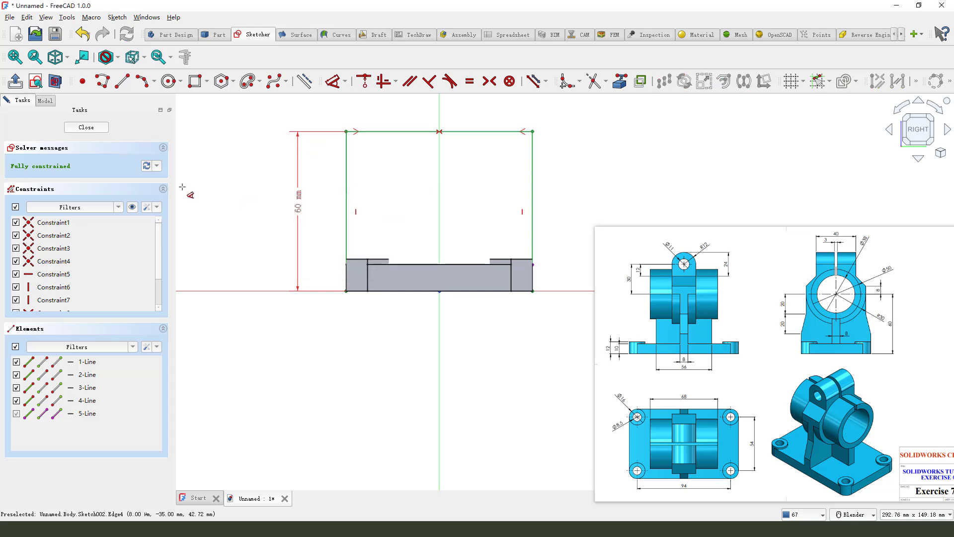
Step: Close the rectangle sketch and pad it 8 mm symmetric to plane as an upright wall
{"action": "left_click", "coordinate": [85, 128]}
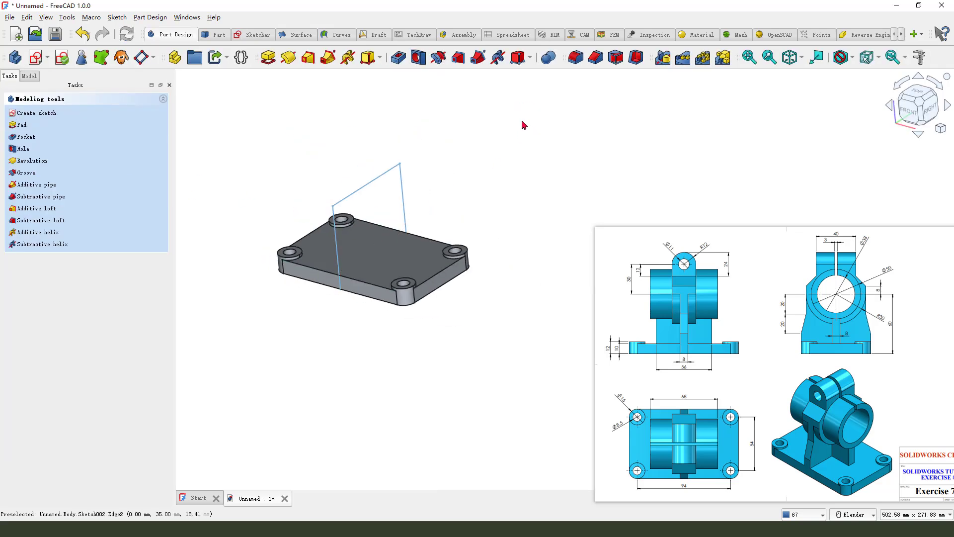
{"action": "left_click", "coordinate": [20, 125]}
{"action": "type", "text": "8"}
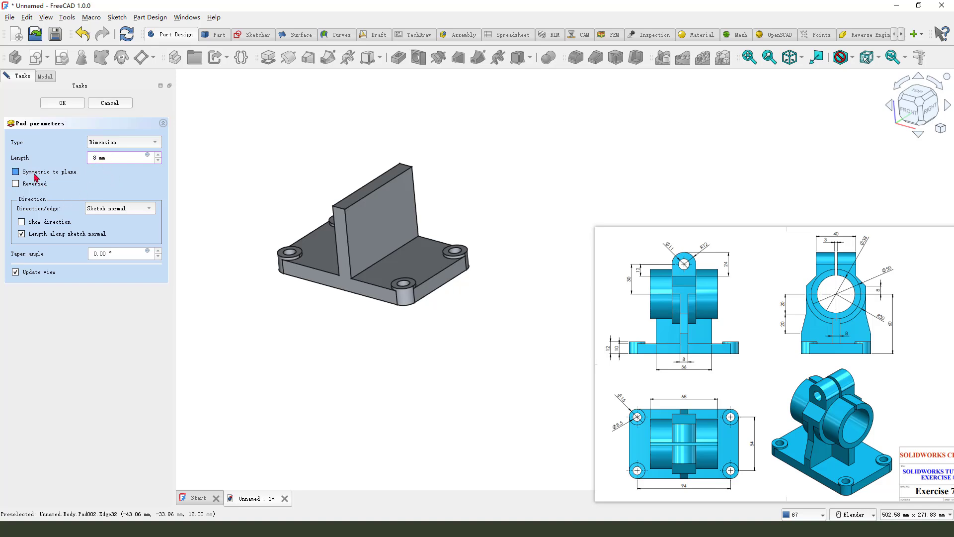
{"action": "left_click", "coordinate": [15, 171]}
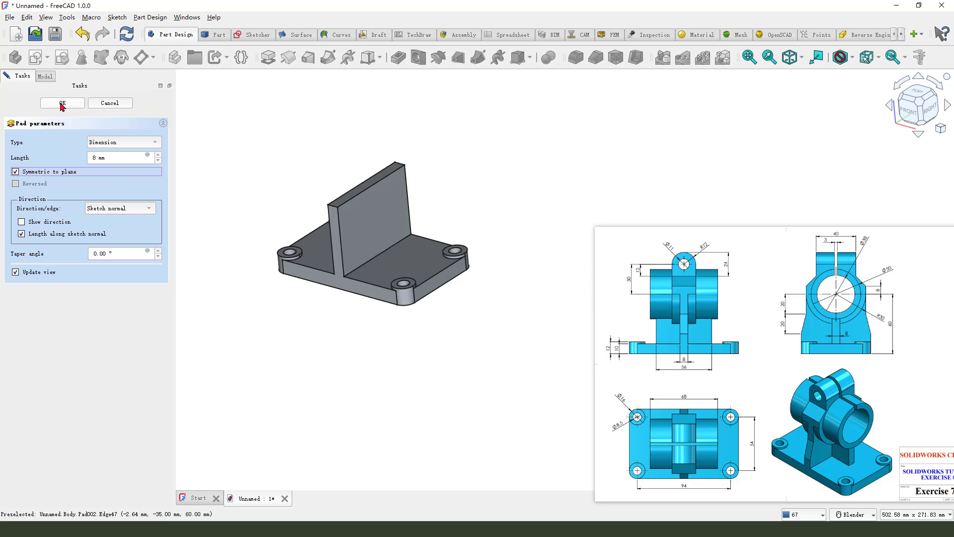
{"action": "left_click", "coordinate": [62, 102]}
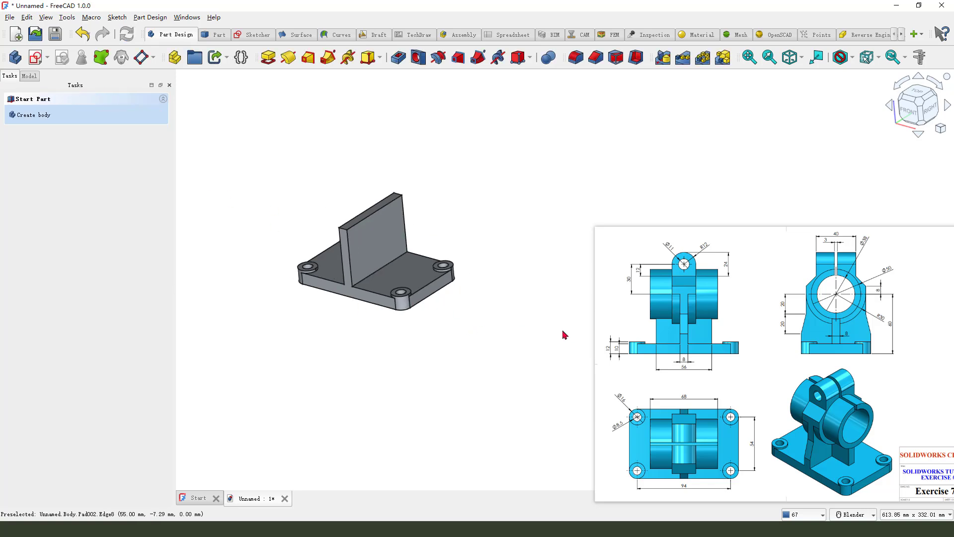
{"action": "mouse_move", "coordinate": [764, 344]}
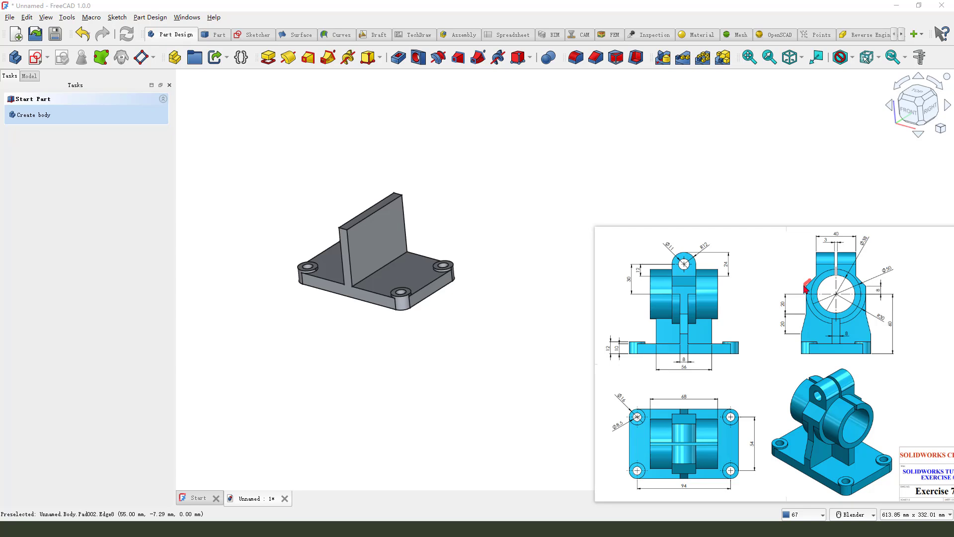
{"action": "mouse_move", "coordinate": [869, 295]}
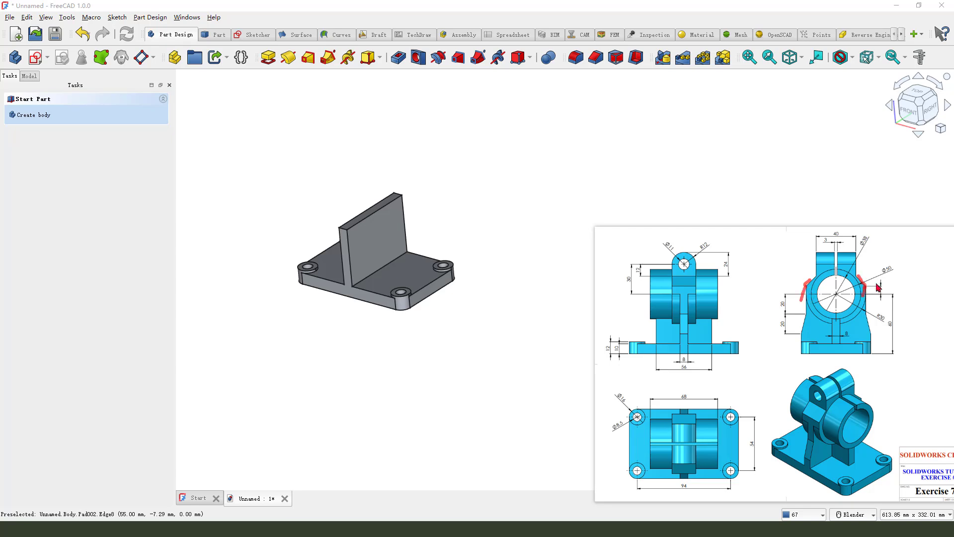
{"action": "mouse_move", "coordinate": [546, 321]}
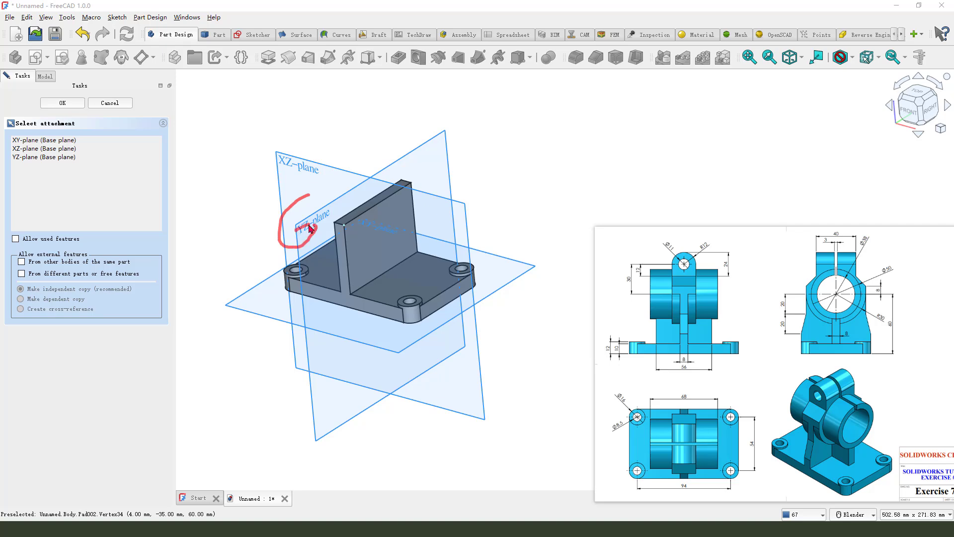
Step: Start a sketch on the wall's side plane, reference its top edge, and draw a circle and lines
{"action": "left_click", "coordinate": [61, 103]}
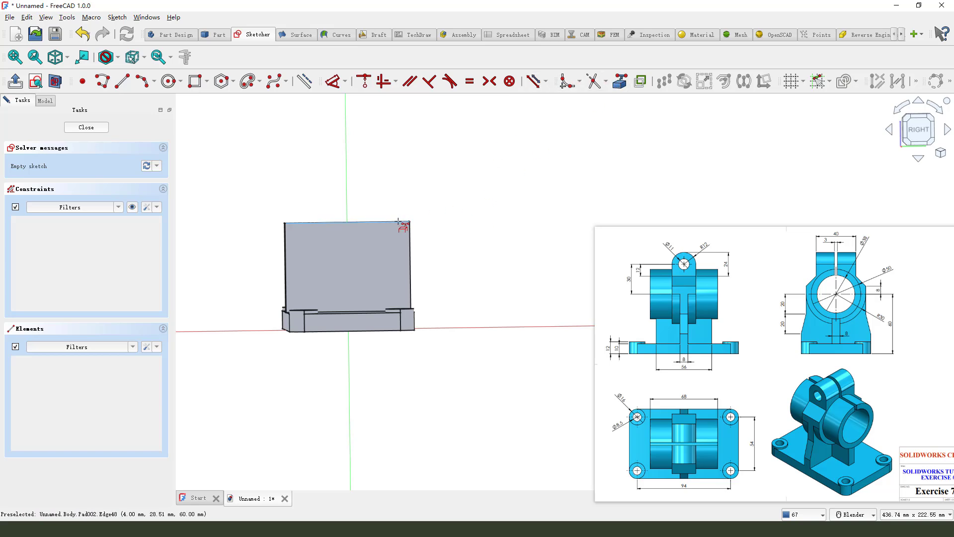
{"action": "left_click", "coordinate": [55, 81]}
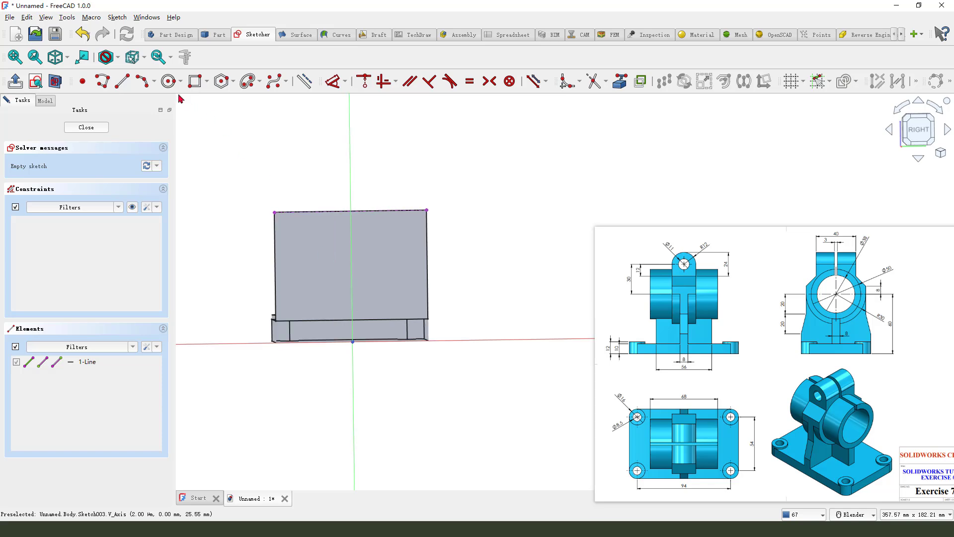
{"action": "left_click", "coordinate": [169, 81]}
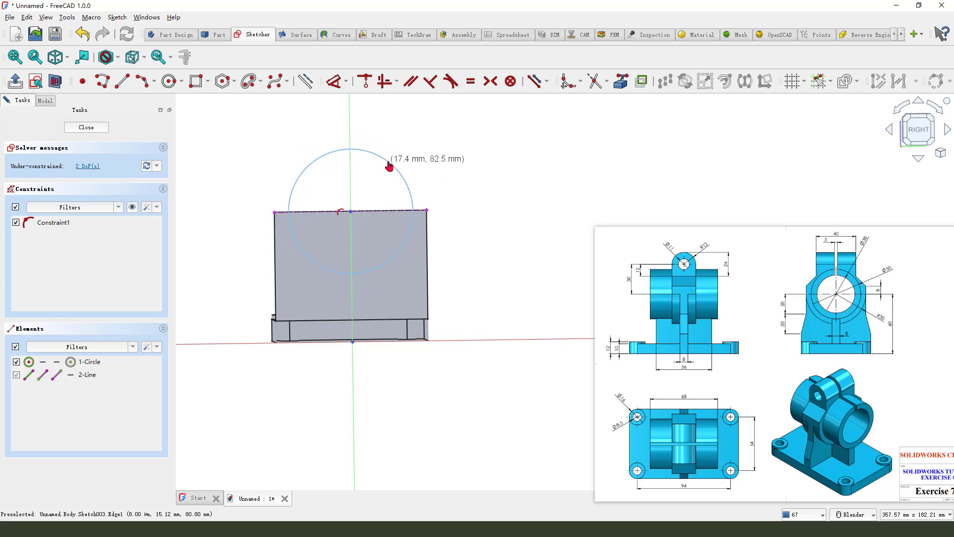
{"action": "mouse_move", "coordinate": [126, 102]}
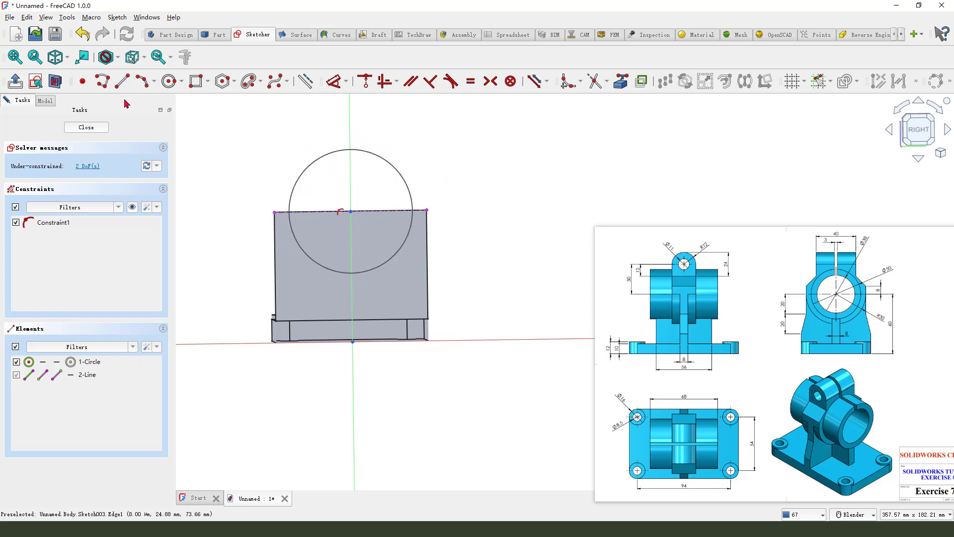
{"action": "mouse_move", "coordinate": [403, 213]}
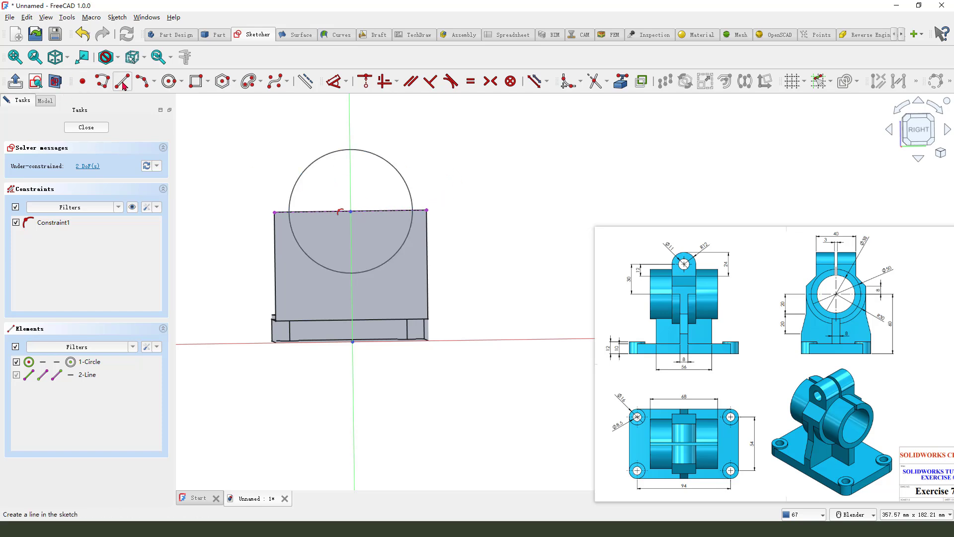
{"action": "left_click", "coordinate": [121, 80]}
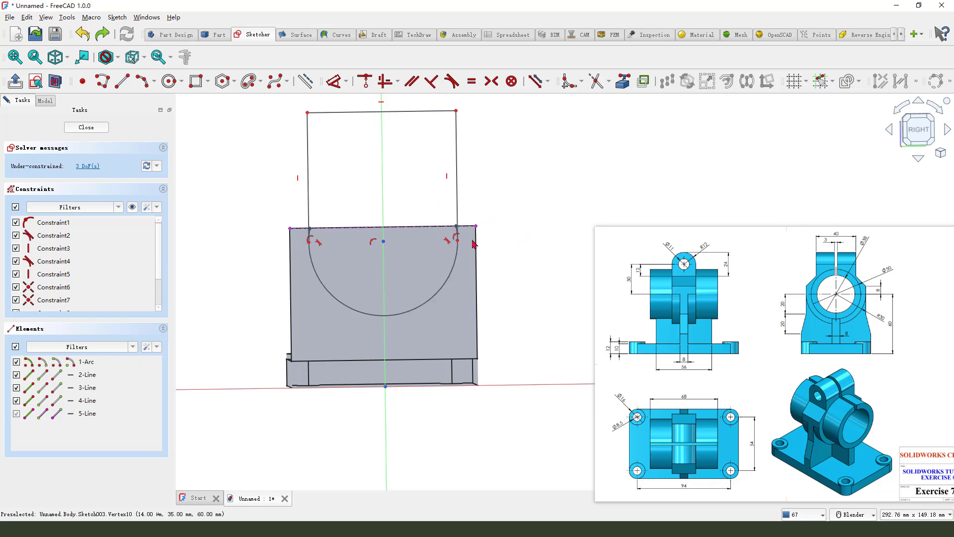
Step: Trim the circle to a bottom arc of the U-profile and constrain its radius to 30 mm
{"action": "scroll", "scroll_direction": "down", "scroll_amount": 3}
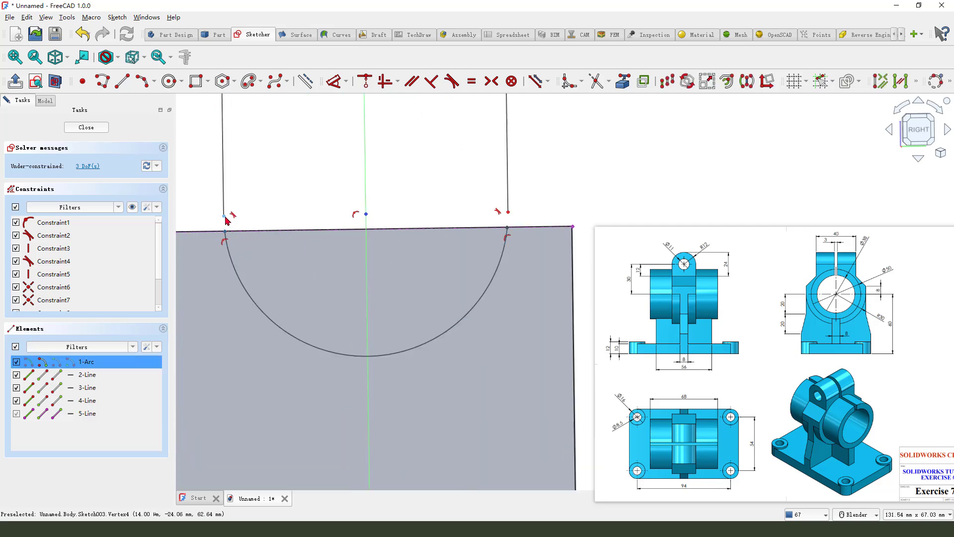
{"action": "left_click", "coordinate": [87, 375]}
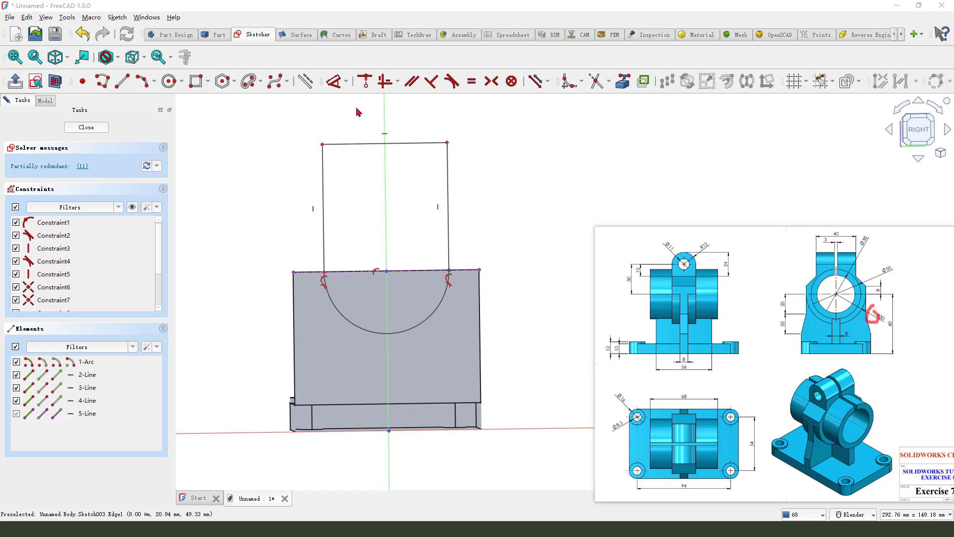
{"action": "left_click", "coordinate": [87, 361]}
{"action": "type", "text": "30"}
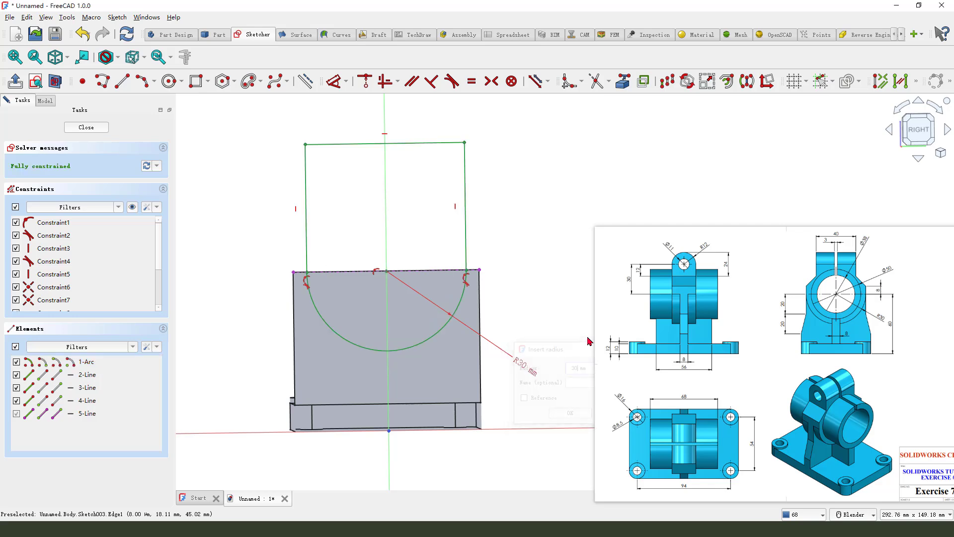
{"action": "left_click", "coordinate": [569, 413]}
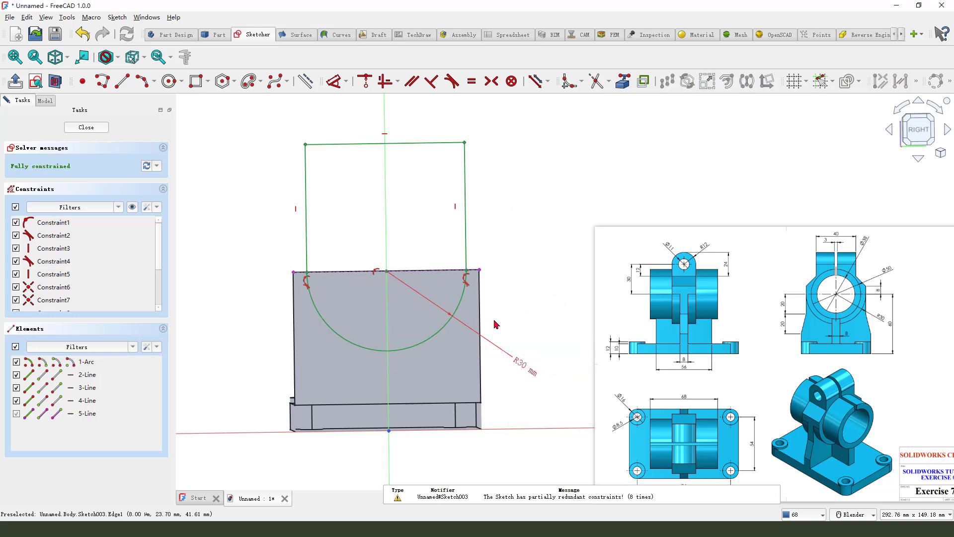
{"action": "mouse_move", "coordinate": [582, 261]}
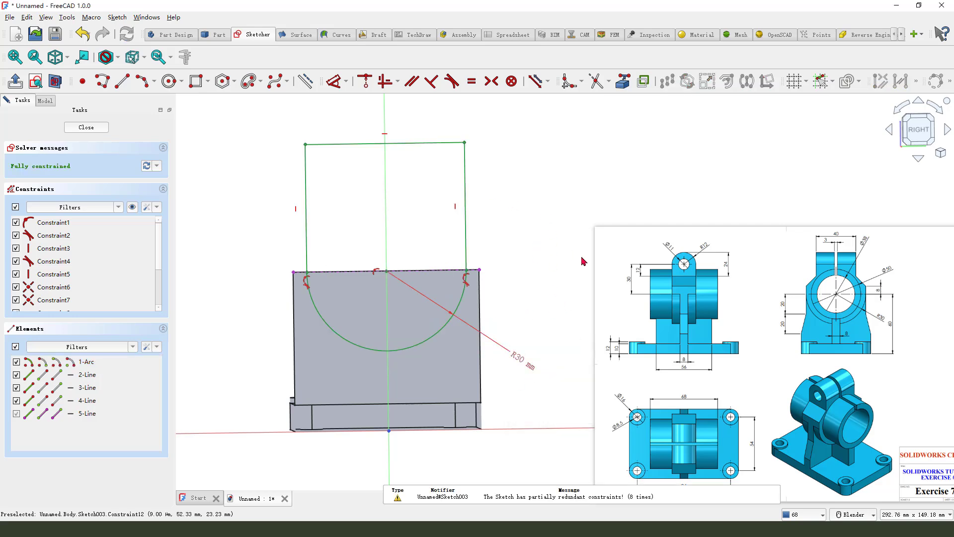
{"action": "mouse_move", "coordinate": [534, 256]}
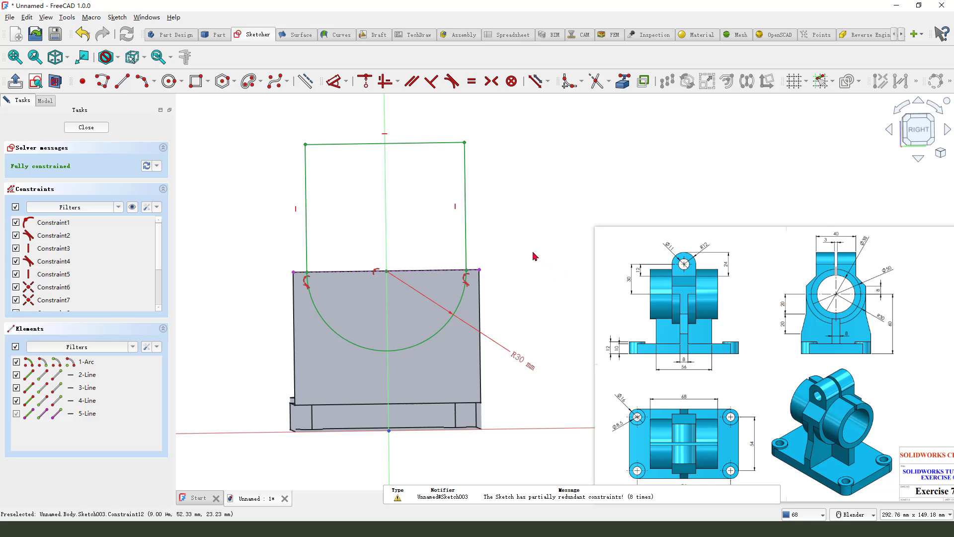
{"action": "mouse_move", "coordinate": [128, 108]}
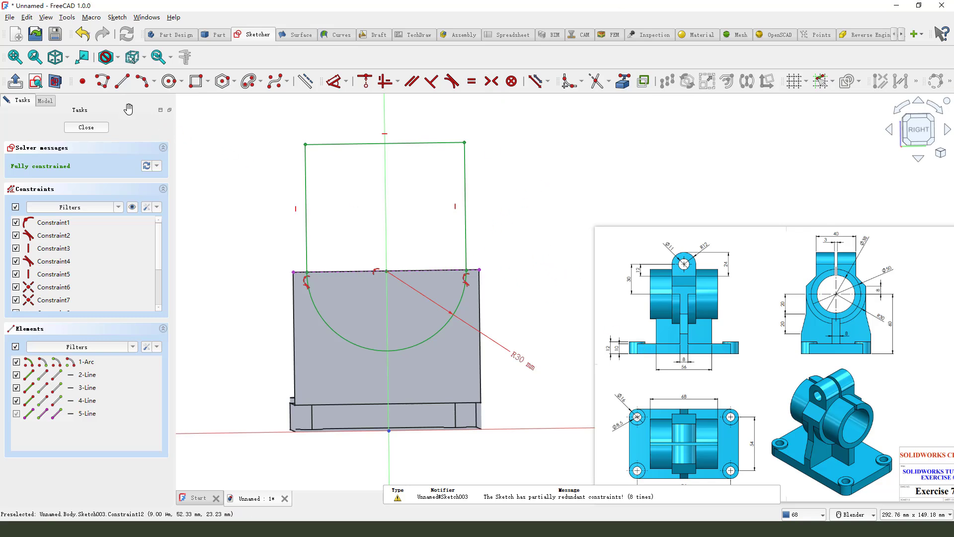
{"action": "mouse_move", "coordinate": [87, 128]}
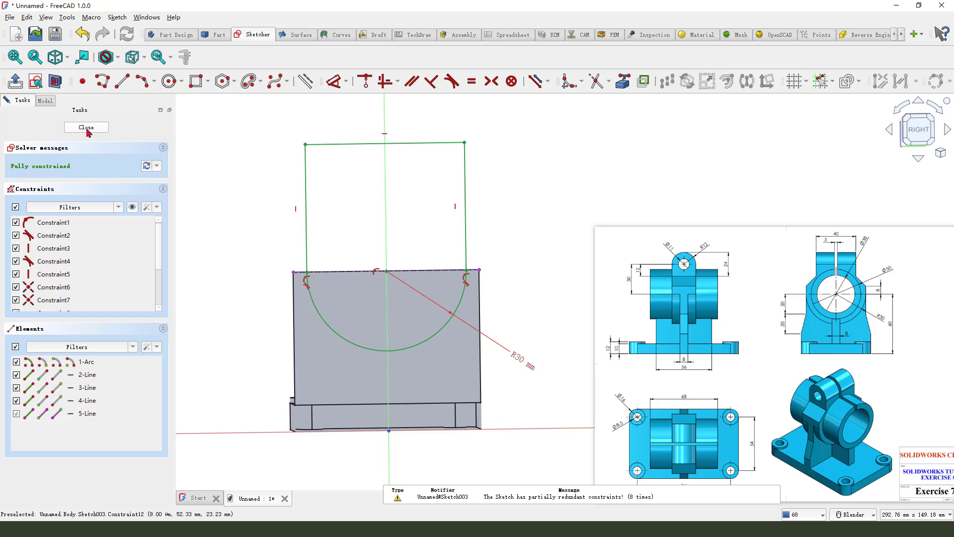
Step: Close the U-profile sketch and pad it 24 mm symmetric to plane as the lug
{"action": "left_click", "coordinate": [87, 127]}
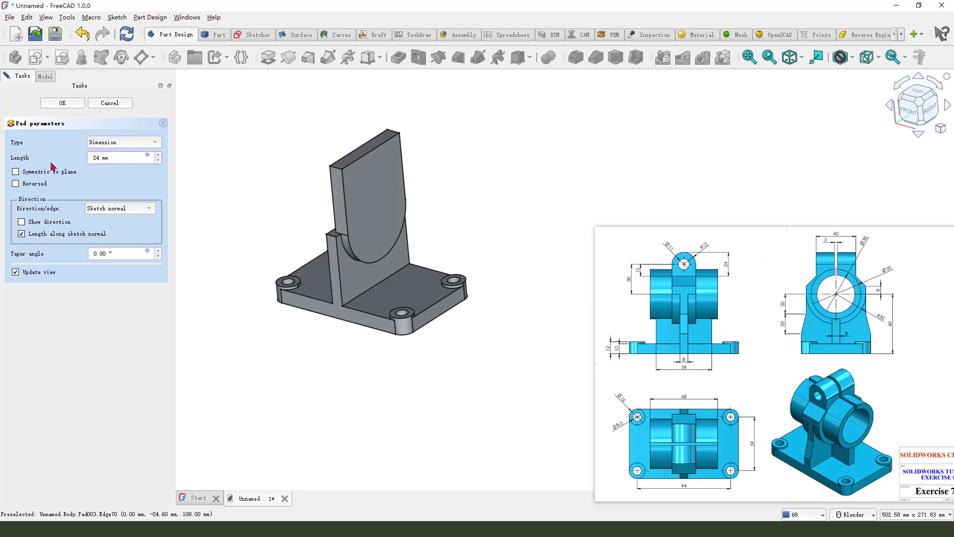
{"action": "left_click", "coordinate": [15, 171]}
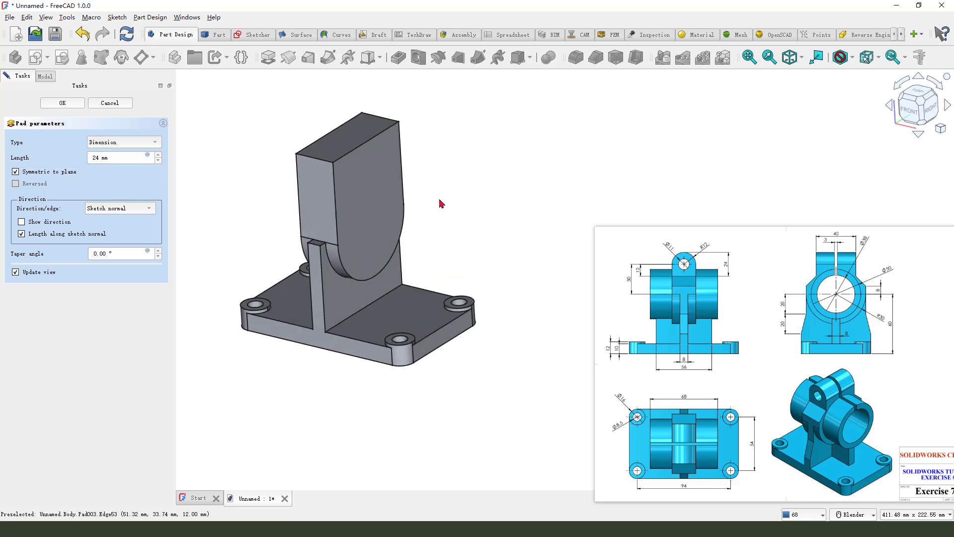
{"action": "left_click", "coordinate": [62, 103]}
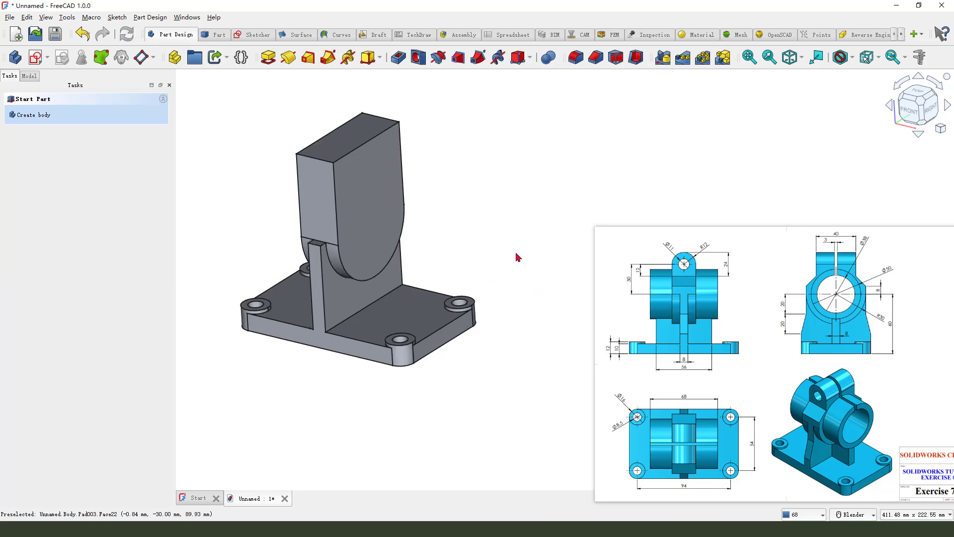
{"action": "mouse_move", "coordinate": [868, 415]}
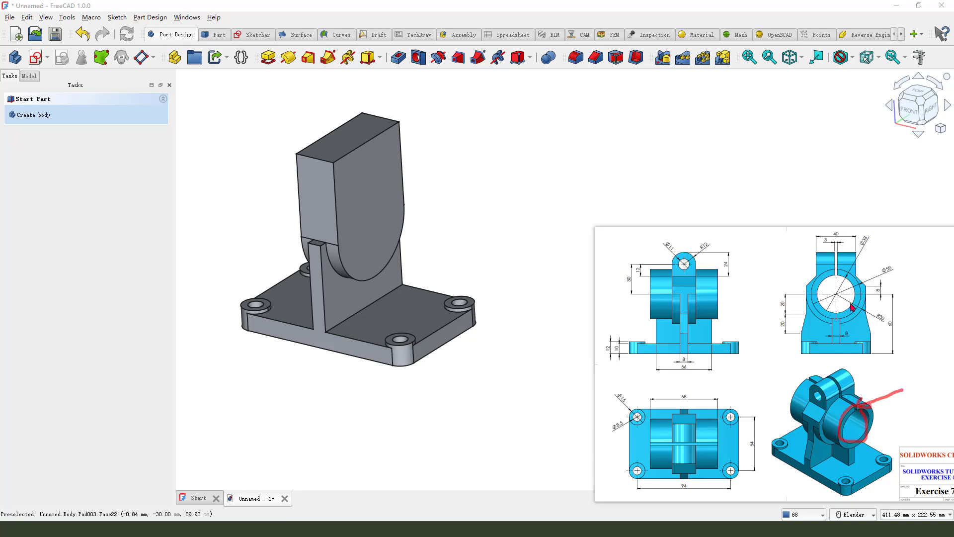
{"action": "mouse_move", "coordinate": [852, 321]}
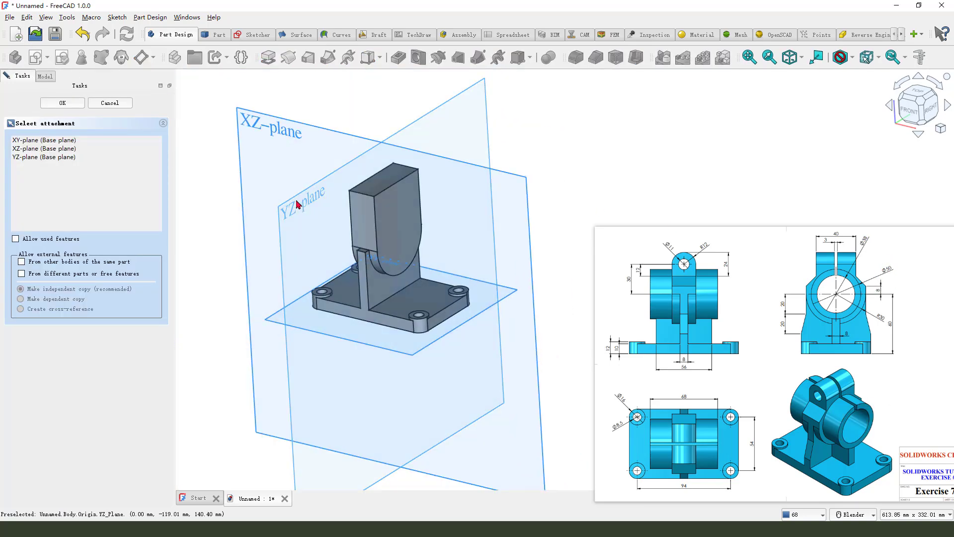
Step: Sketch a Ø50 circle on the YZ plane centred on the lug's arc centre and close it
{"action": "left_click", "coordinate": [61, 103]}
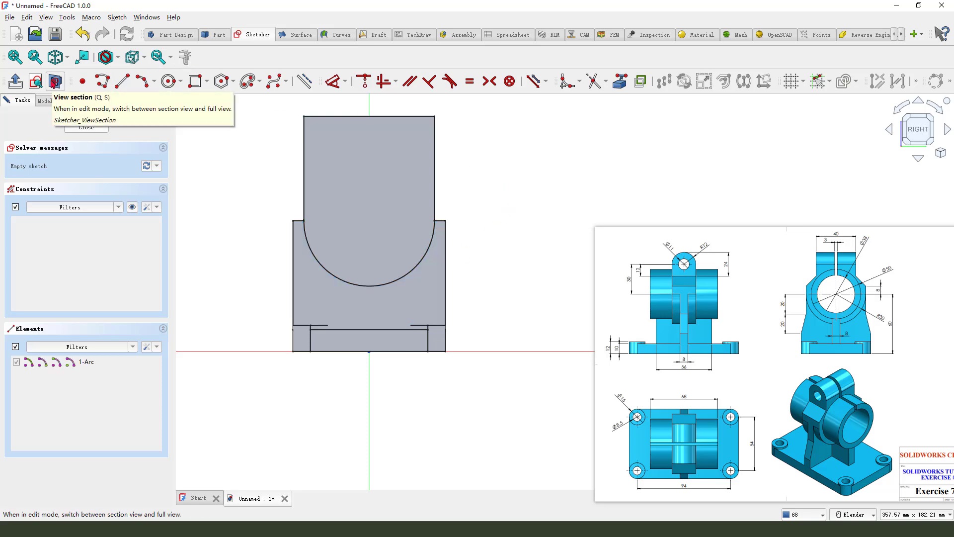
{"action": "left_click", "coordinate": [167, 80]}
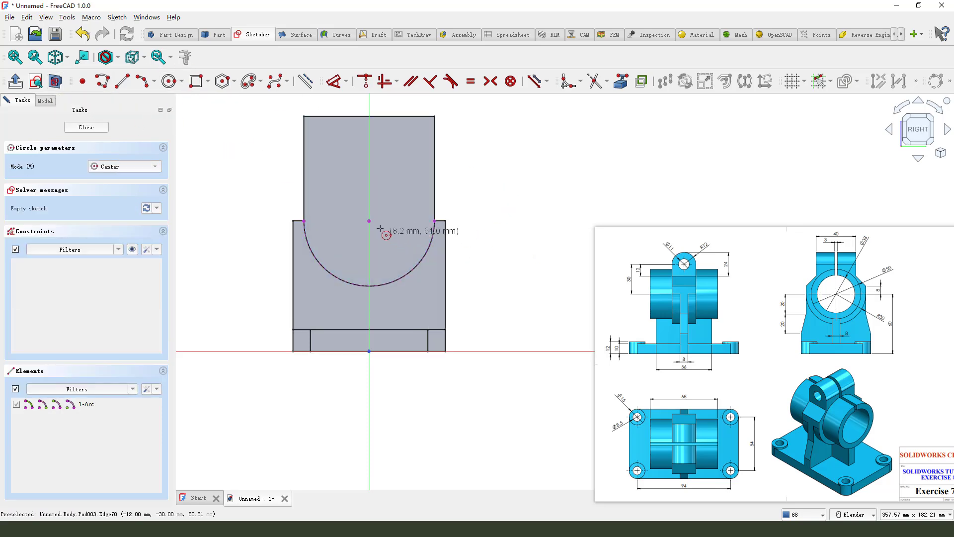
{"action": "left_click", "coordinate": [368, 221]}
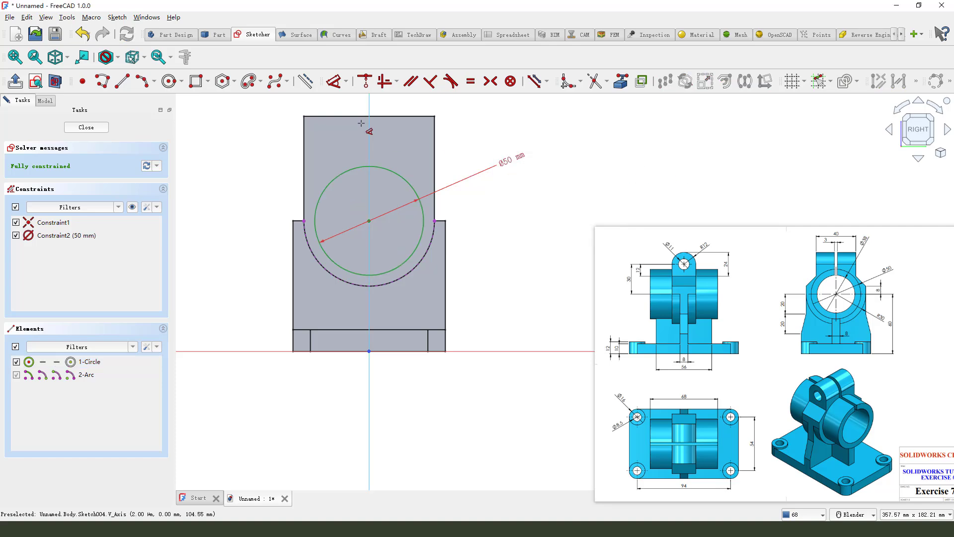
{"action": "left_click", "coordinate": [85, 127]}
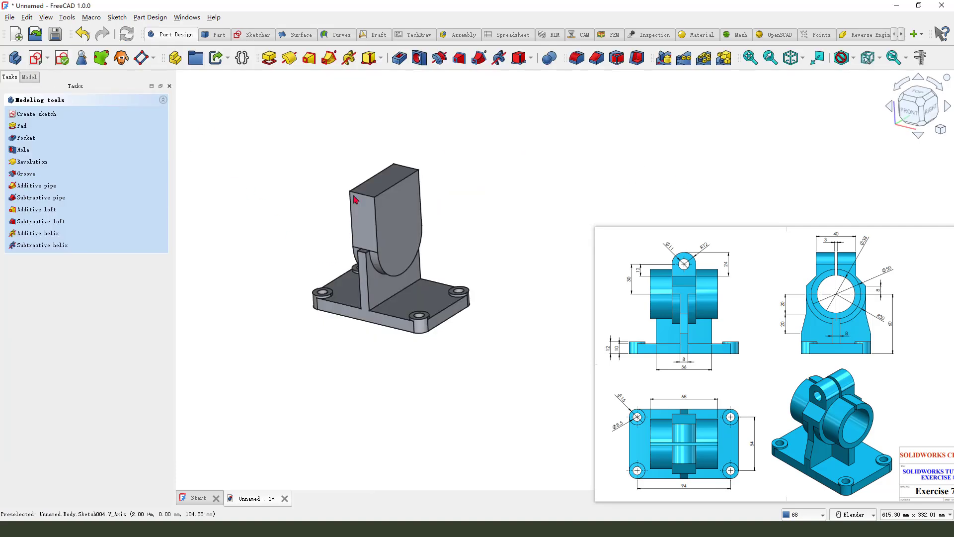
Step: Pad the Ø50 circle sketch 68 mm symmetric to its plane, forming the cylindrical hub
{"action": "left_click", "coordinate": [20, 125]}
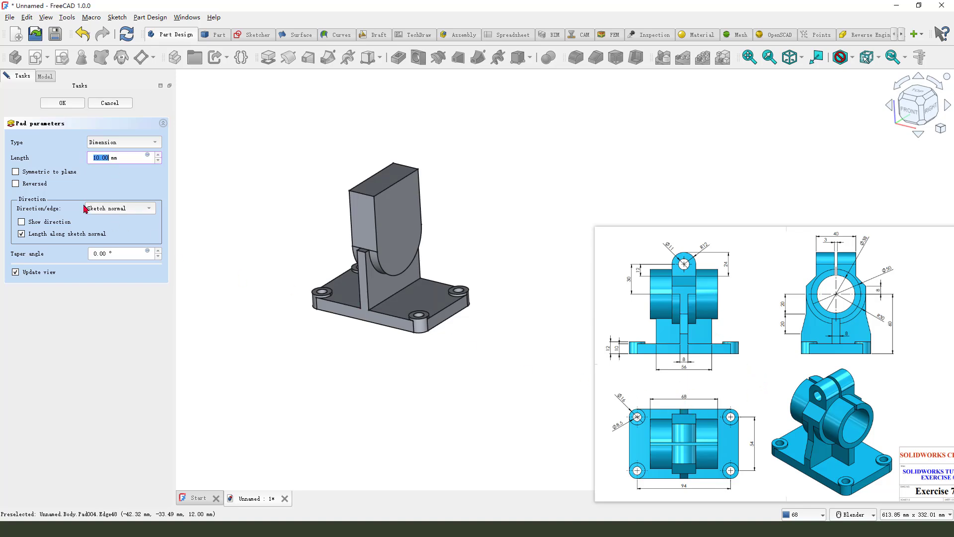
{"action": "type", "text": "68 mm"}
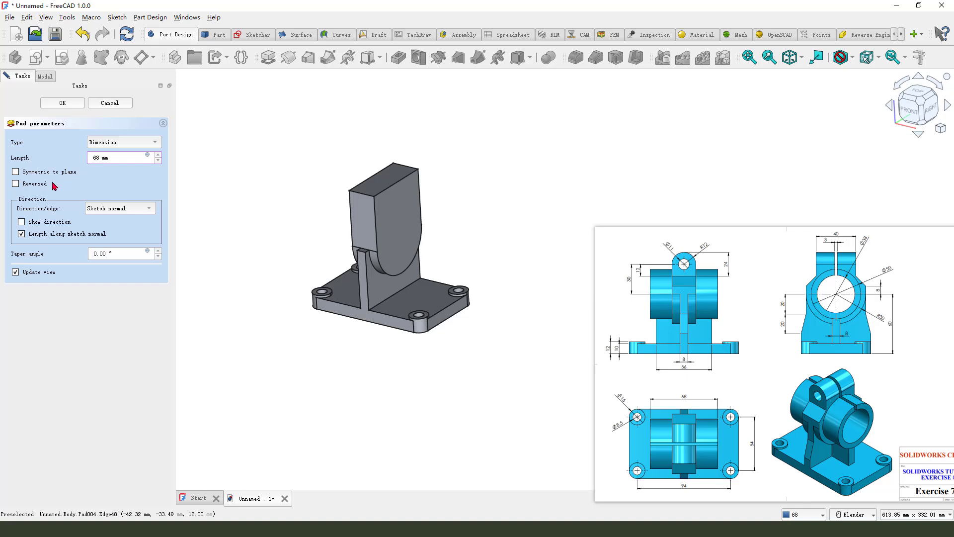
{"action": "left_click", "coordinate": [15, 171]}
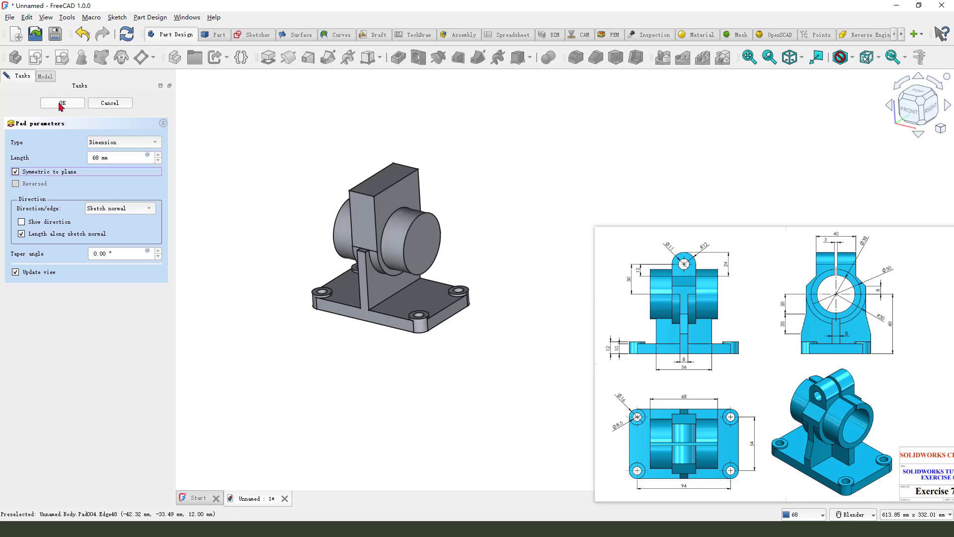
{"action": "left_click", "coordinate": [62, 103]}
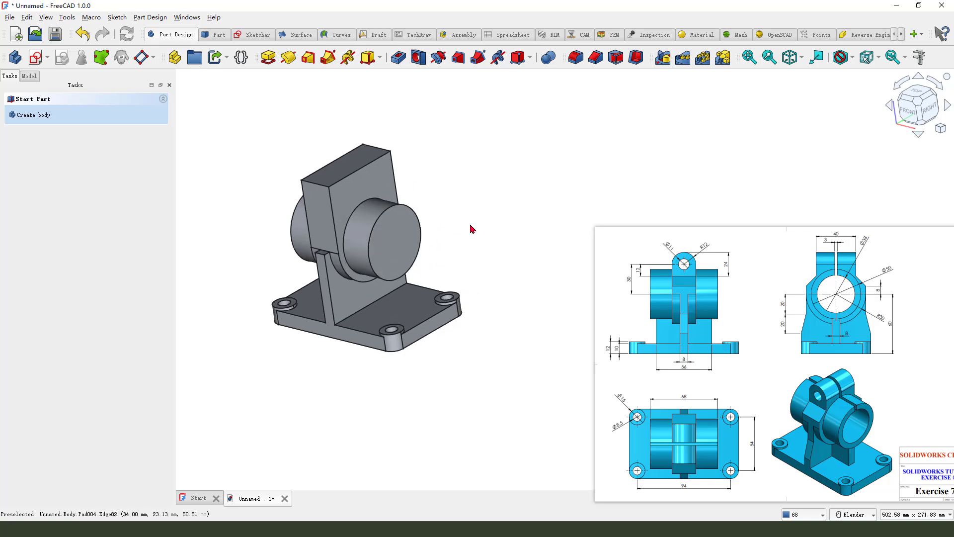
{"action": "mouse_move", "coordinate": [473, 245]}
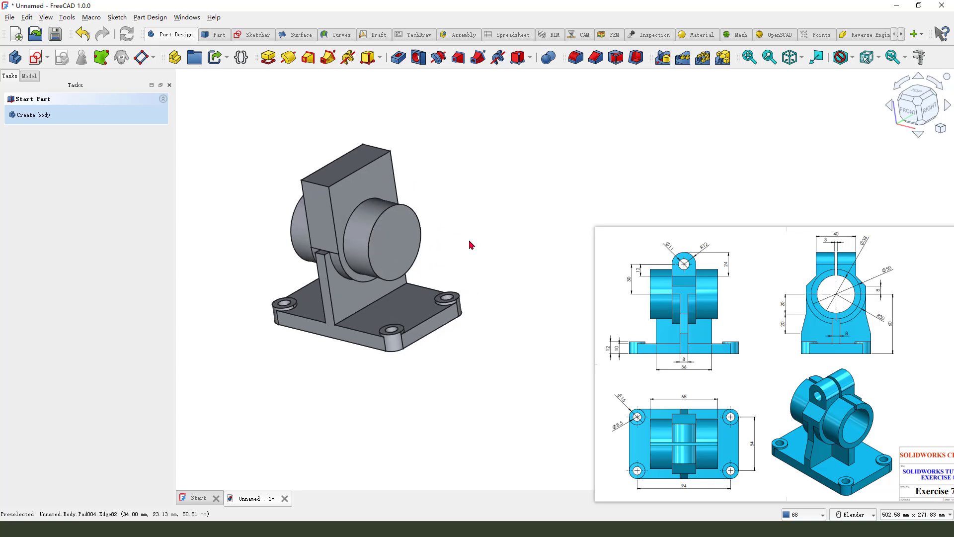
{"action": "mouse_move", "coordinate": [683, 370]}
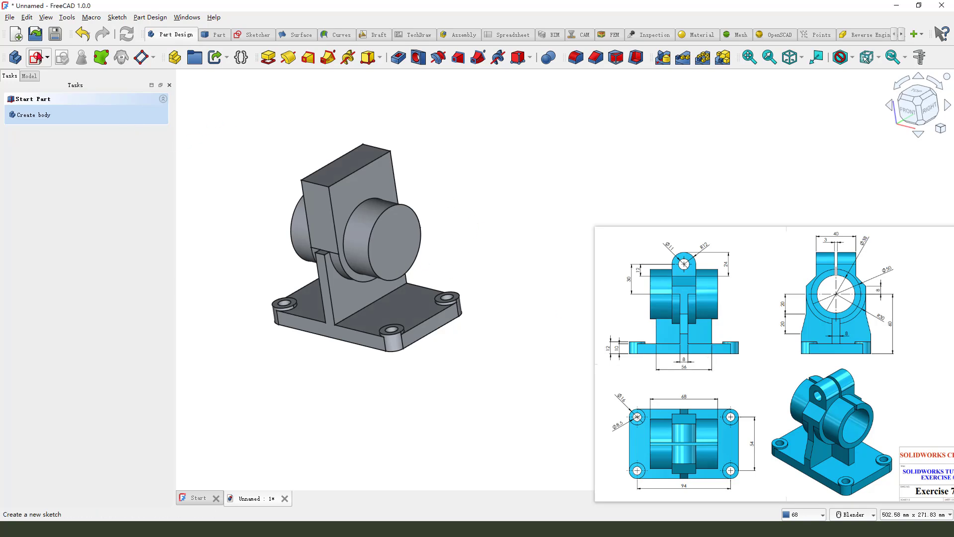
Step: Sketch a rectangle on the XZ plane and constrain its width to 8 mm
{"action": "left_click", "coordinate": [33, 114]}
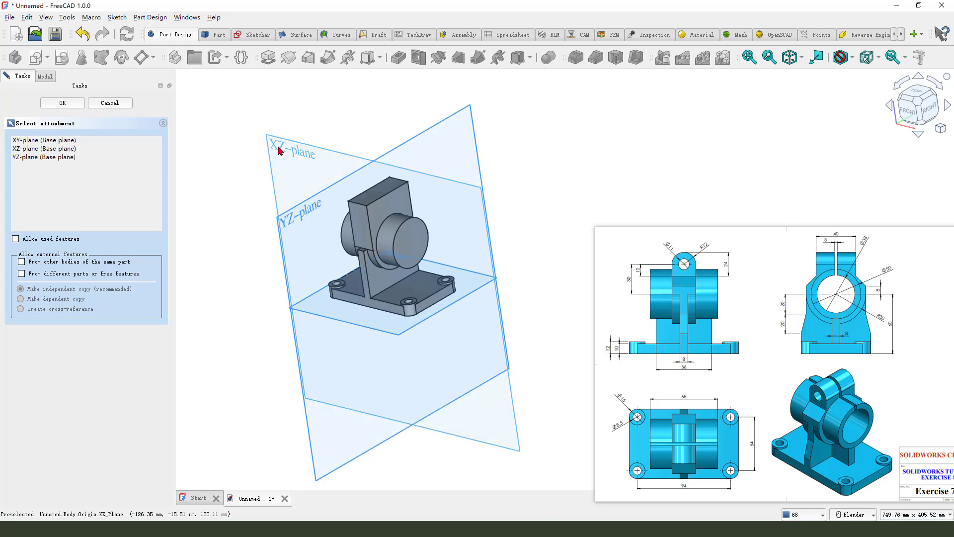
{"action": "left_click", "coordinate": [62, 102]}
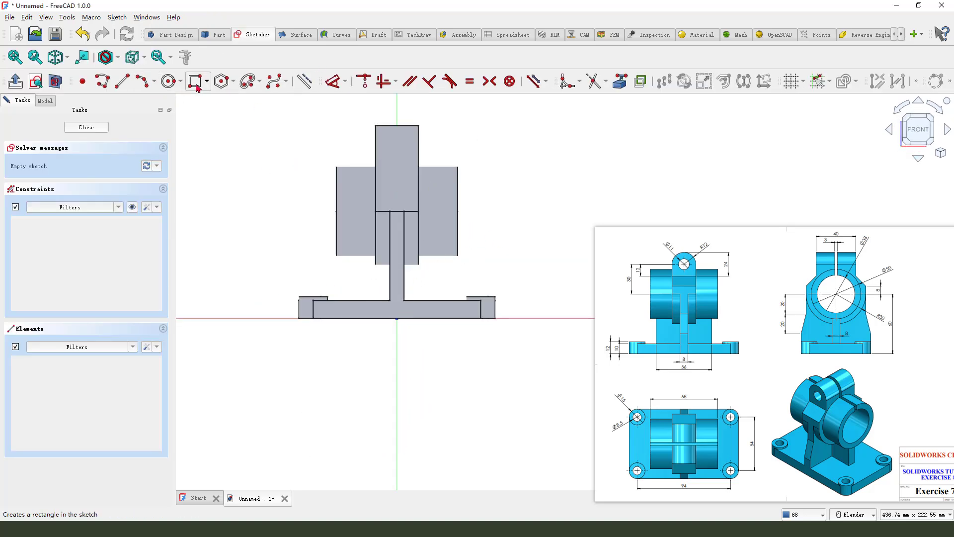
{"action": "left_click", "coordinate": [193, 80]}
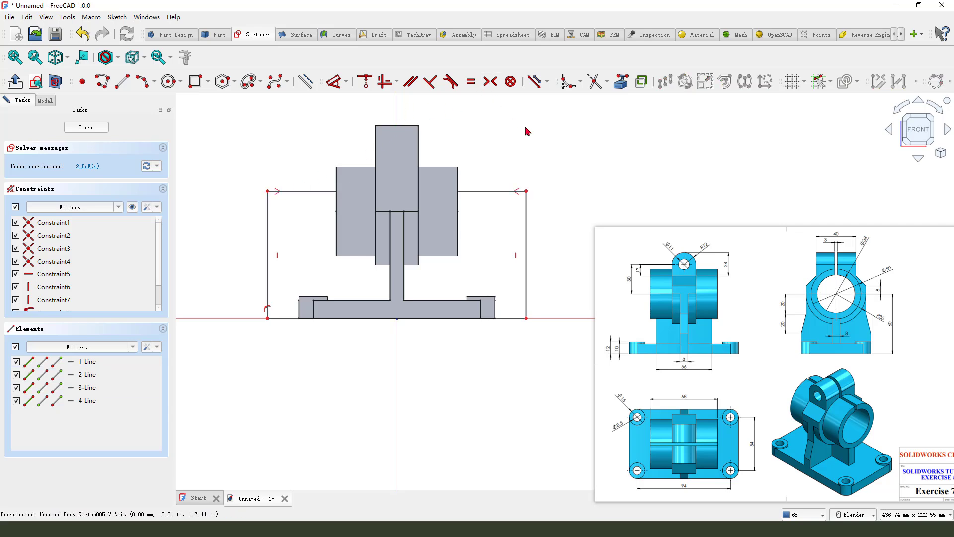
{"action": "left_click", "coordinate": [330, 80]}
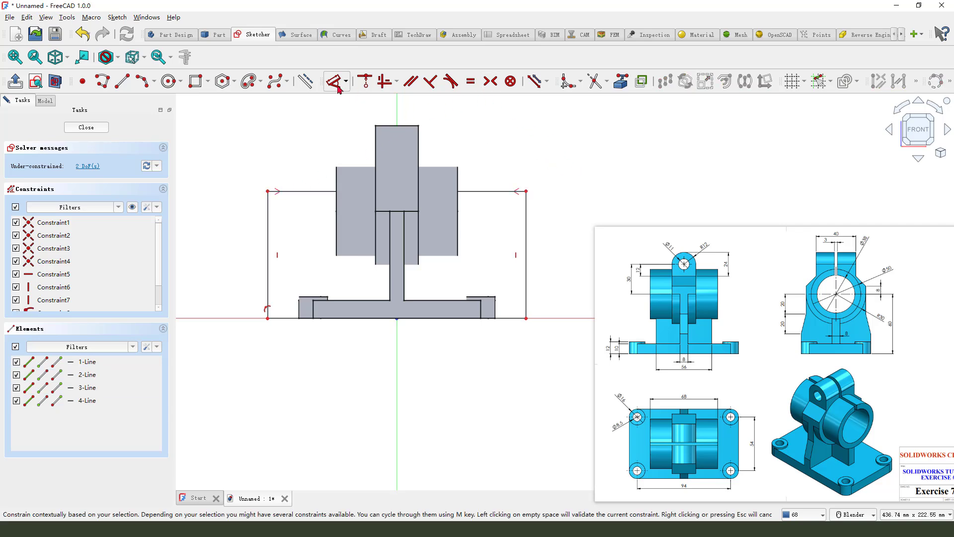
{"action": "mouse_move", "coordinate": [441, 315]}
{"action": "type", "text": "5"}
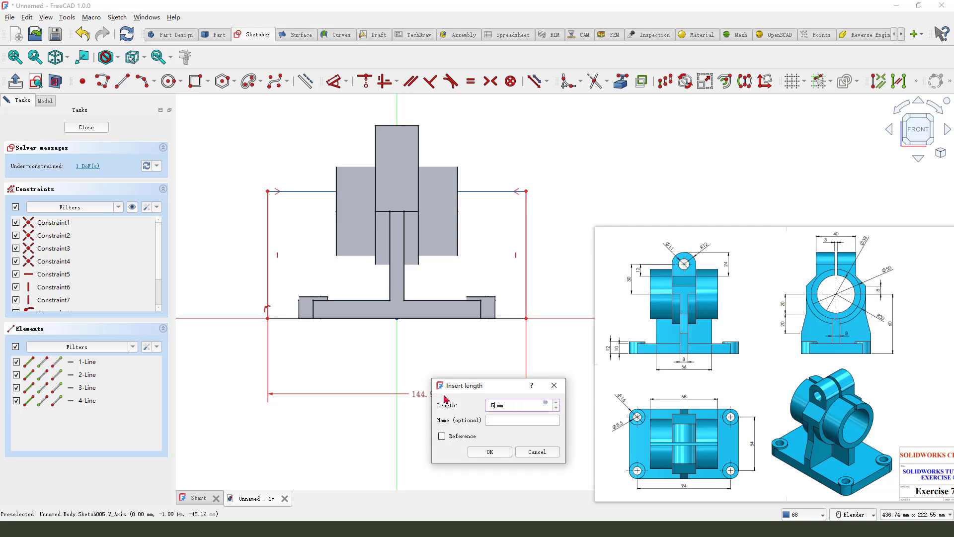
{"action": "left_click", "coordinate": [489, 451]}
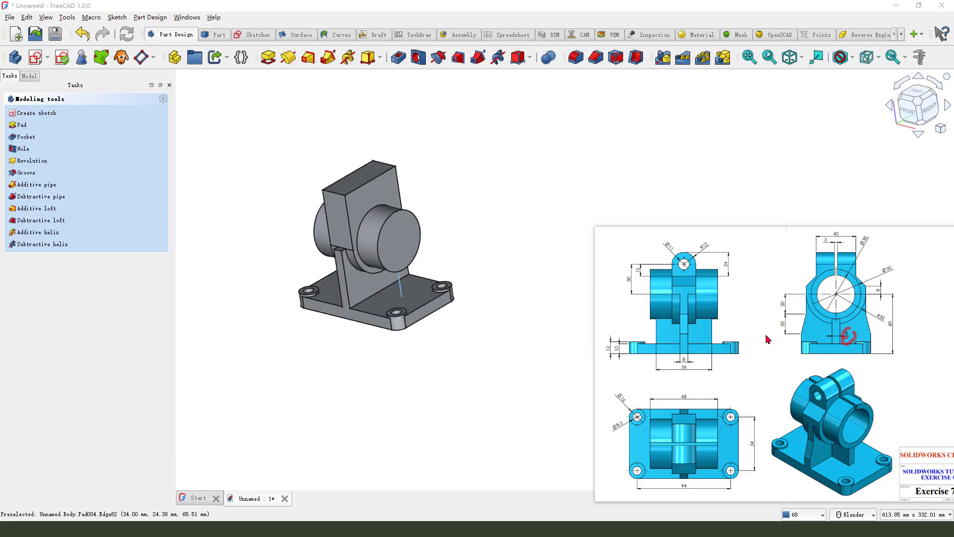
Step: Pad the rectangle sketch 8 mm symmetric to its plane as the web
{"action": "left_click", "coordinate": [21, 126]}
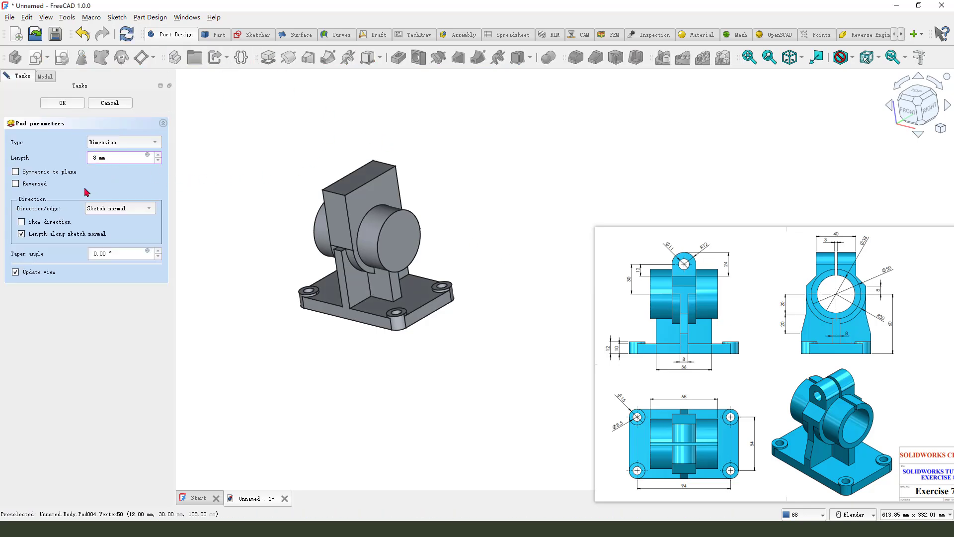
{"action": "left_click", "coordinate": [15, 172]}
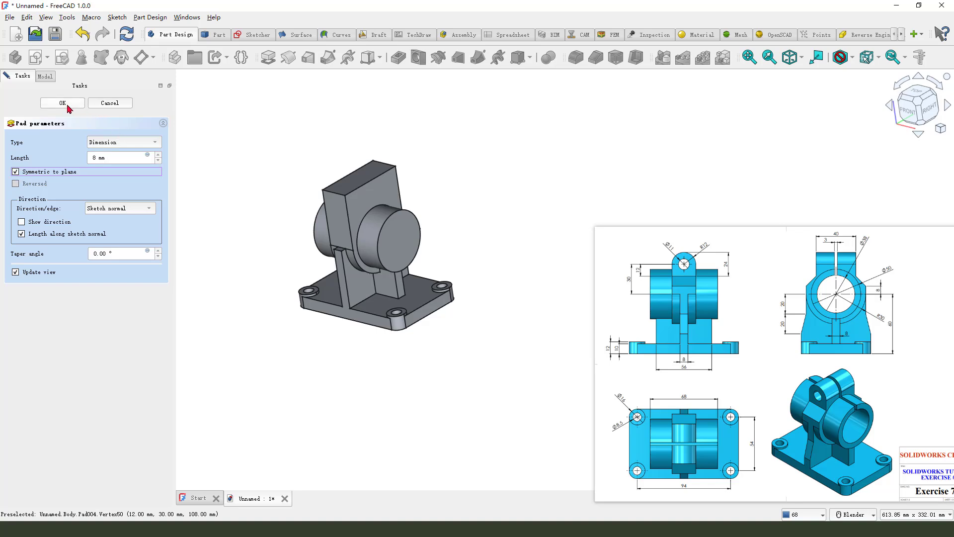
{"action": "left_click", "coordinate": [61, 102]}
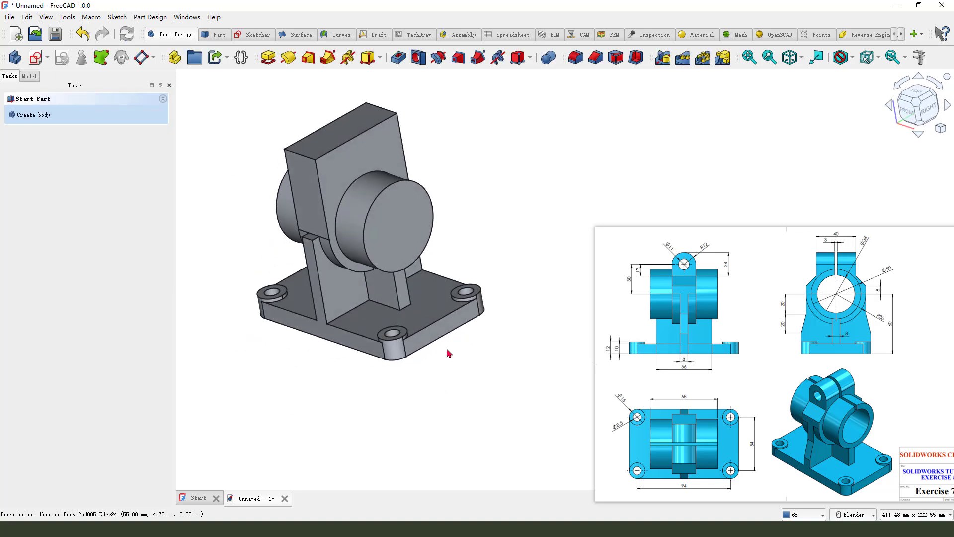
{"action": "mouse_move", "coordinate": [566, 385]}
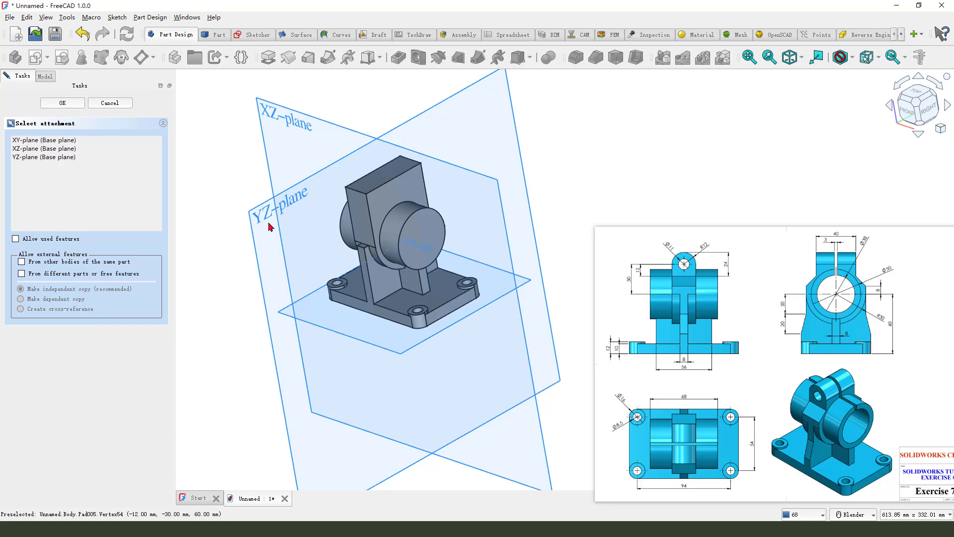
Step: Attach the new empty sketch to the YZ plane
{"action": "left_click", "coordinate": [61, 103]}
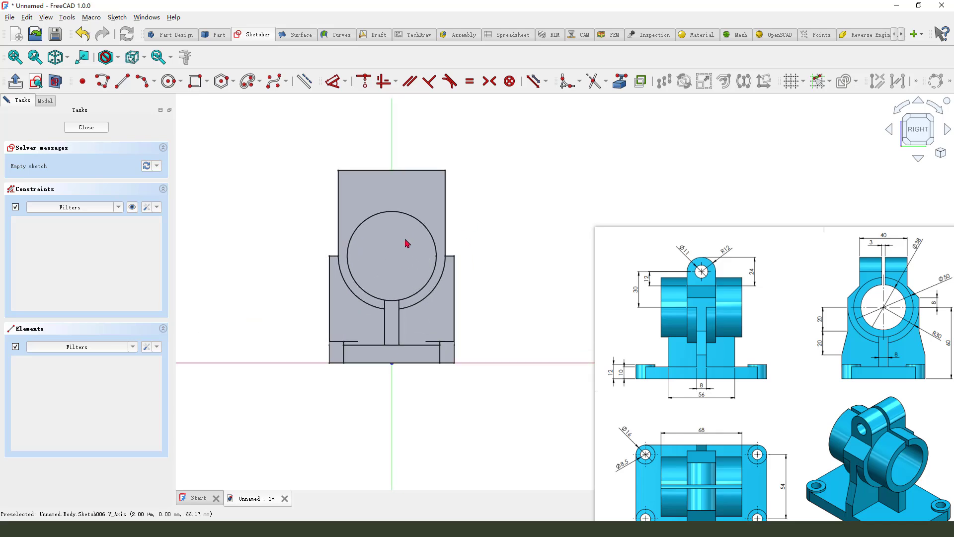
{"action": "mouse_move", "coordinate": [511, 270]}
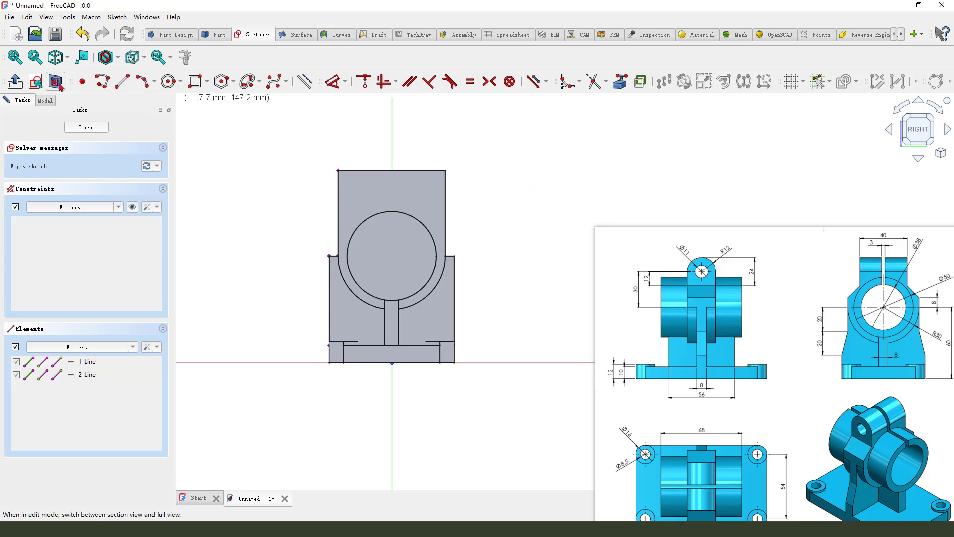
{"action": "mouse_move", "coordinate": [330, 331]}
{"action": "type", "text": "2"}
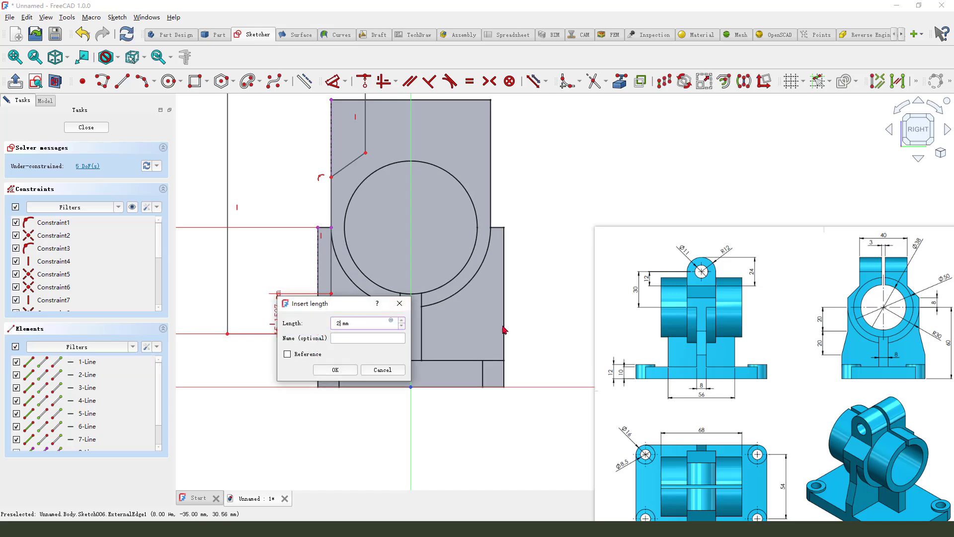
Step: Constrain the side outline's vertical length and its 20 mm offset from the bore
{"action": "left_click", "coordinate": [334, 369]}
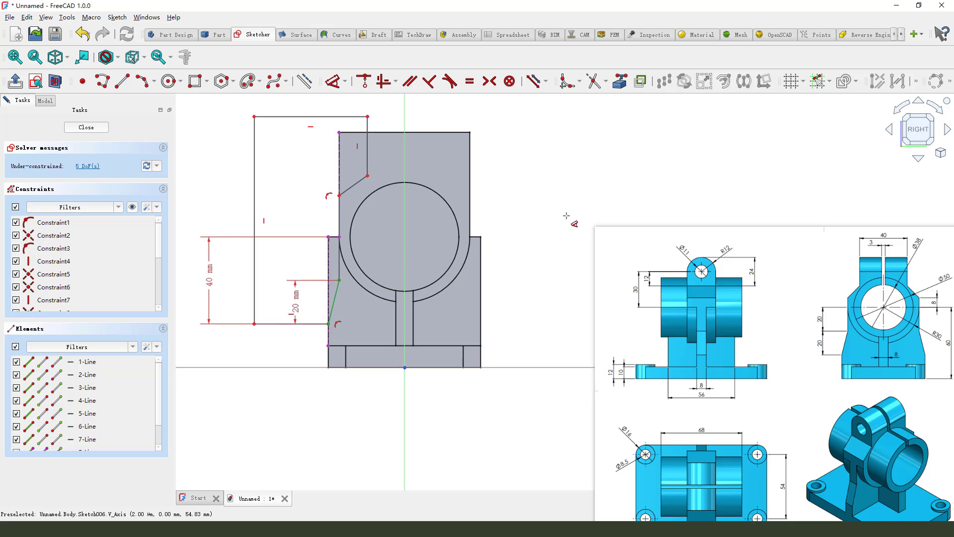
{"action": "mouse_move", "coordinate": [931, 299]}
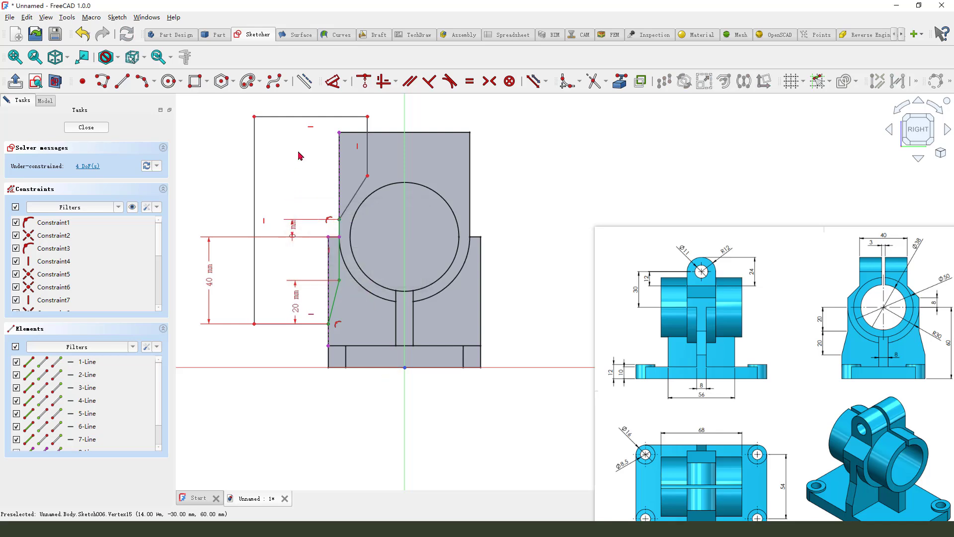
{"action": "mouse_move", "coordinate": [609, 204]}
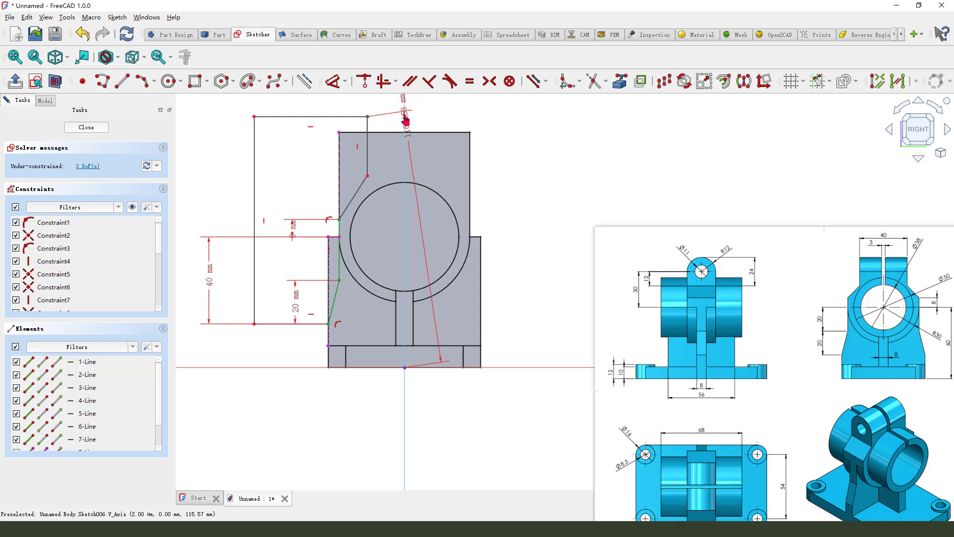
{"action": "left_click", "coordinate": [404, 118]}
{"action": "type", "text": "20"}
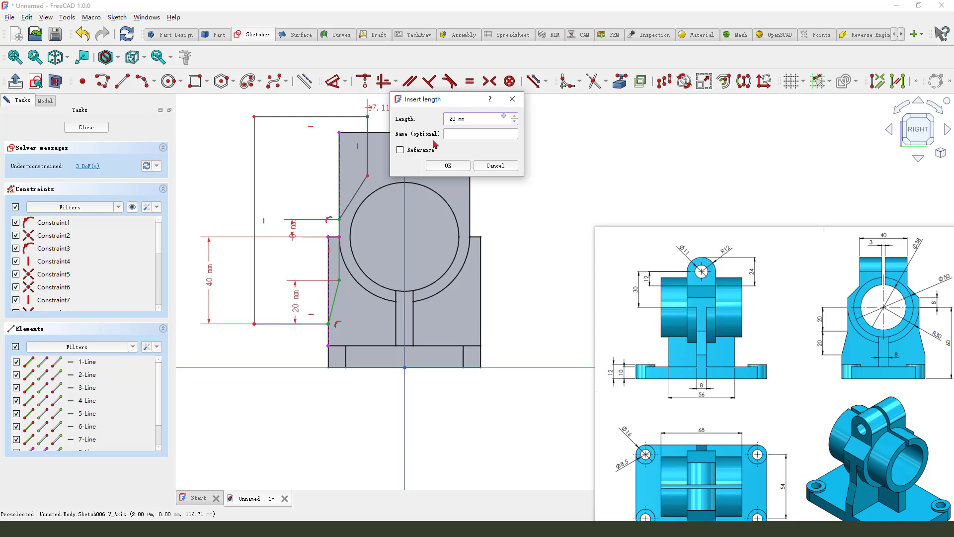
{"action": "left_click", "coordinate": [447, 166]}
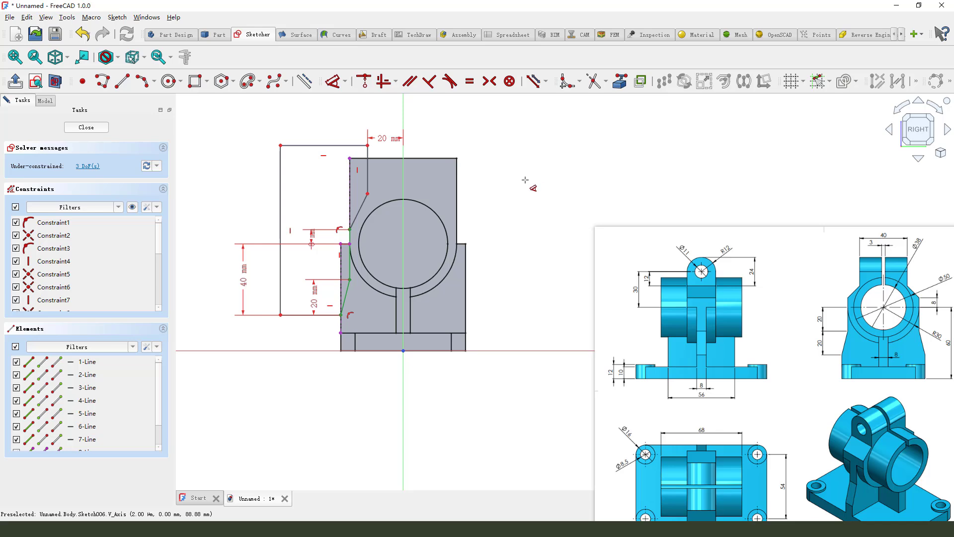
{"action": "mouse_move", "coordinate": [465, 213]}
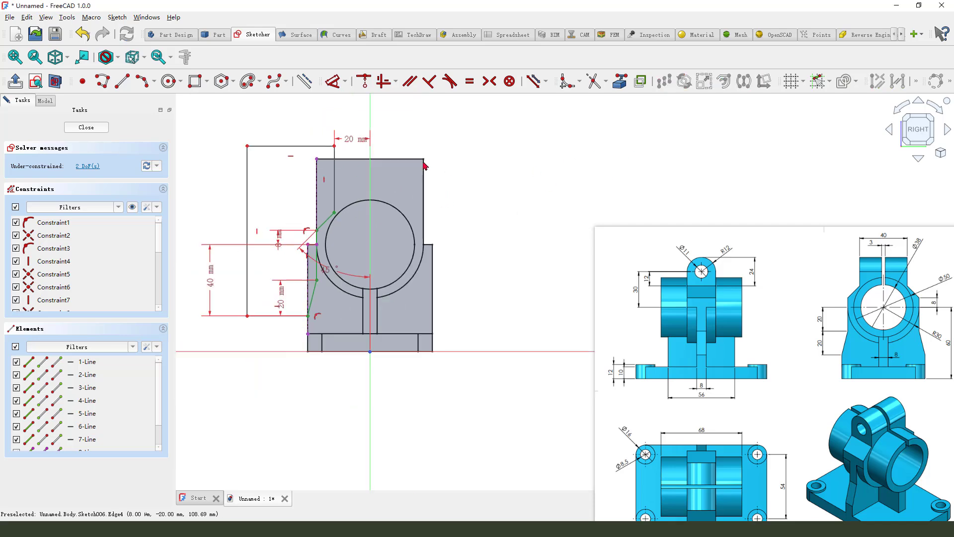
Step: Dimension the outline's overall width from its top corner until the sketch is fully constrained
{"action": "left_click", "coordinate": [87, 427]}
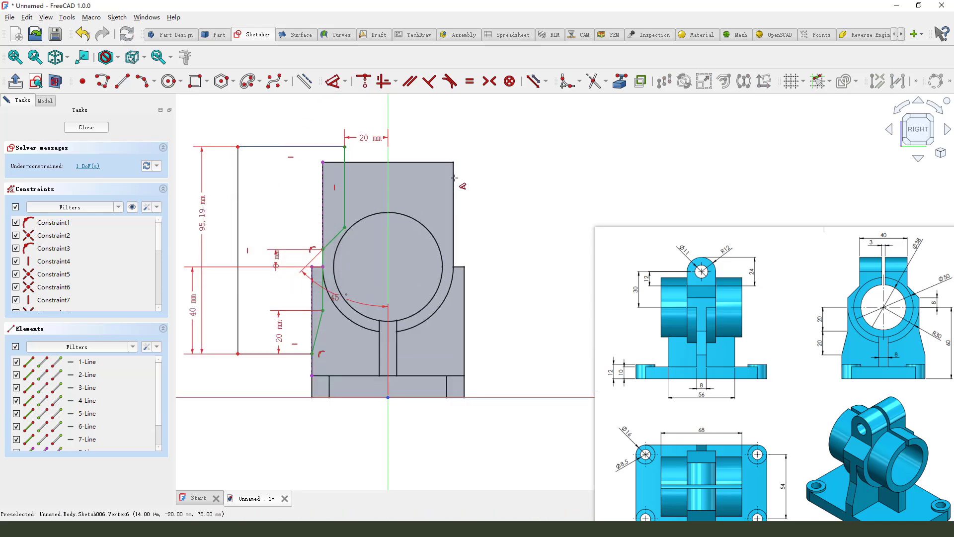
{"action": "left_click", "coordinate": [331, 80]}
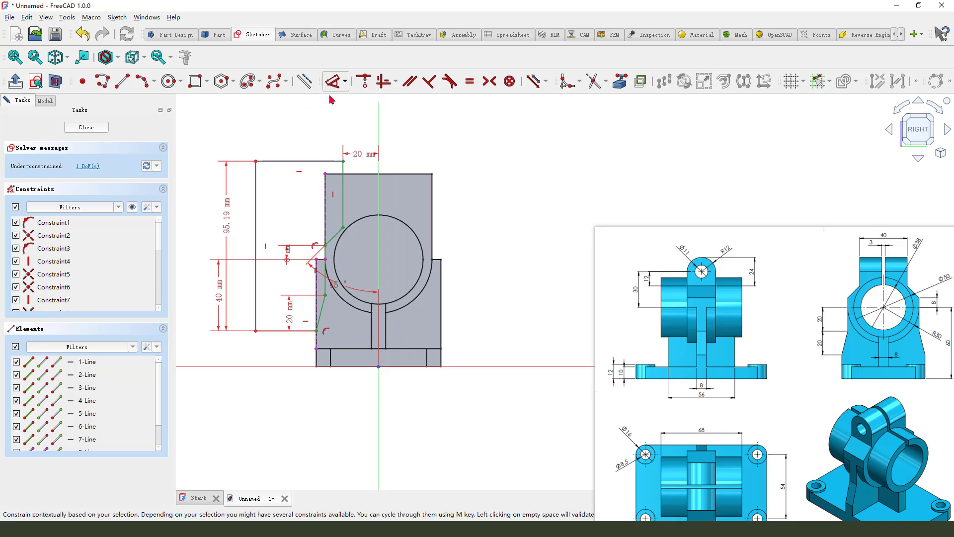
{"action": "left_click", "coordinate": [332, 80]}
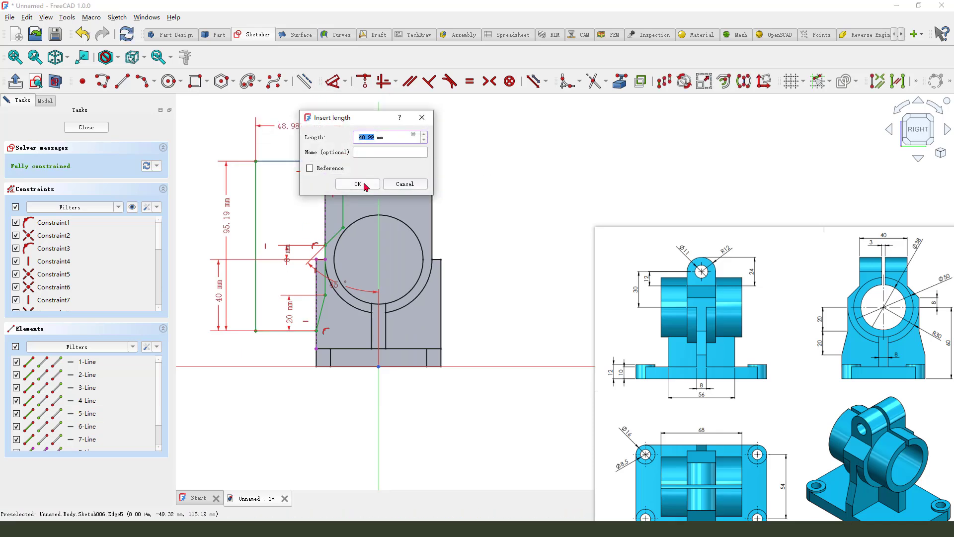
{"action": "left_click", "coordinate": [357, 184]}
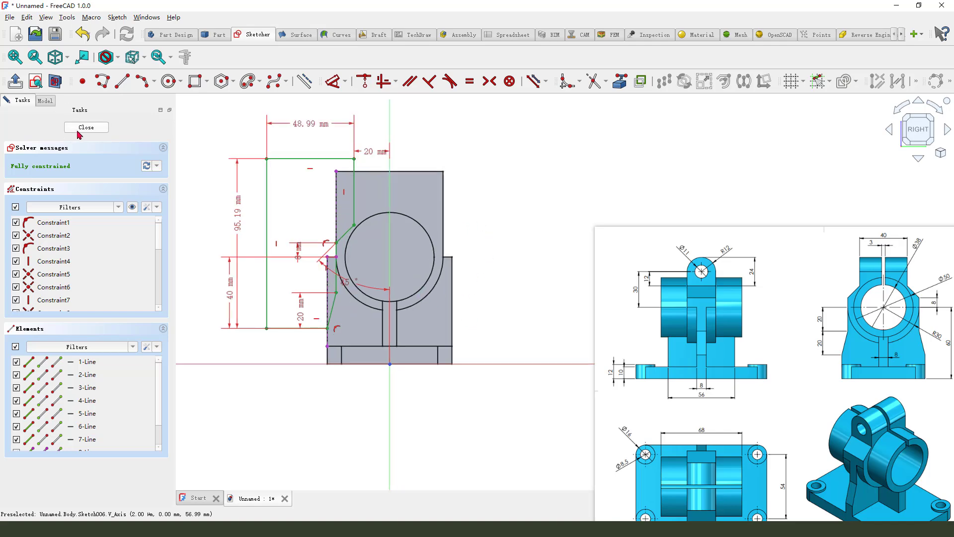
Step: Close the side sketch and cut it as a Through-all pocket
{"action": "left_click", "coordinate": [85, 128]}
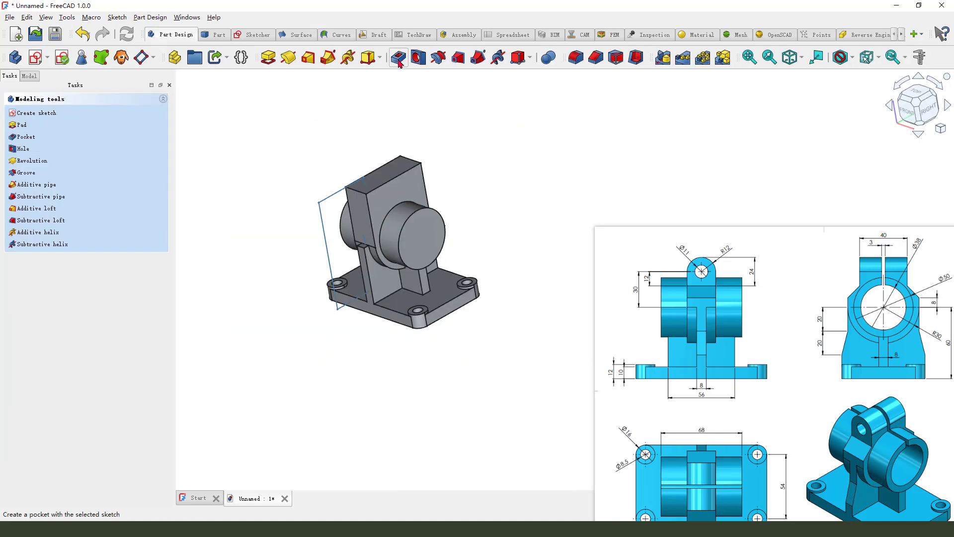
{"action": "left_click", "coordinate": [399, 58]}
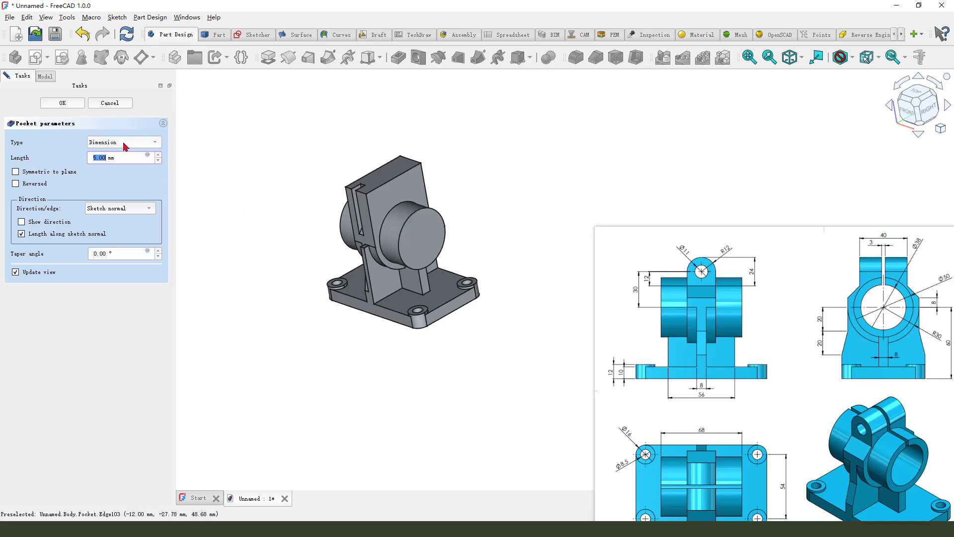
{"action": "left_click", "coordinate": [123, 142]}
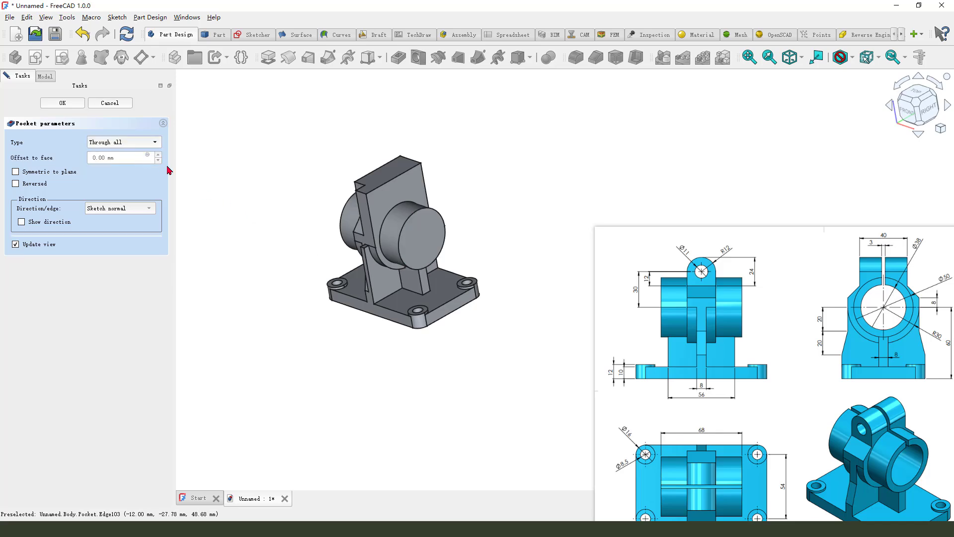
{"action": "left_click", "coordinate": [15, 172]}
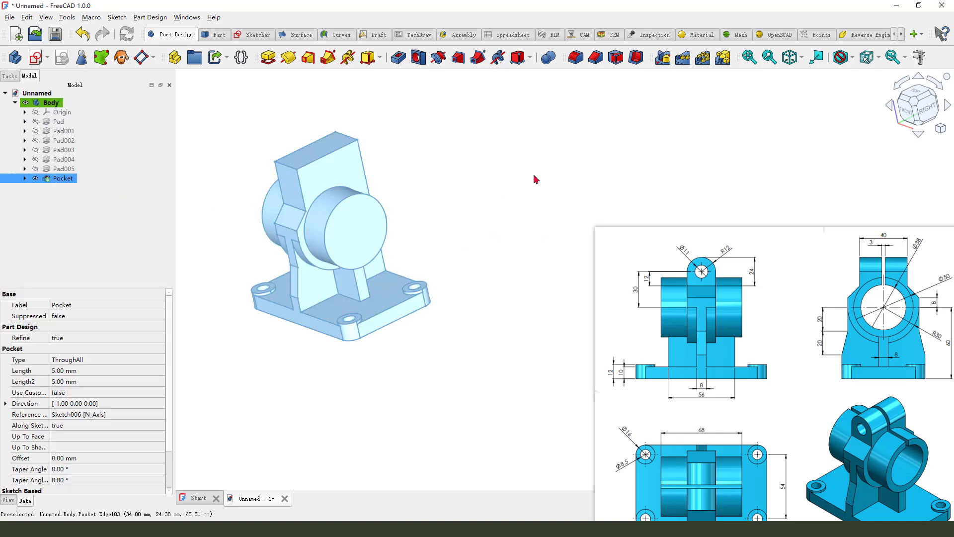
{"action": "mouse_move", "coordinate": [663, 58]}
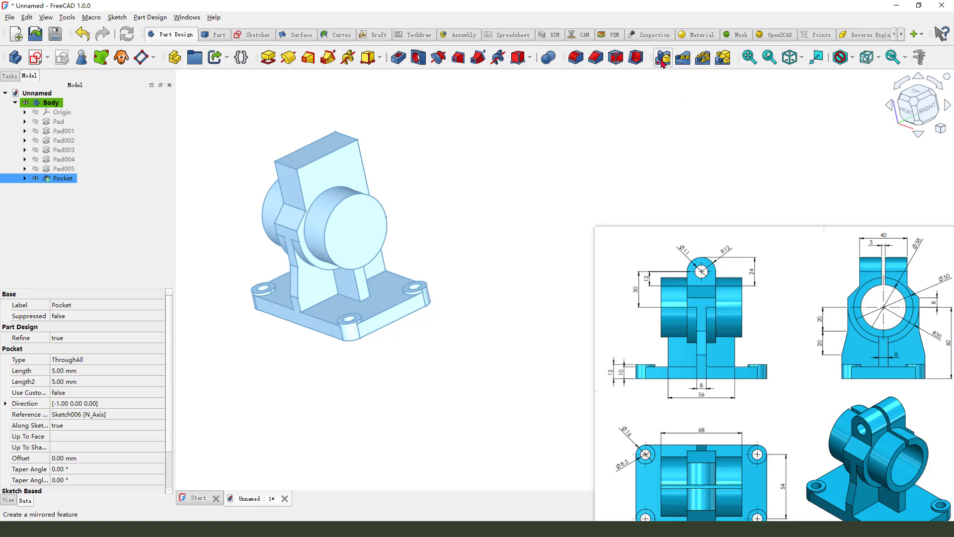
Step: Mirror the pocket across the Base XZ plane to trim both sides of the hub
{"action": "left_click", "coordinate": [663, 58]}
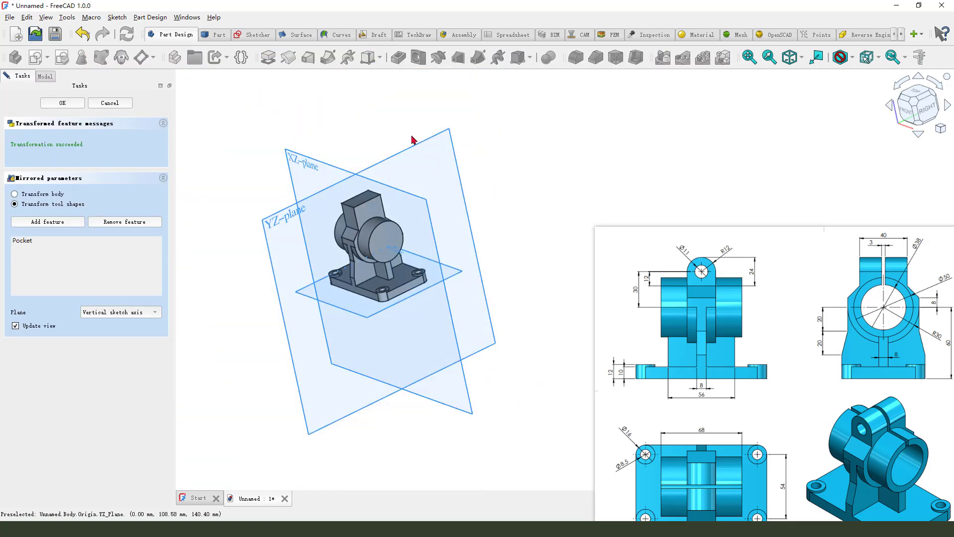
{"action": "mouse_move", "coordinate": [180, 291]}
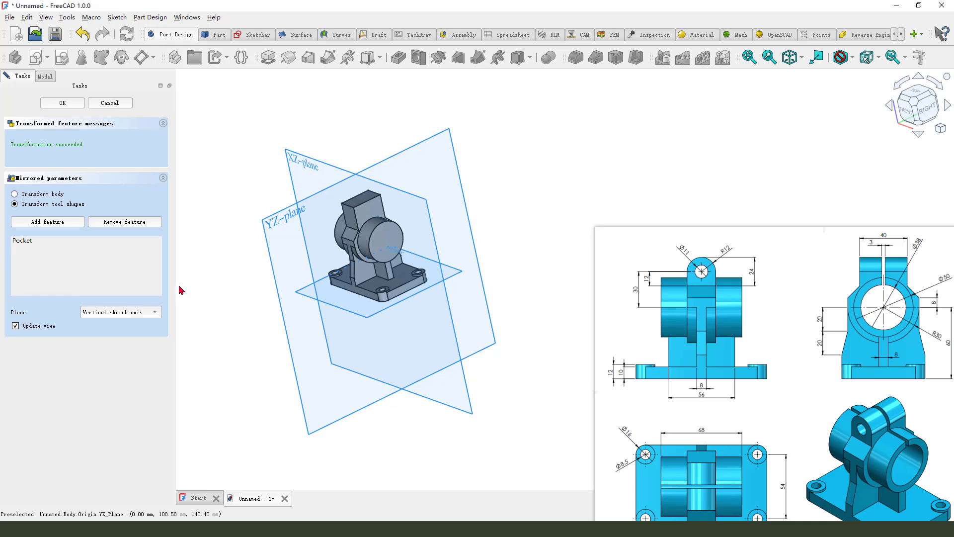
{"action": "left_click", "coordinate": [121, 311]}
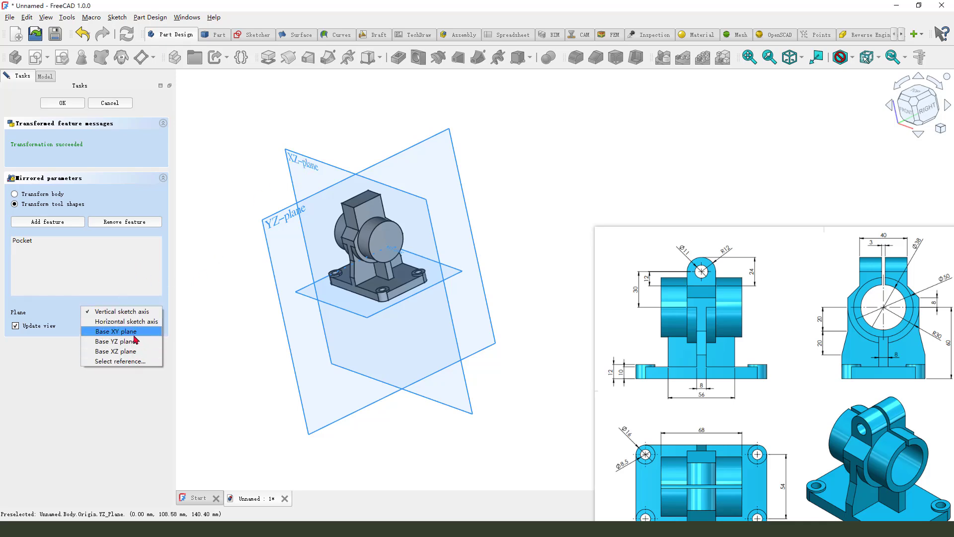
{"action": "left_click", "coordinate": [116, 351]}
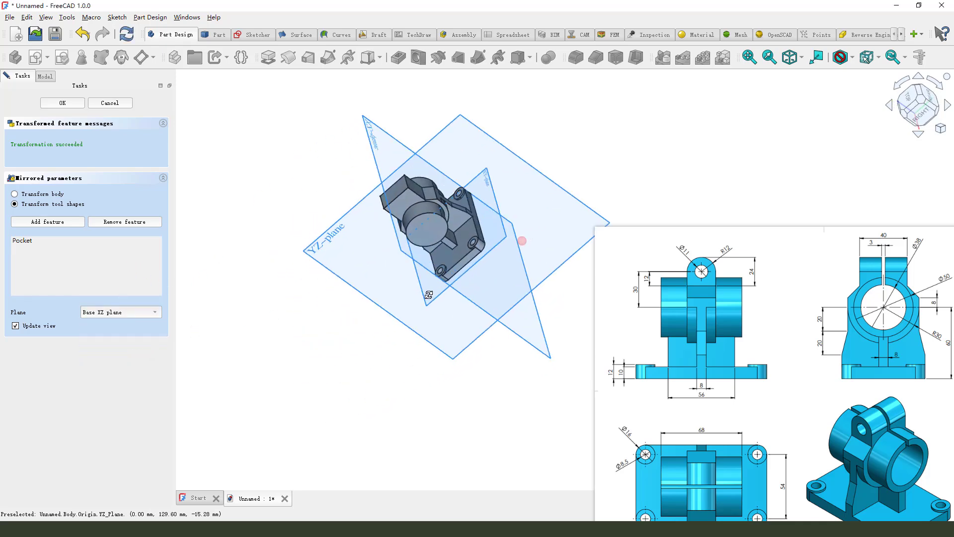
{"action": "left_click", "coordinate": [61, 103]}
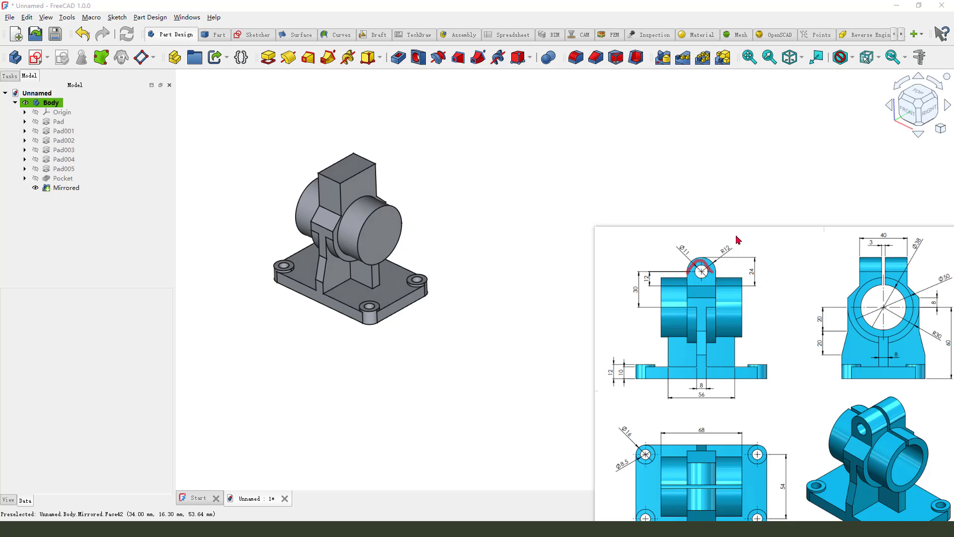
{"action": "mouse_move", "coordinate": [580, 386]}
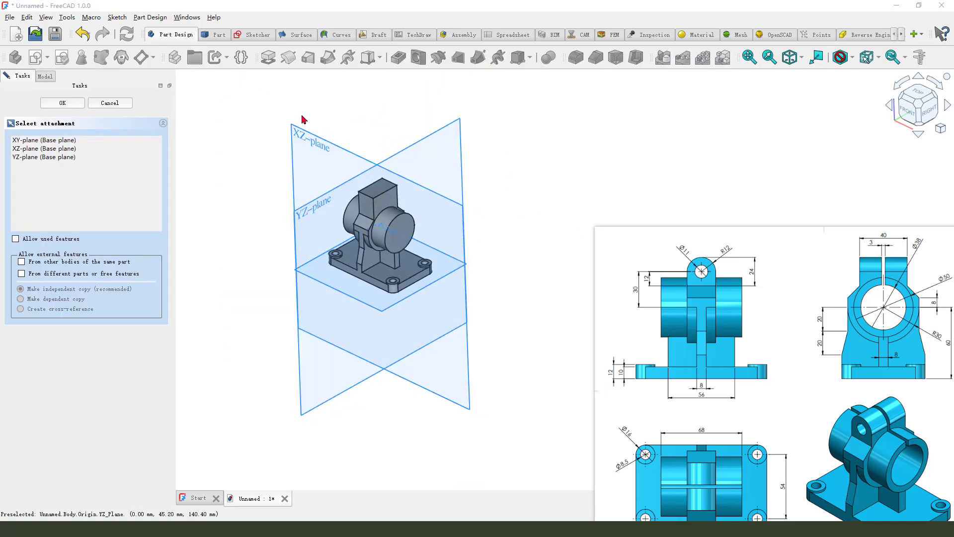
Step: On a new XZ-plane sketch, draw a three-point arc over the lug and make its end points level
{"action": "left_click", "coordinate": [62, 103]}
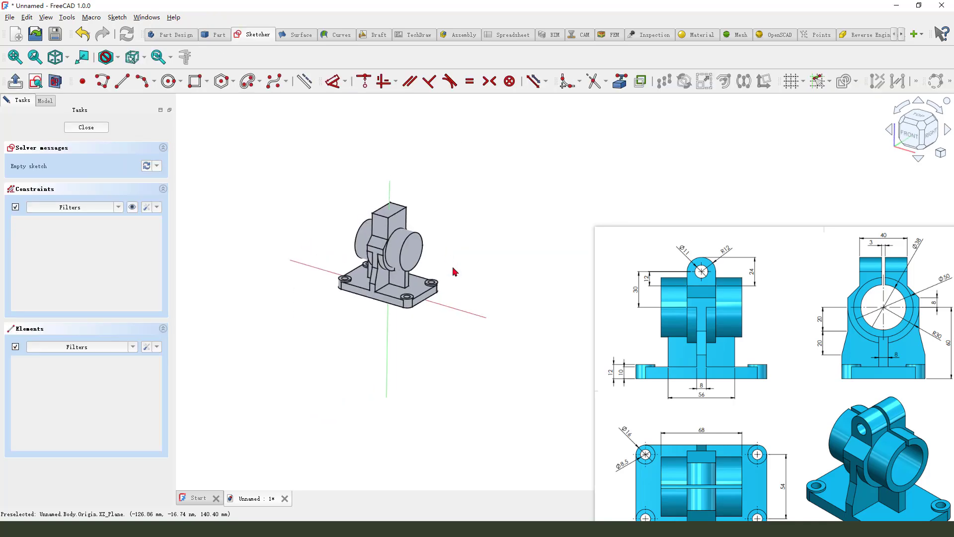
{"action": "left_click", "coordinate": [916, 128]}
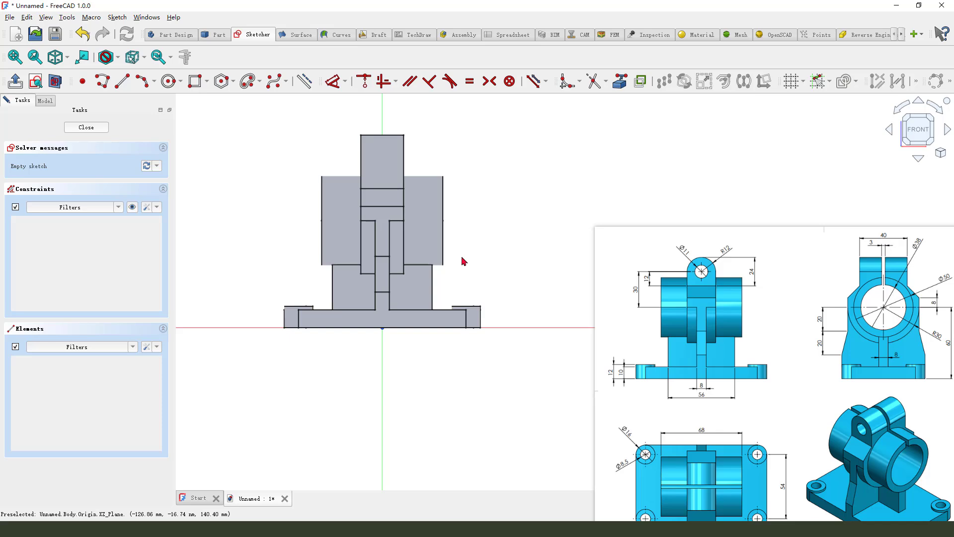
{"action": "mouse_move", "coordinate": [653, 299]}
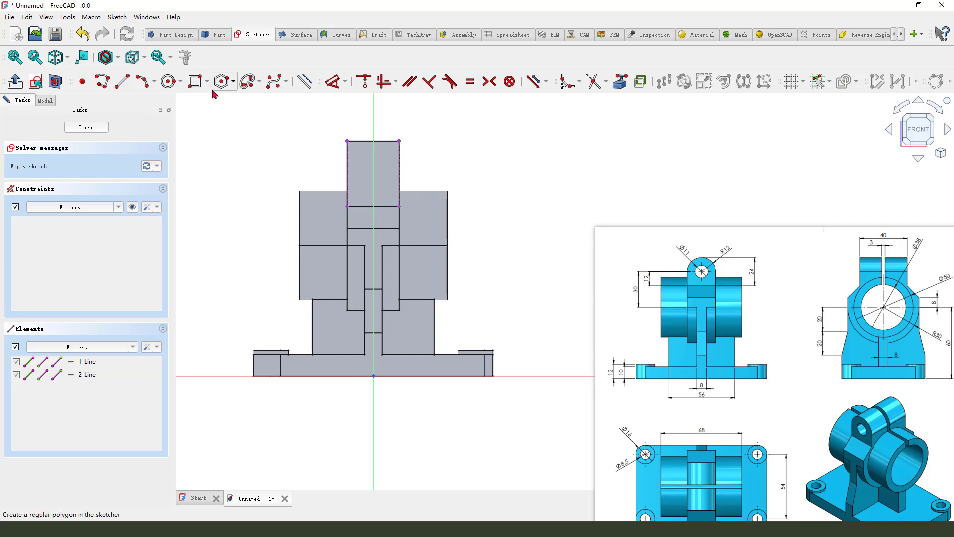
{"action": "left_click", "coordinate": [154, 80]}
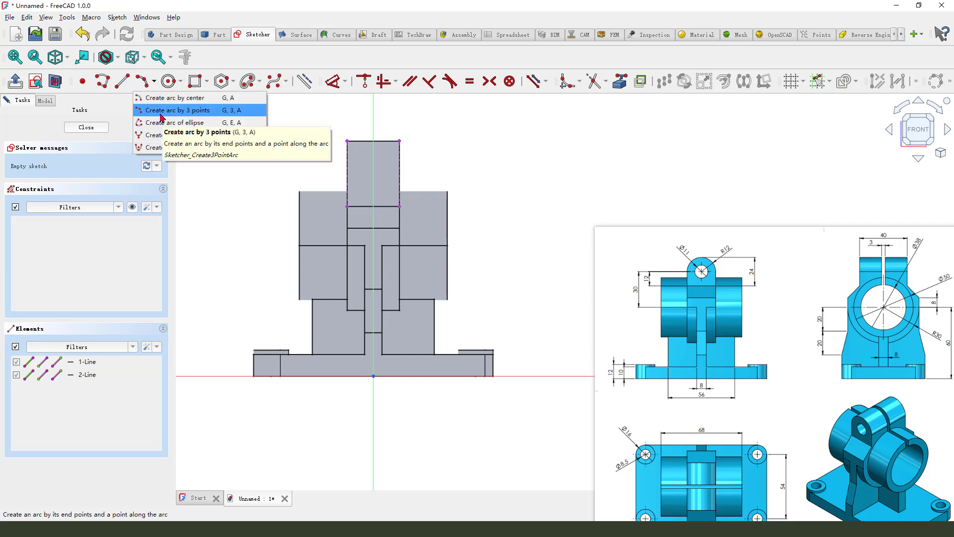
{"action": "left_click", "coordinate": [177, 110]}
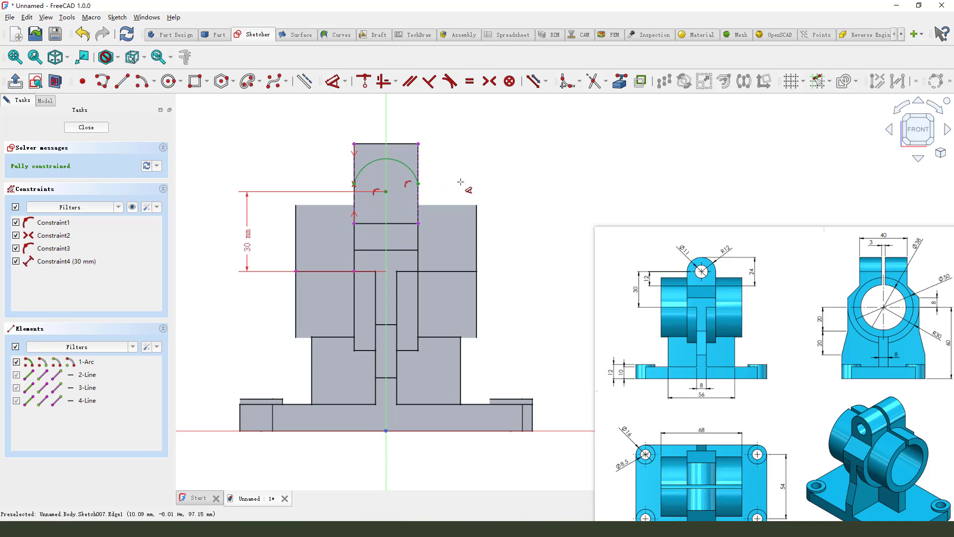
{"action": "left_click", "coordinate": [388, 194]}
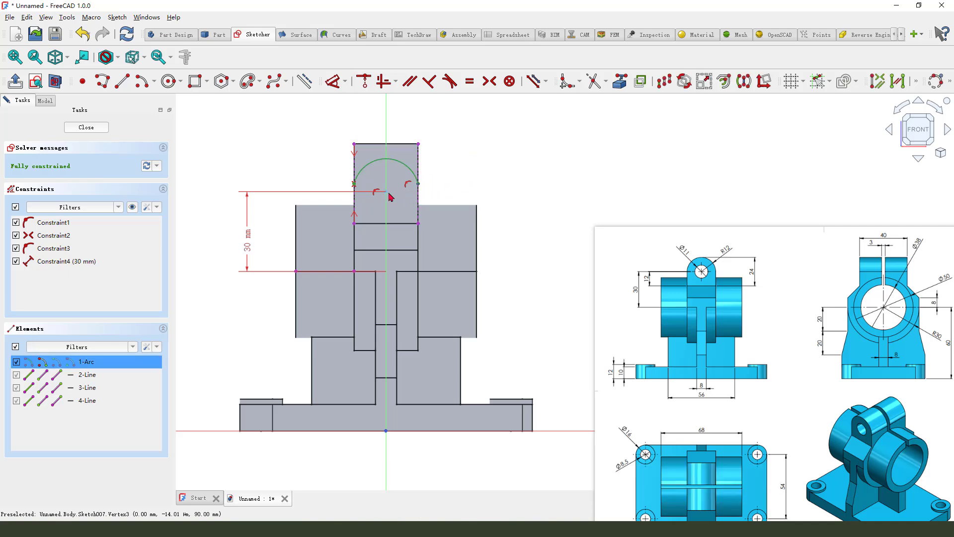
{"action": "mouse_move", "coordinate": [381, 80]}
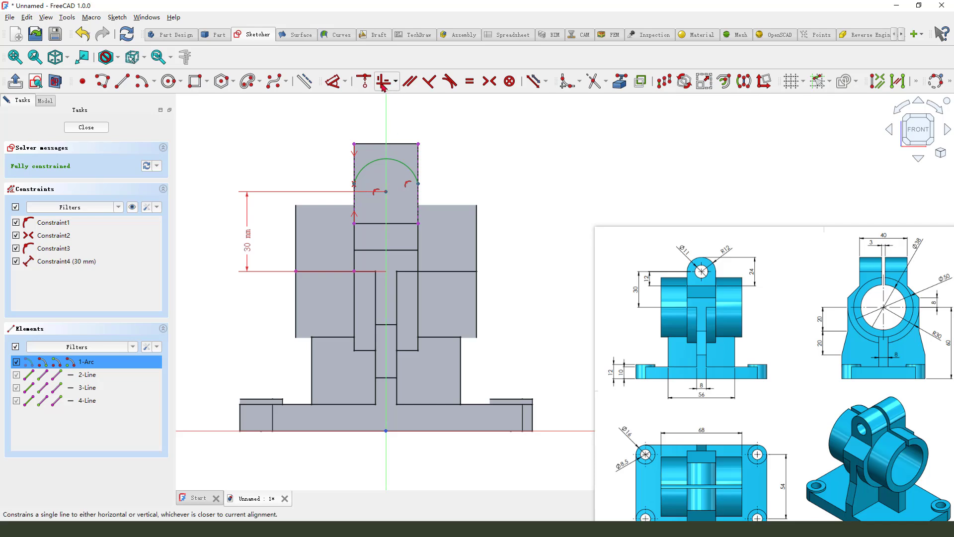
{"action": "left_click", "coordinate": [381, 80]}
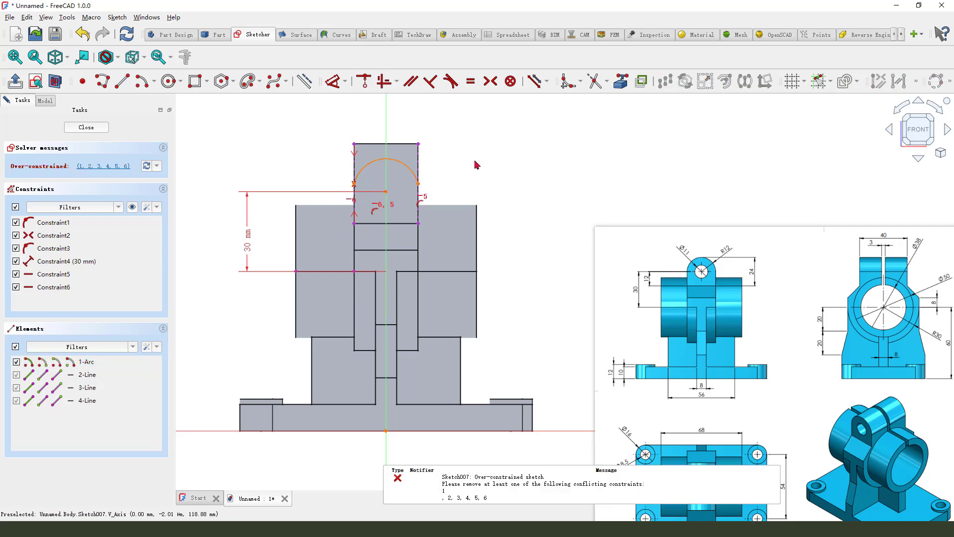
Step: Reopen Sketch007 and remove the conflicting constraint so the lug sketch is fully constrained
{"action": "left_click", "coordinate": [85, 127]}
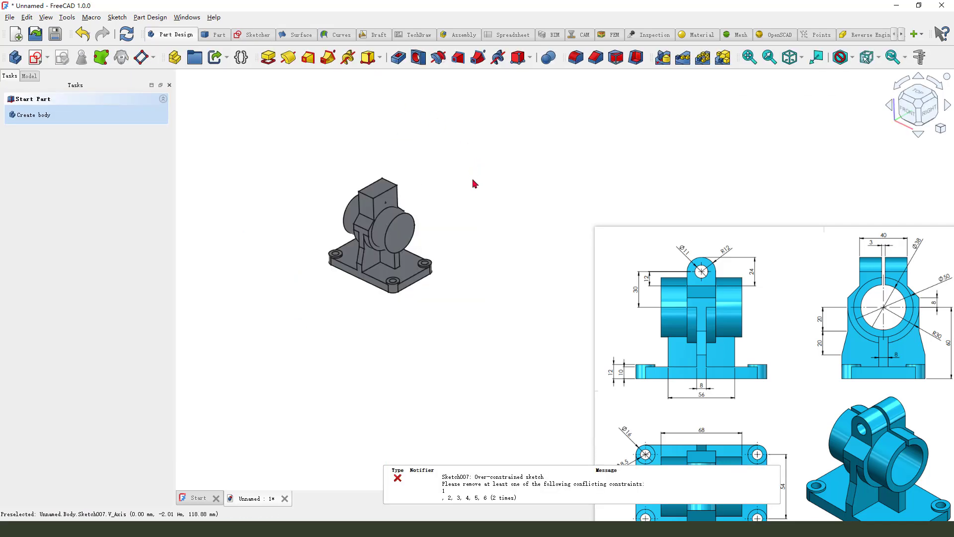
{"action": "left_click", "coordinate": [29, 76]}
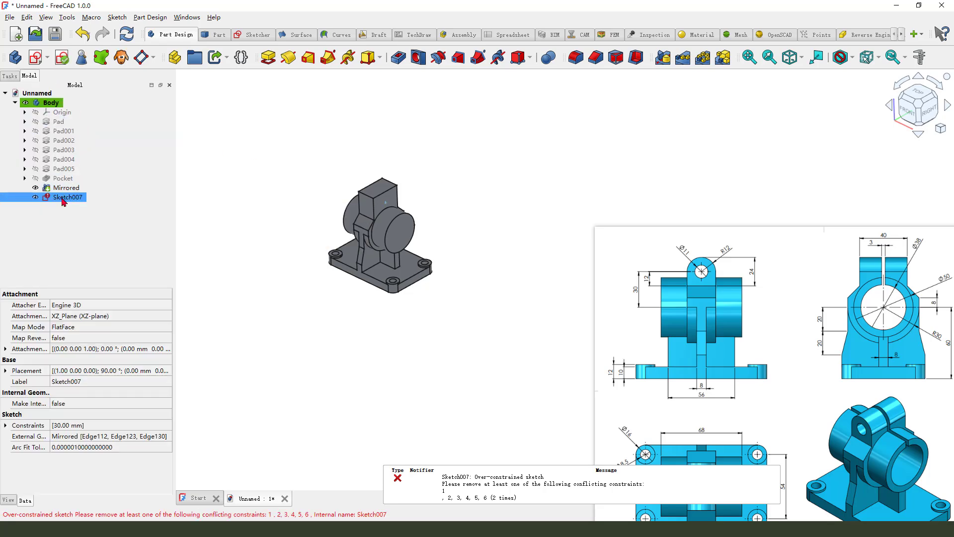
{"action": "double_click", "coordinate": [64, 196]}
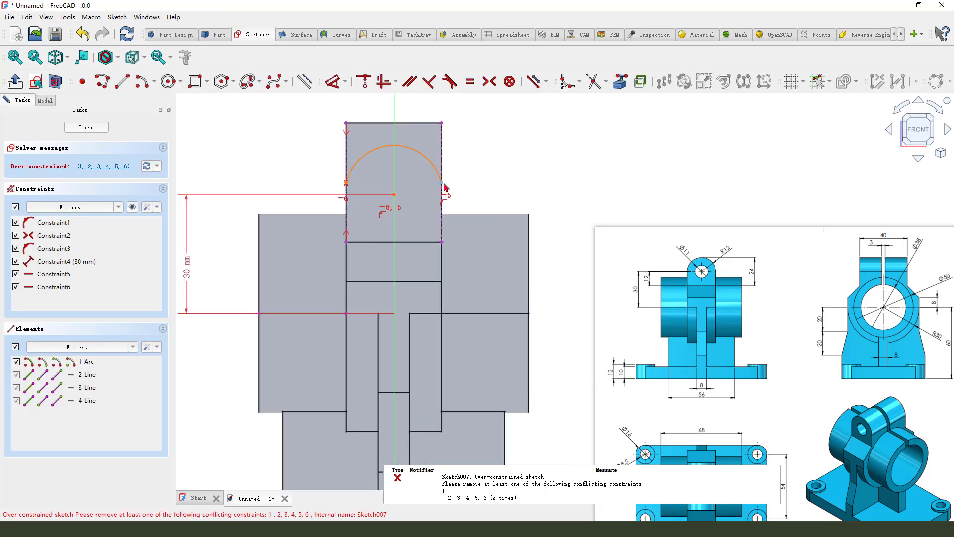
{"action": "left_click", "coordinate": [56, 275]}
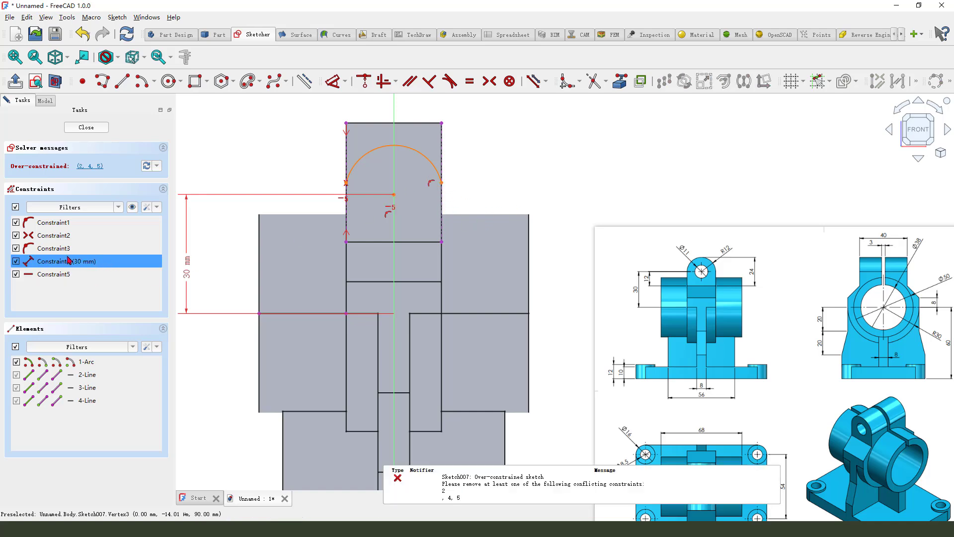
{"action": "left_click", "coordinate": [54, 235]}
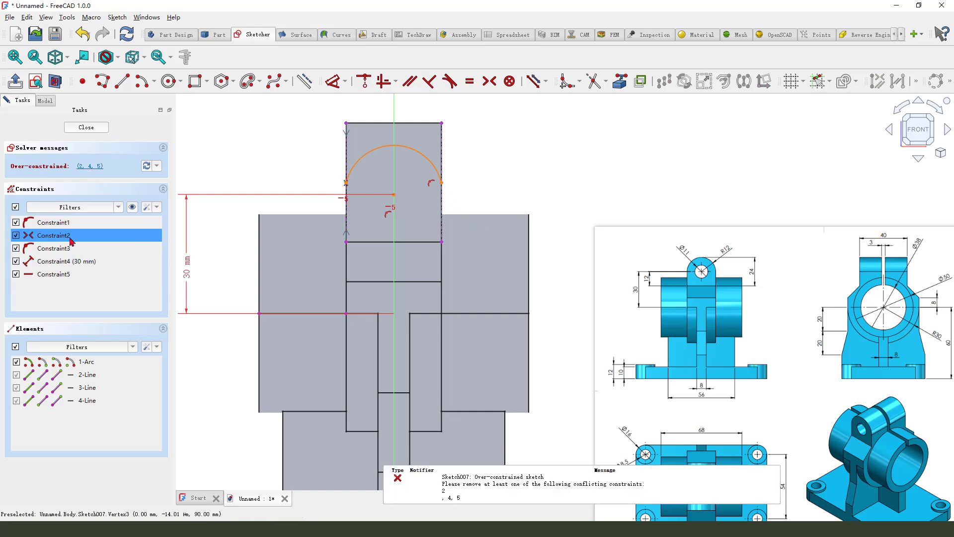
{"action": "mouse_move", "coordinate": [120, 262]}
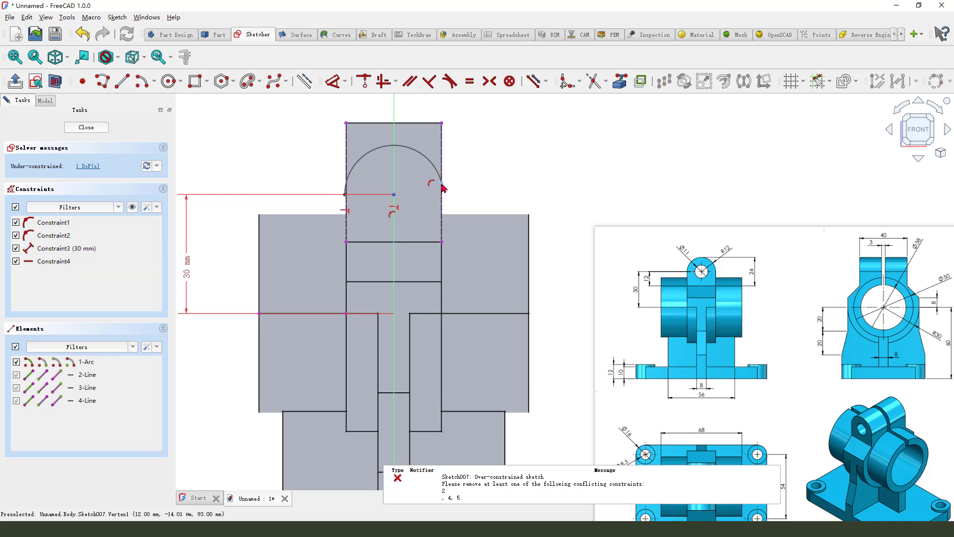
{"action": "left_click", "coordinate": [54, 222]}
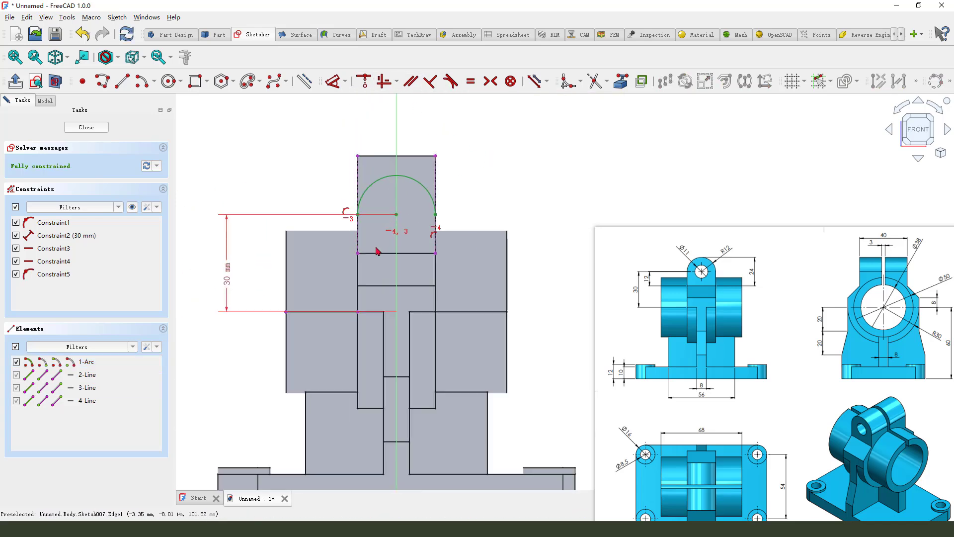
Step: Finish the lug arch with a three-point arc and close the sketch
{"action": "left_click", "coordinate": [177, 80]}
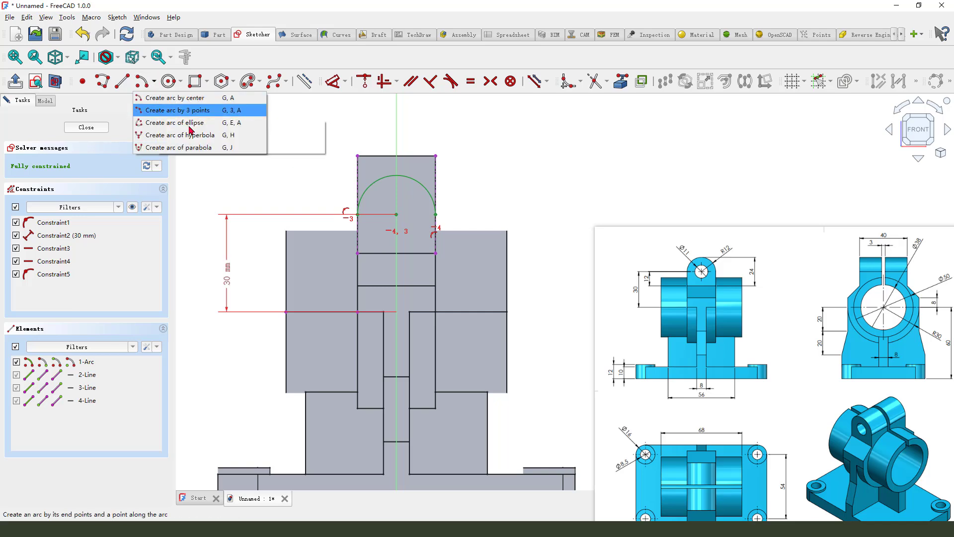
{"action": "left_click", "coordinate": [177, 110]}
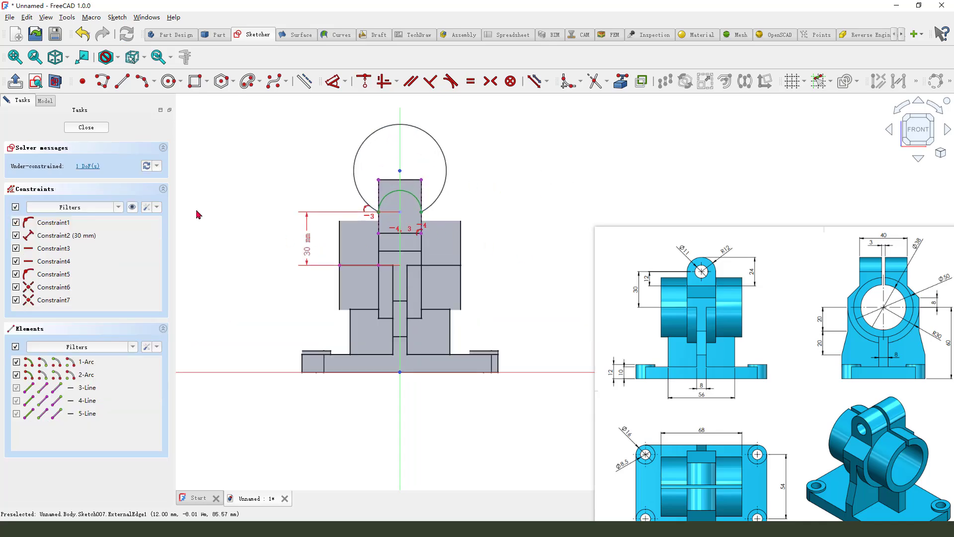
{"action": "left_click", "coordinate": [86, 127]}
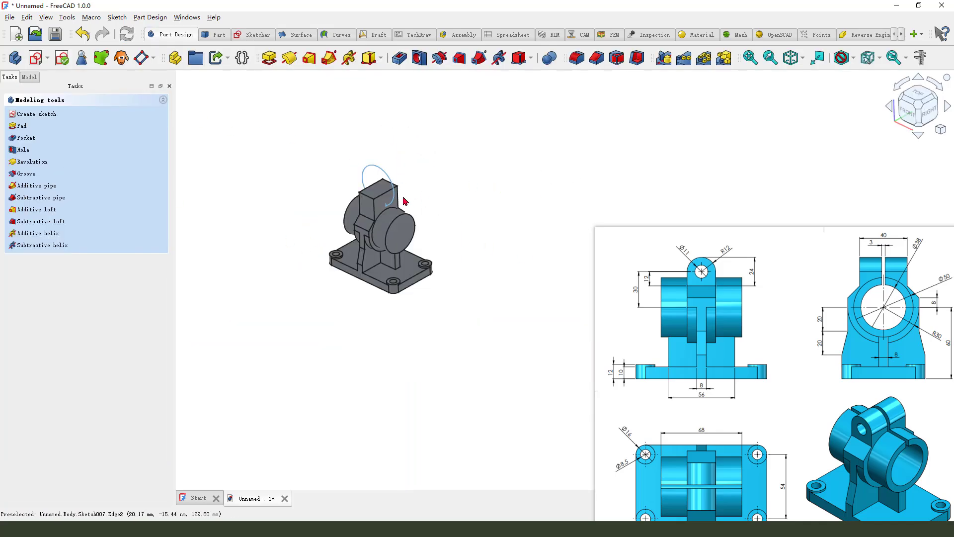
Step: Cut the arch sketch as a Through-all symmetric pocket, rounding the lug top
{"action": "left_click", "coordinate": [24, 137]}
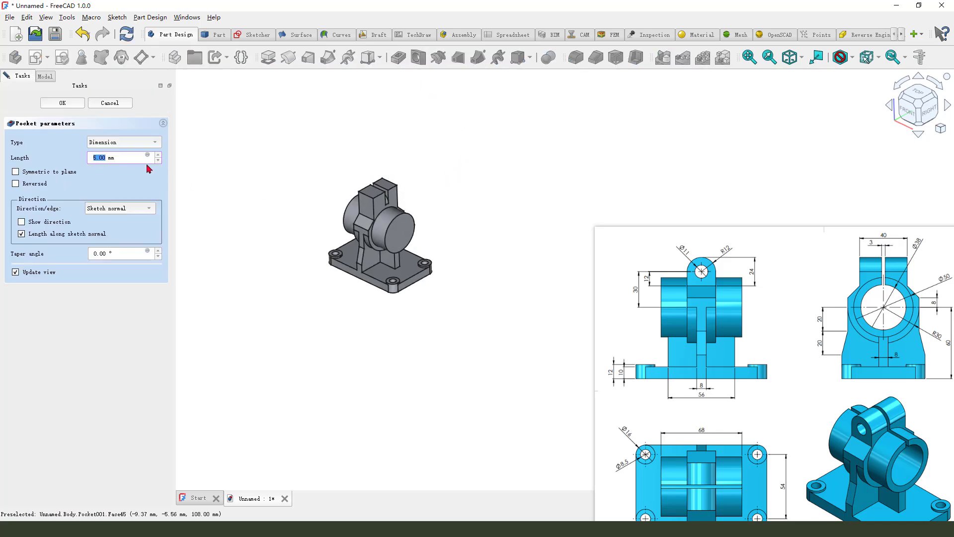
{"action": "left_click", "coordinate": [123, 142]}
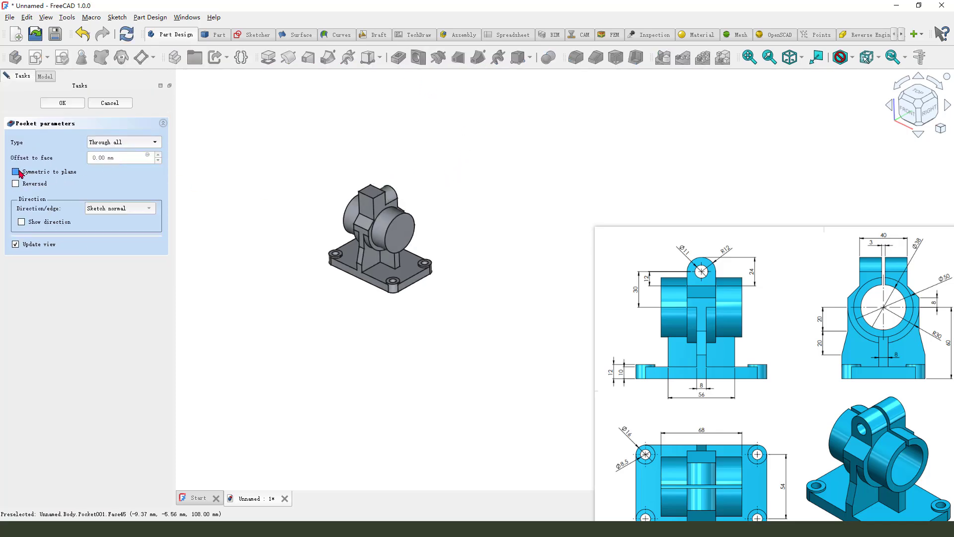
{"action": "left_click", "coordinate": [15, 172]}
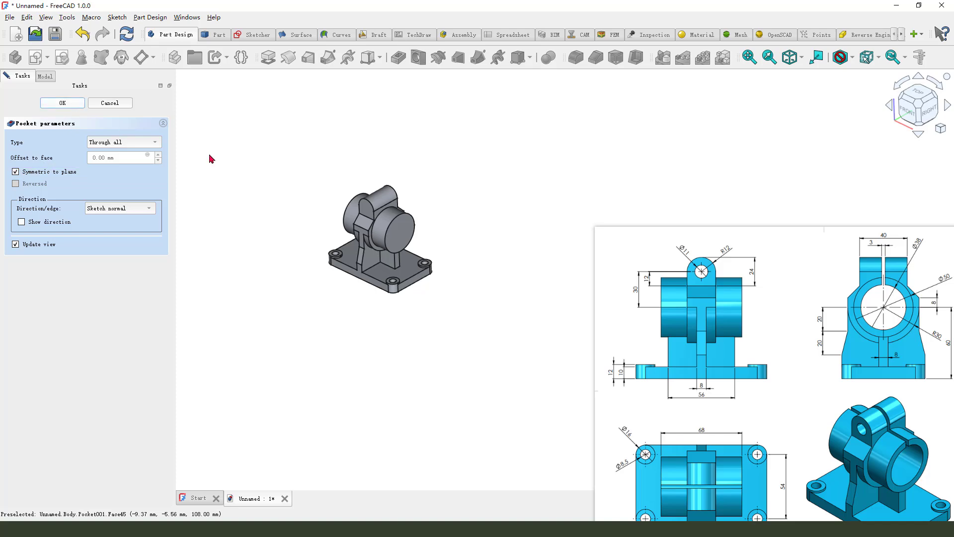
{"action": "left_click", "coordinate": [62, 103]}
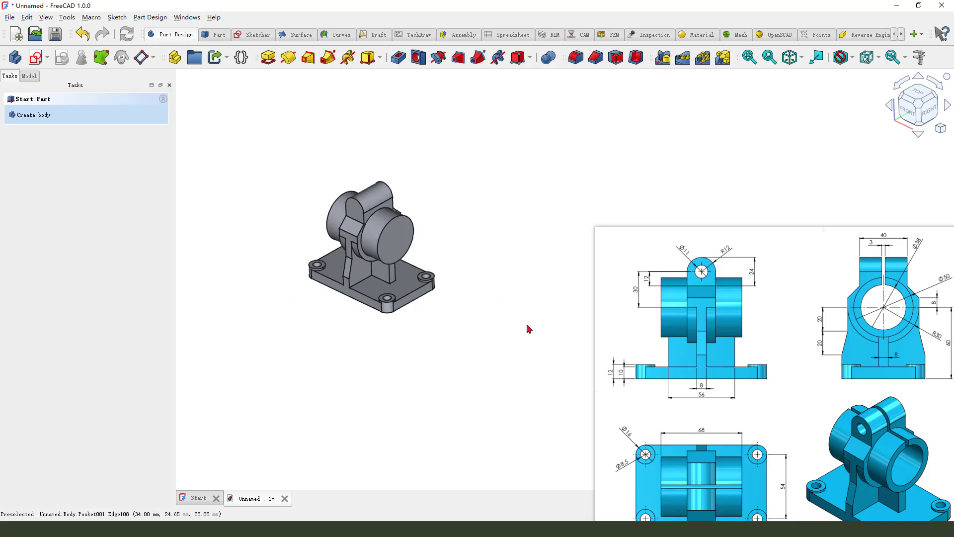
{"action": "mouse_move", "coordinate": [718, 259]}
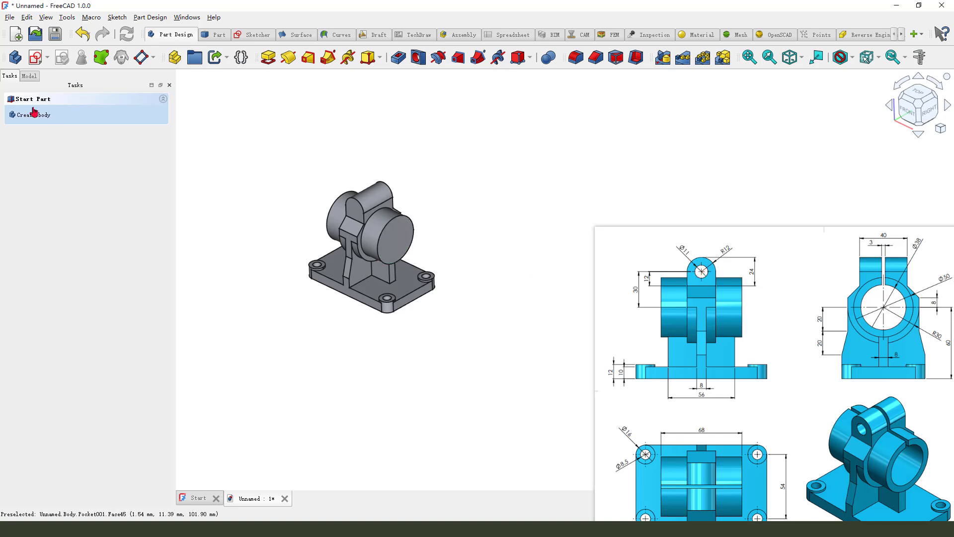
Step: Edit Sketch007 to add an Ø11 circle at the arc centre, giving the lug a through hole
{"action": "left_click", "coordinate": [28, 76]}
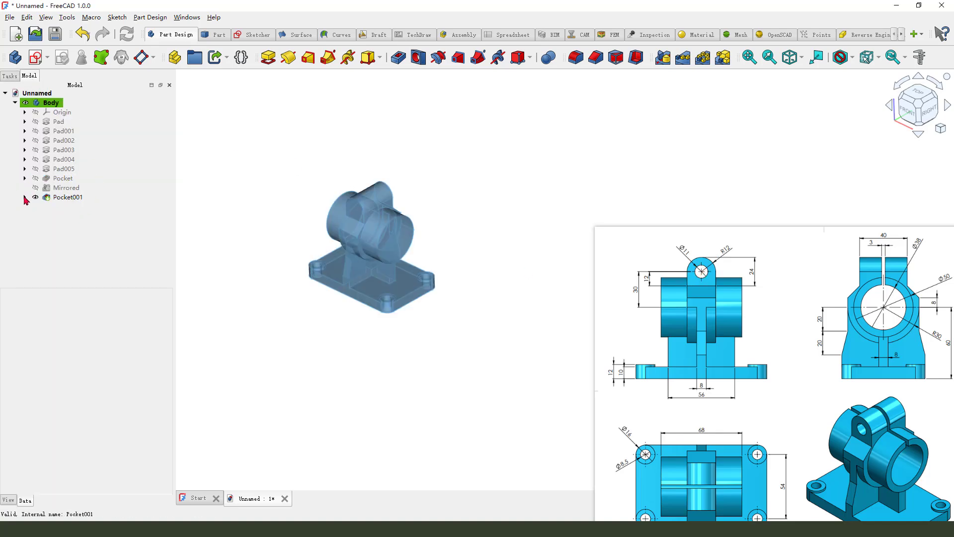
{"action": "right_click", "coordinate": [67, 207]}
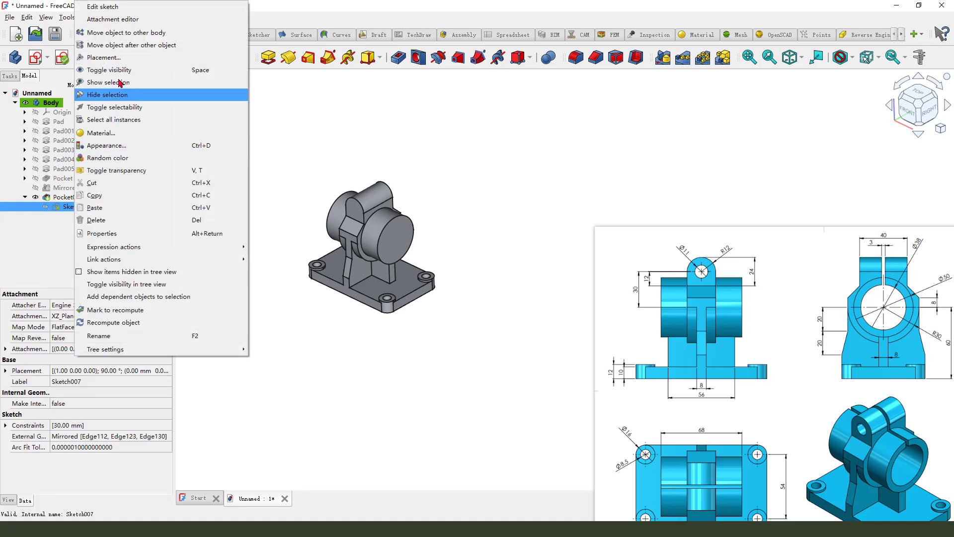
{"action": "left_click", "coordinate": [103, 7]}
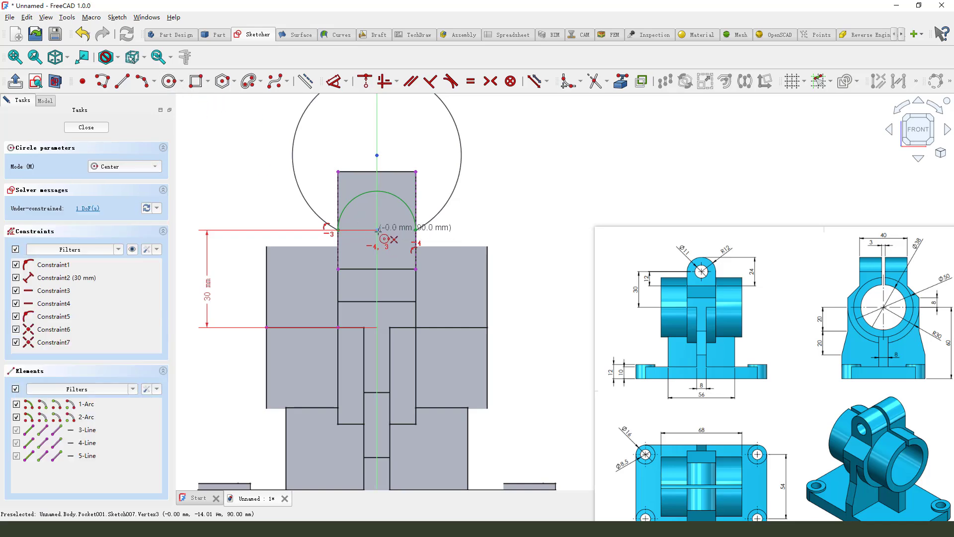
{"action": "left_click", "coordinate": [376, 230]}
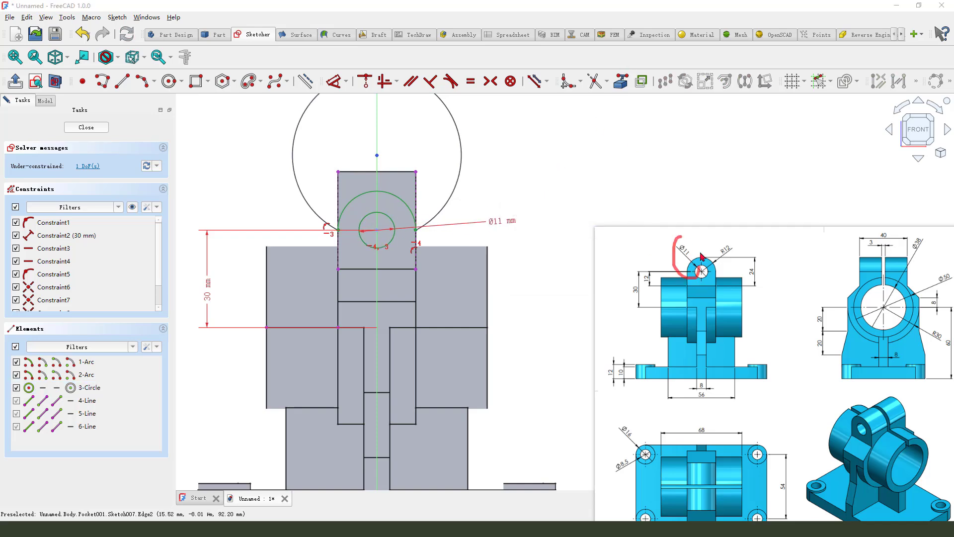
{"action": "left_click", "coordinate": [87, 128]}
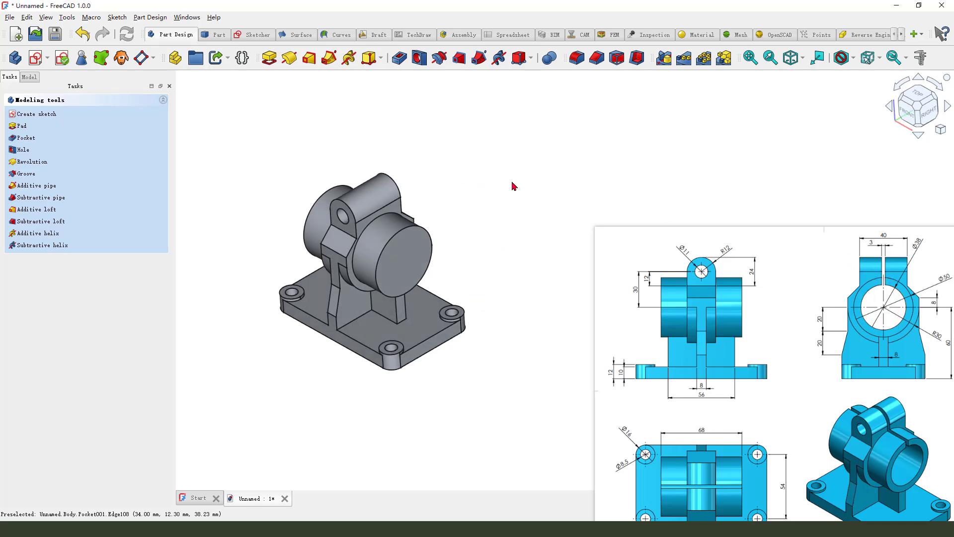
Step: Start a YZ-plane sketch with the existing bore edge linked and section view on
{"action": "left_click", "coordinate": [36, 113]}
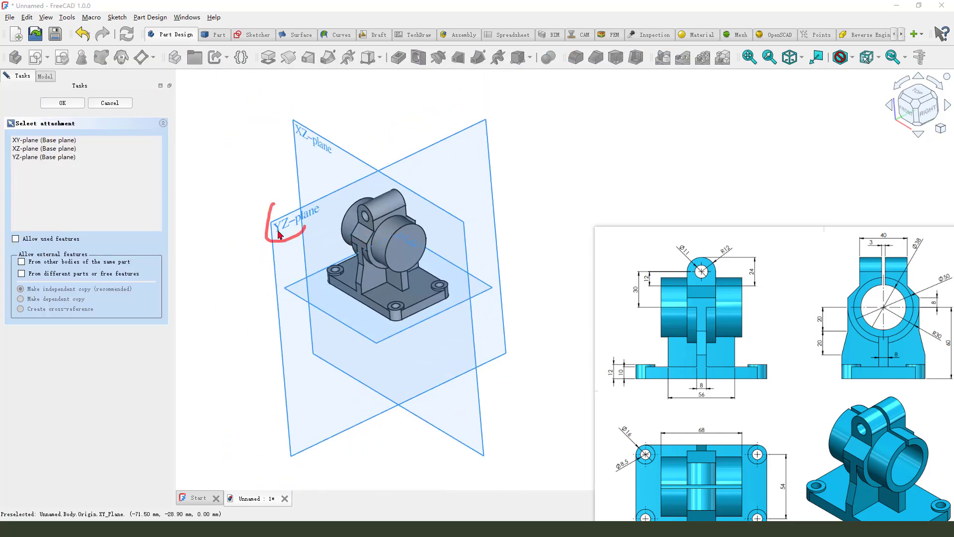
{"action": "left_click", "coordinate": [61, 102]}
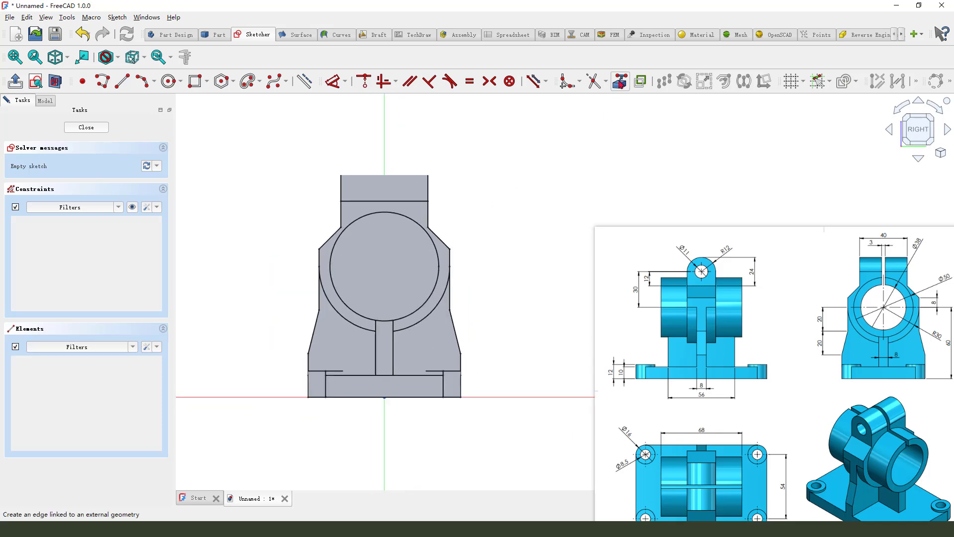
{"action": "left_click", "coordinate": [55, 81]}
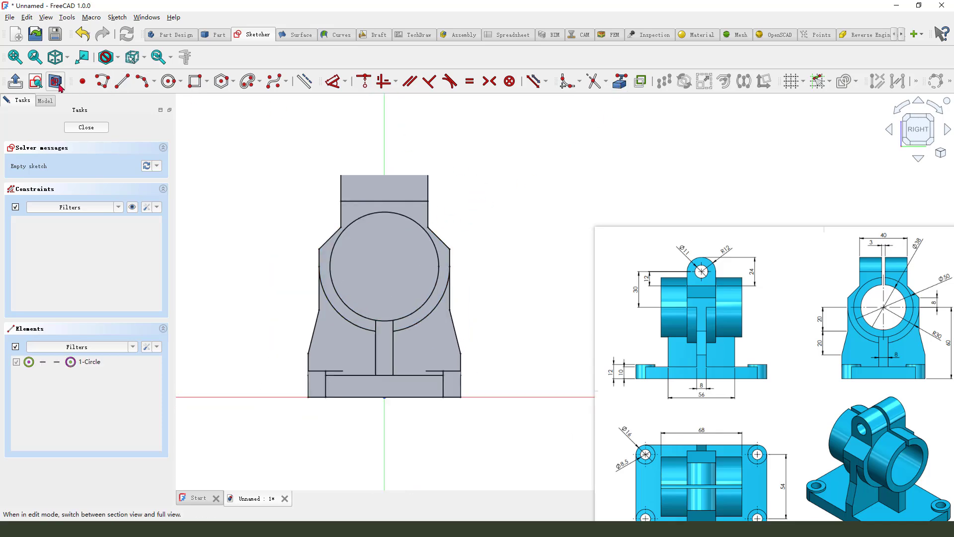
{"action": "left_click", "coordinate": [166, 81]}
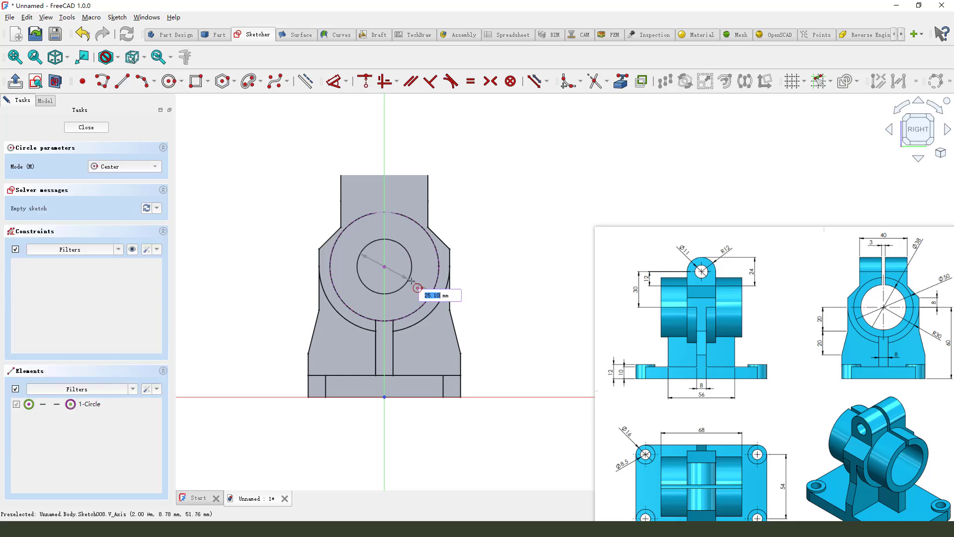
Step: Draw the Ø38 mm bore circle with the vertical slot lines and close the sketch
{"action": "left_click", "coordinate": [416, 280]}
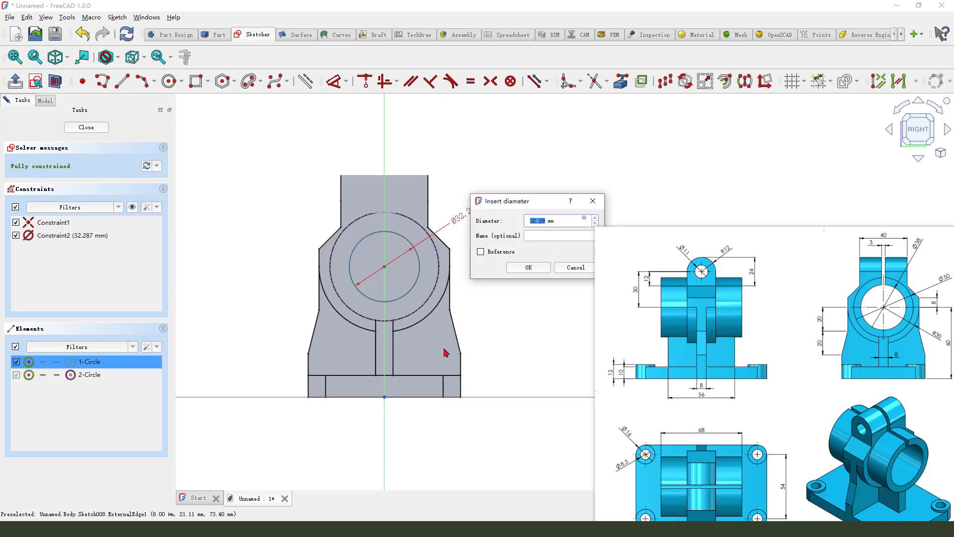
{"action": "type", "text": "38"}
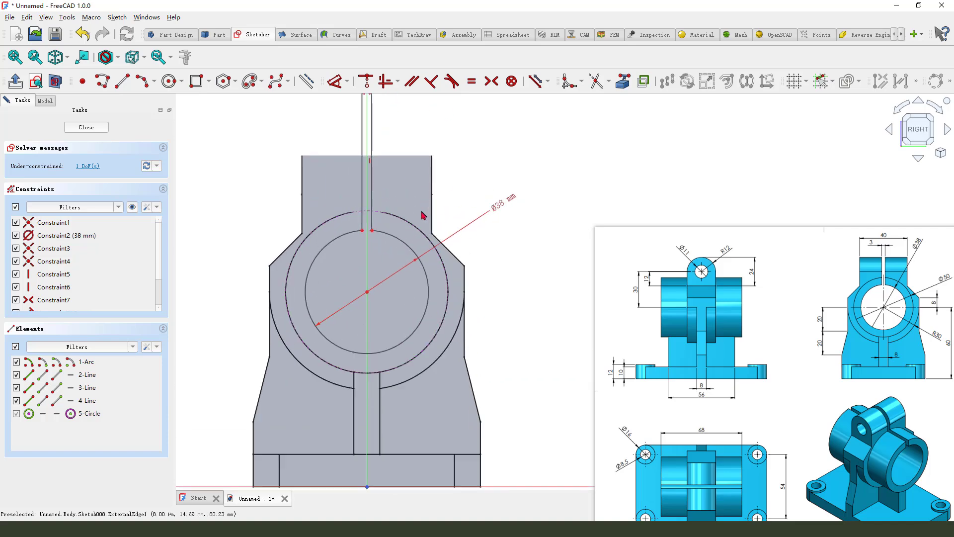
{"action": "left_click", "coordinate": [85, 127]}
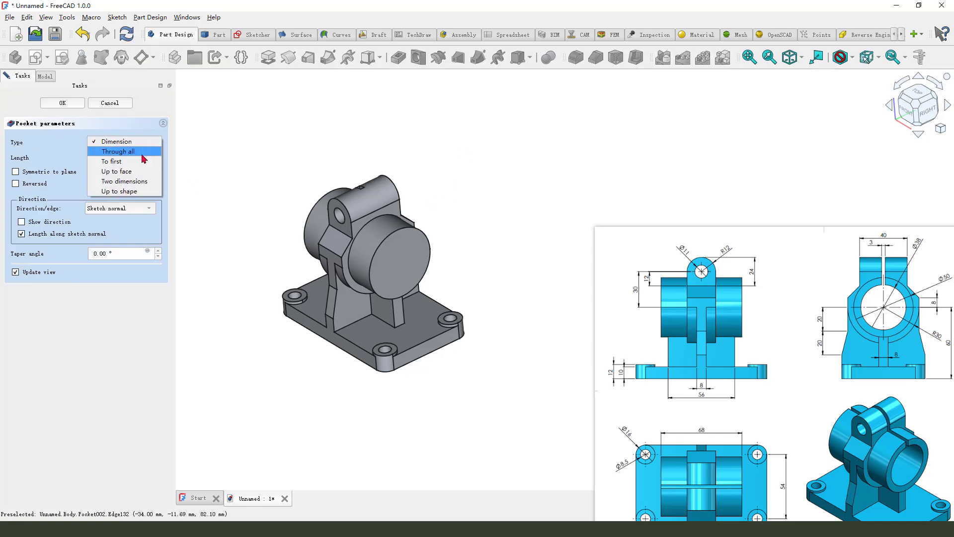
Step: Make Pocket002 a Through-all cut, symmetric to the sketch plane
{"action": "left_click", "coordinate": [120, 151]}
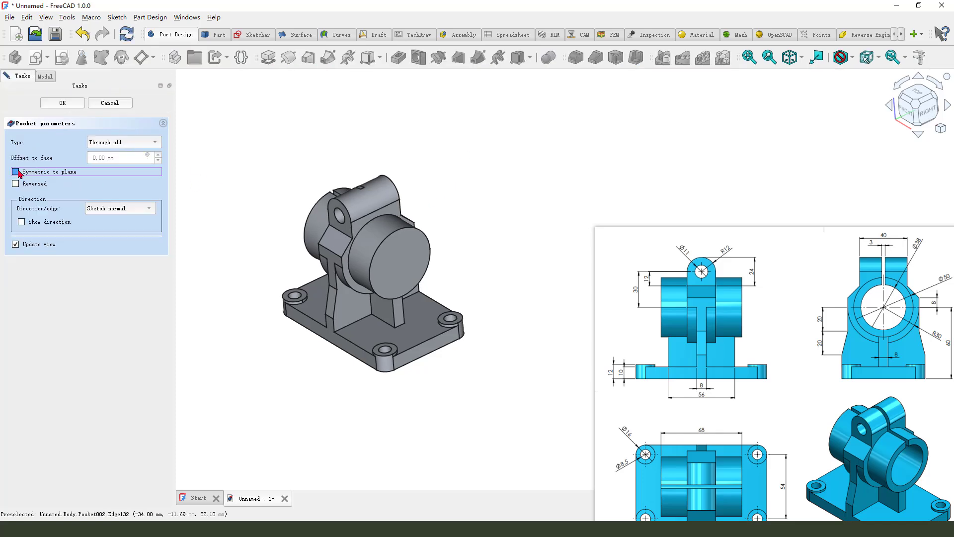
{"action": "left_click", "coordinate": [15, 172]}
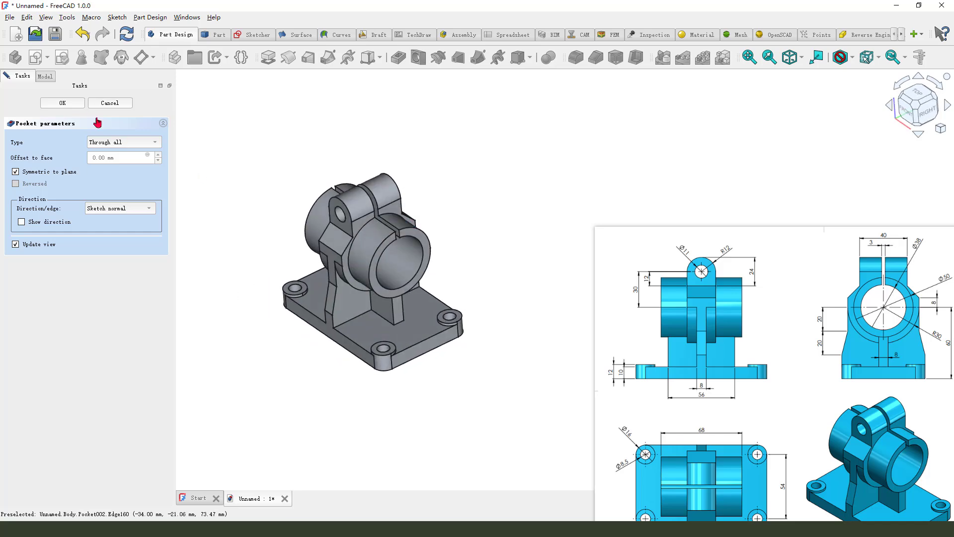
{"action": "left_click", "coordinate": [62, 102]}
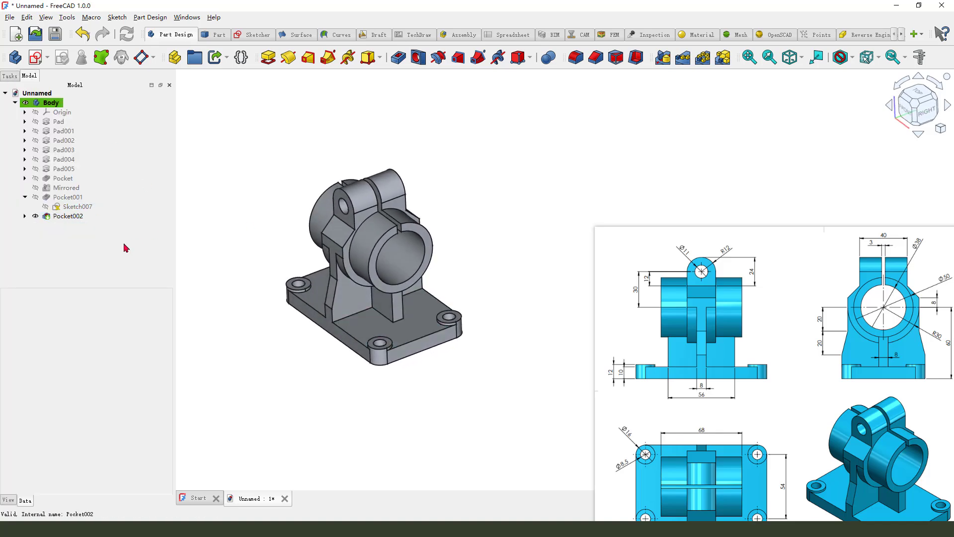
Step: Set the Body's shape colour to the blue sampled from the reference drawing
{"action": "left_click", "coordinate": [51, 102]}
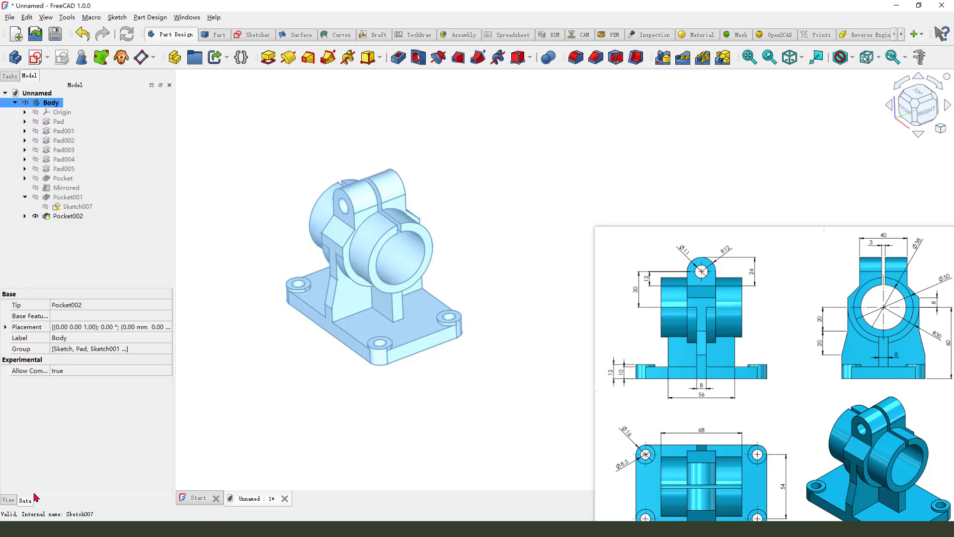
{"action": "left_click", "coordinate": [8, 500]}
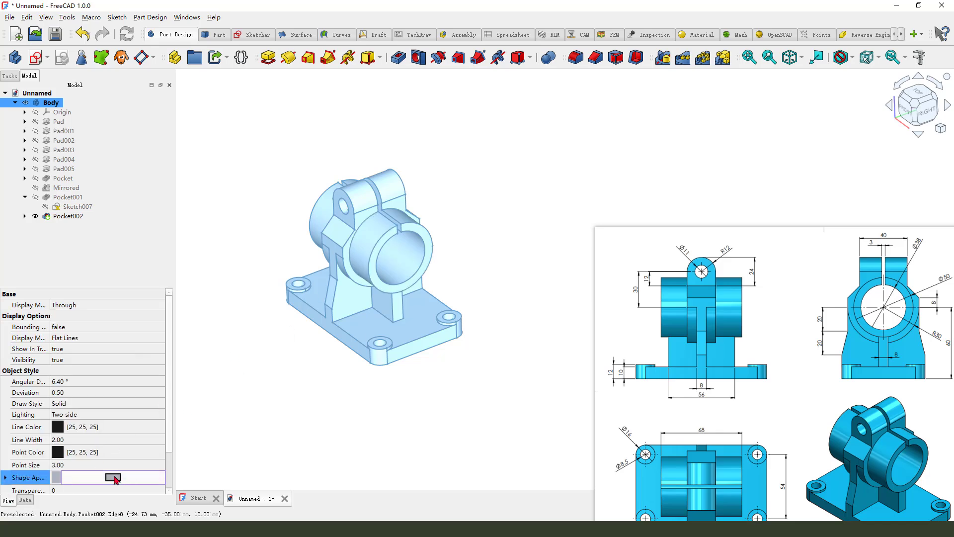
{"action": "left_click", "coordinate": [112, 477]}
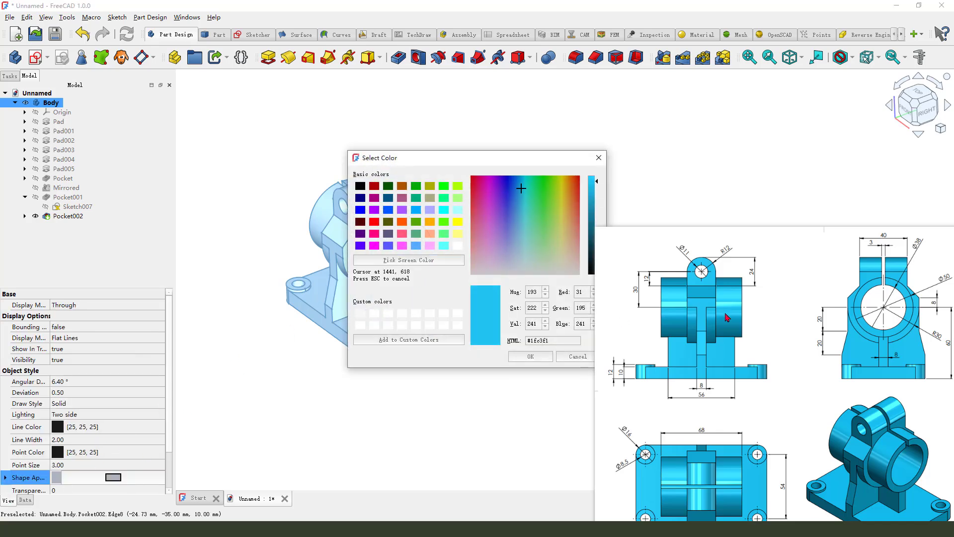
{"action": "left_click", "coordinate": [574, 356]}
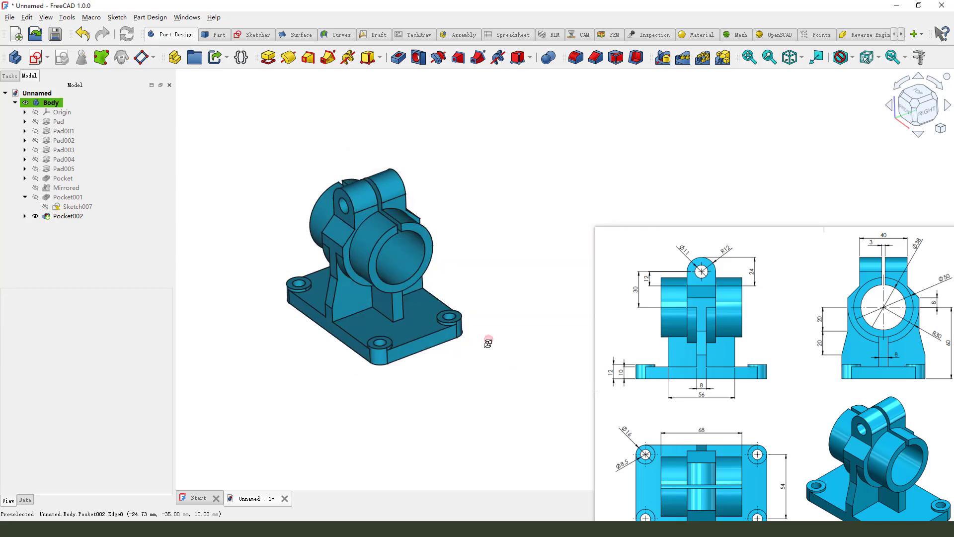